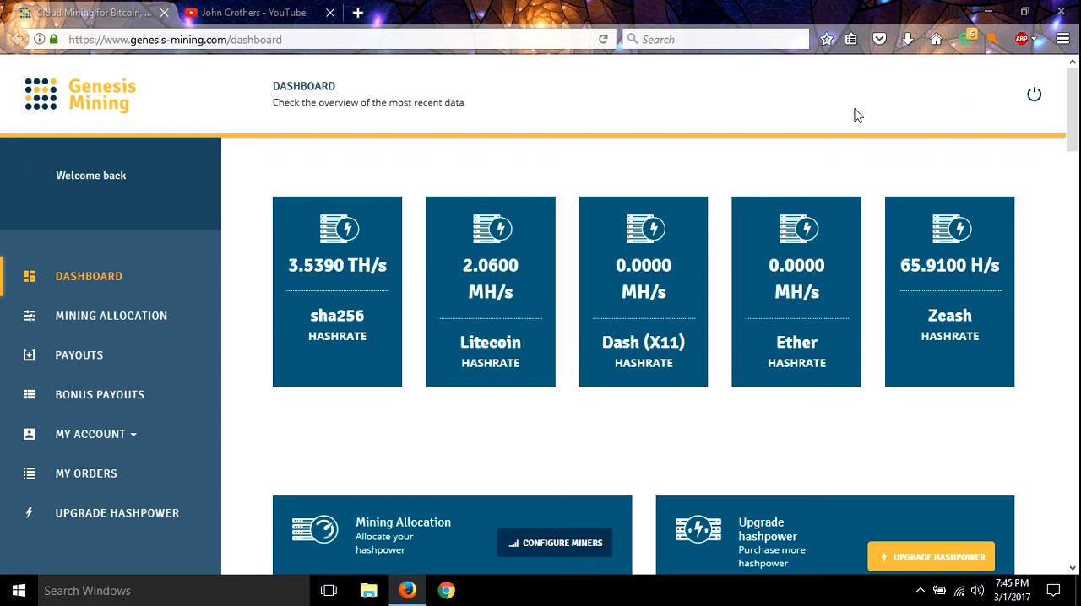
{"action": "mouse_move", "coordinate": [808, 84]}
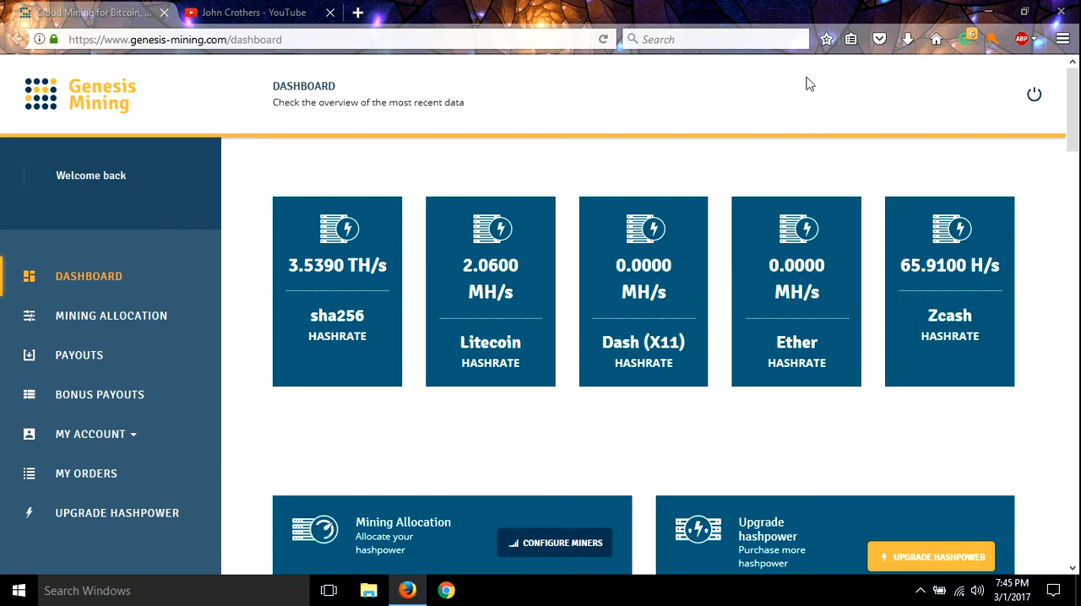
{"action": "mouse_move", "coordinate": [284, 166]}
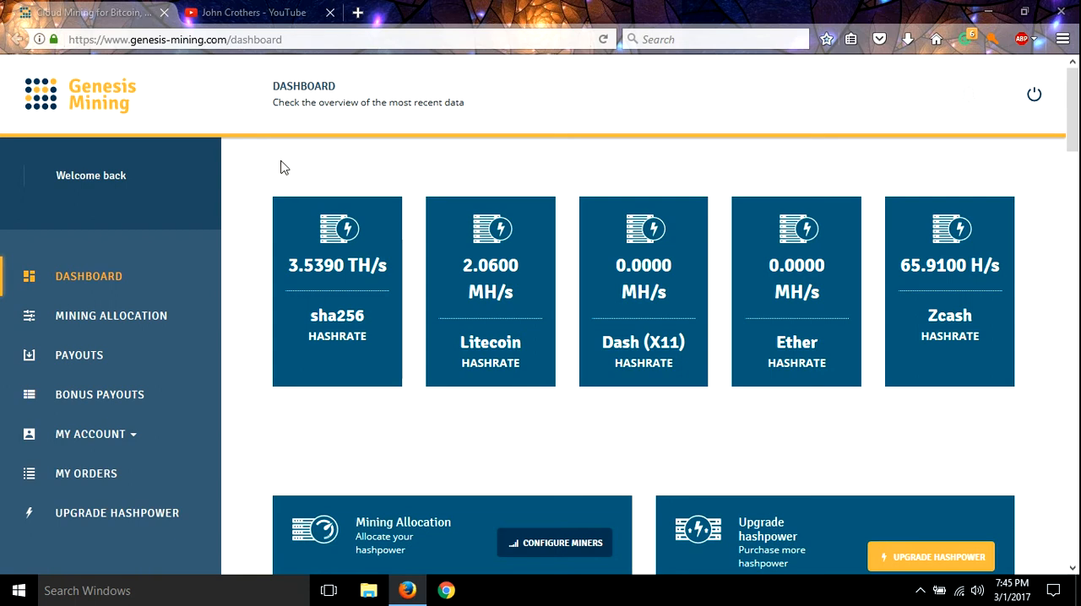
{"action": "mouse_move", "coordinate": [248, 341]}
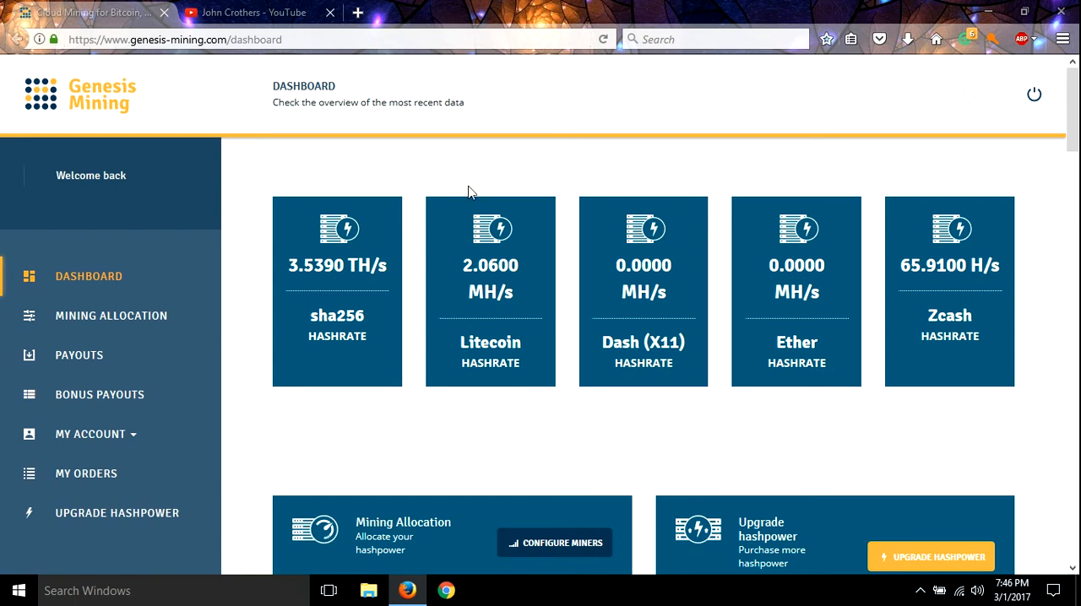
{"action": "mouse_move", "coordinate": [365, 366]}
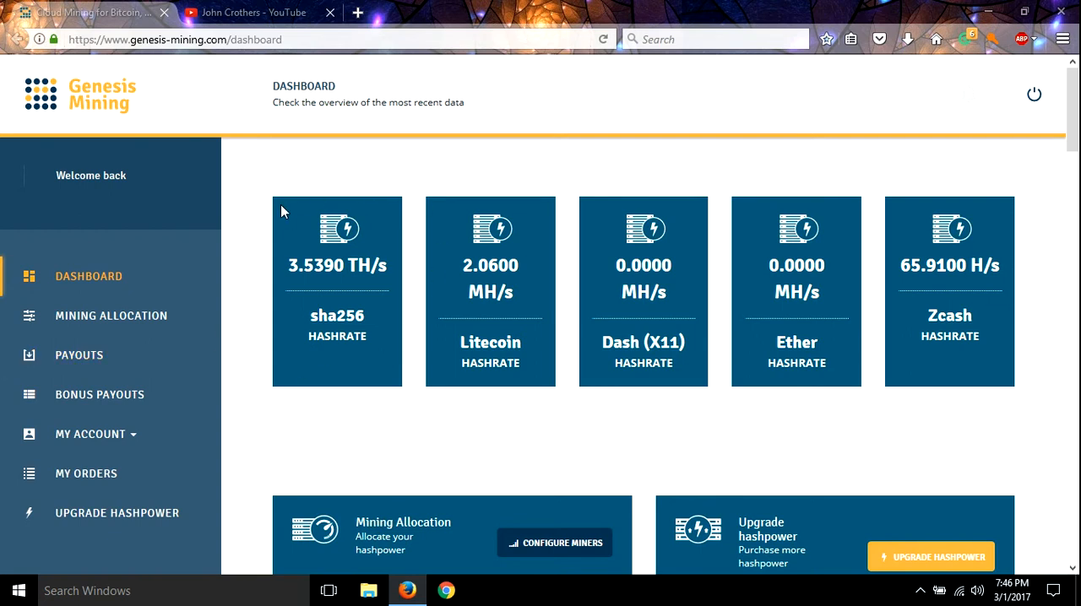
{"action": "mouse_move", "coordinate": [413, 271]}
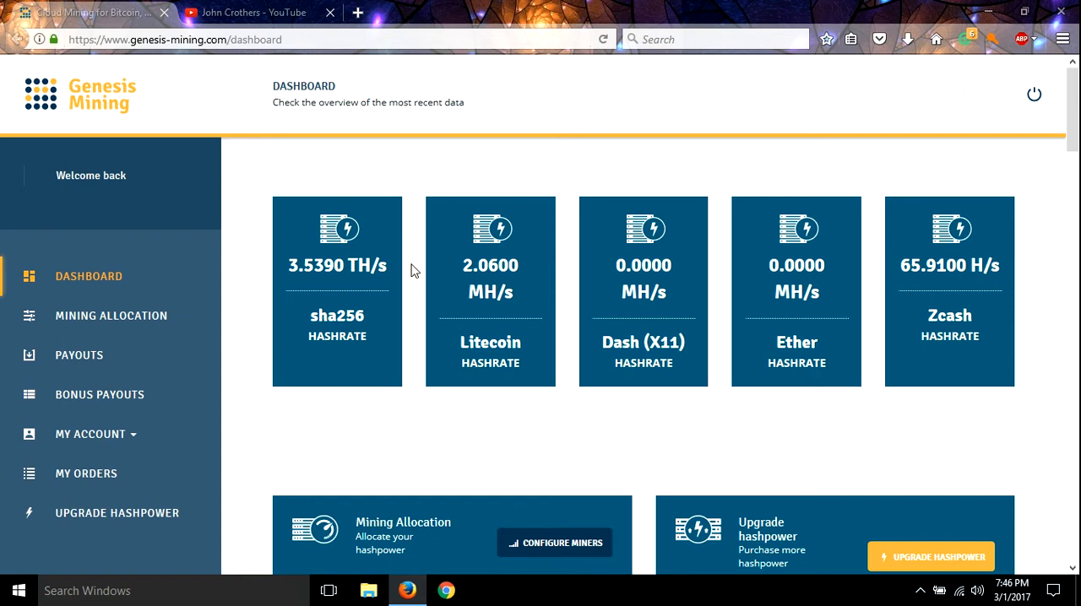
{"action": "mouse_move", "coordinate": [253, 12]}
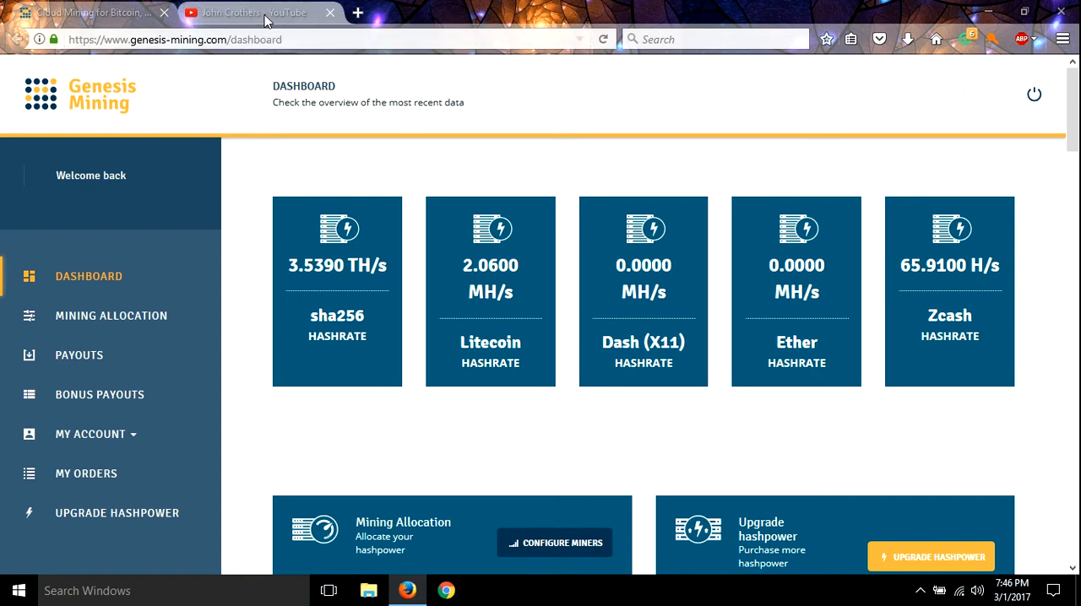
Switch to the YouTube tab and scroll the channel page down to its uploaded videos
{"action": "left_click", "coordinate": [253, 12]}
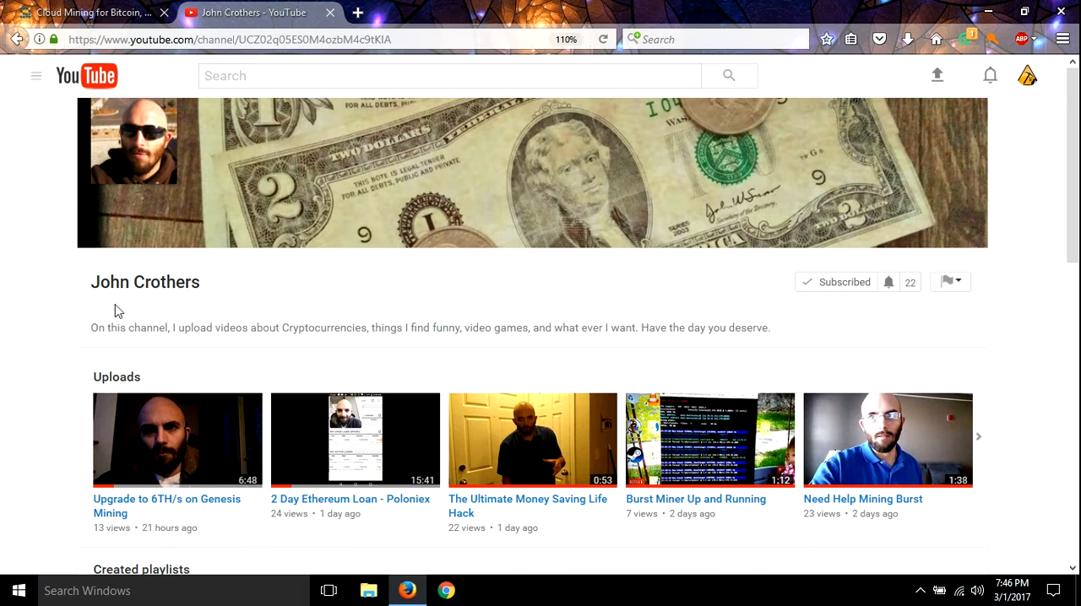
{"action": "mouse_move", "coordinate": [245, 367]}
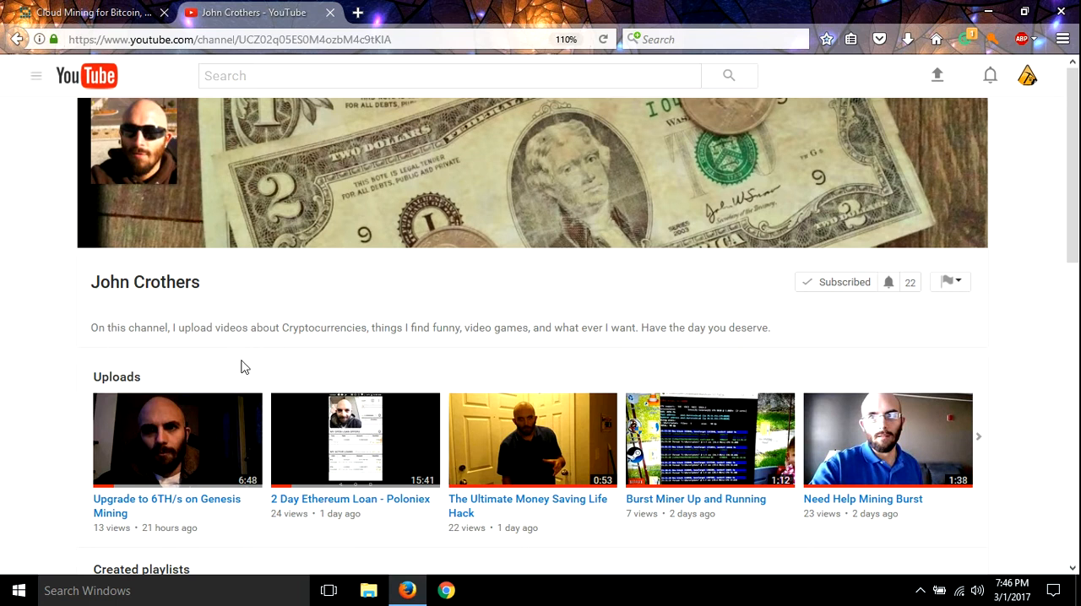
{"action": "scroll", "scroll_direction": "down", "scroll_amount": 3}
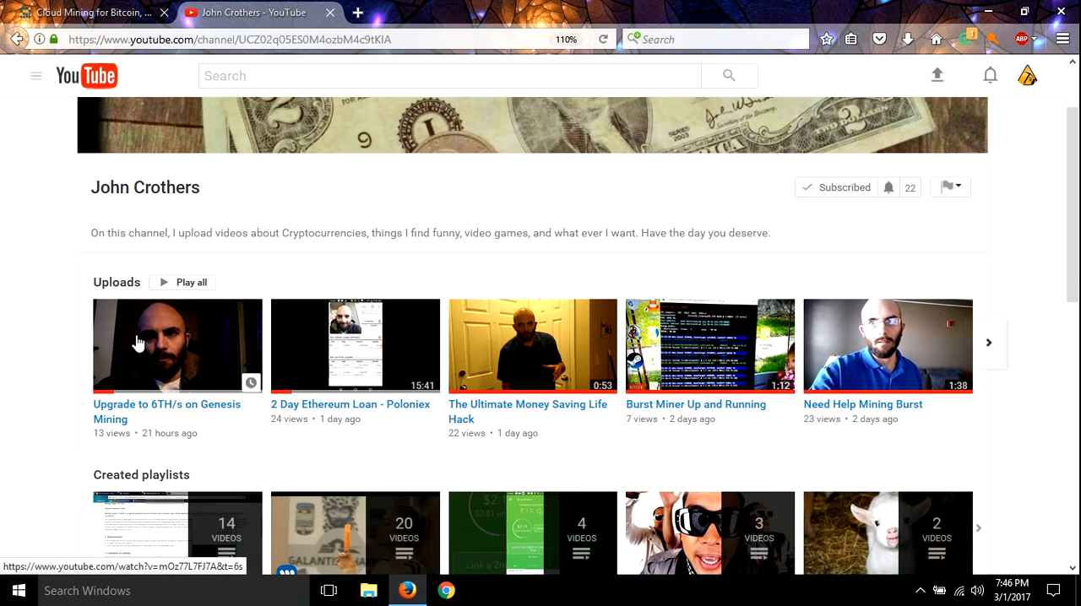
{"action": "mouse_move", "coordinate": [143, 375]}
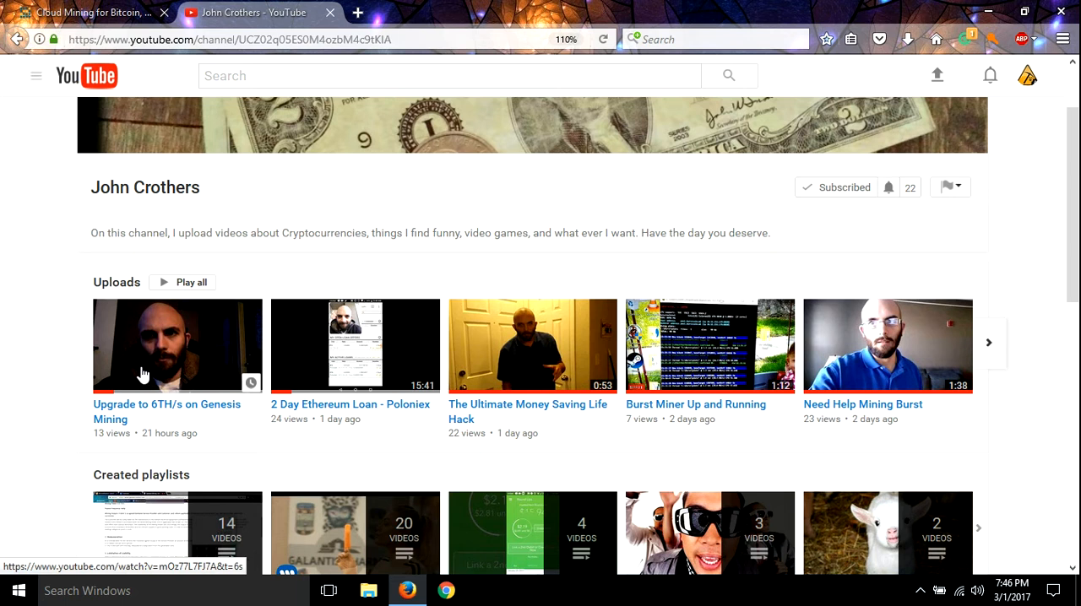
{"action": "mouse_move", "coordinate": [272, 355]}
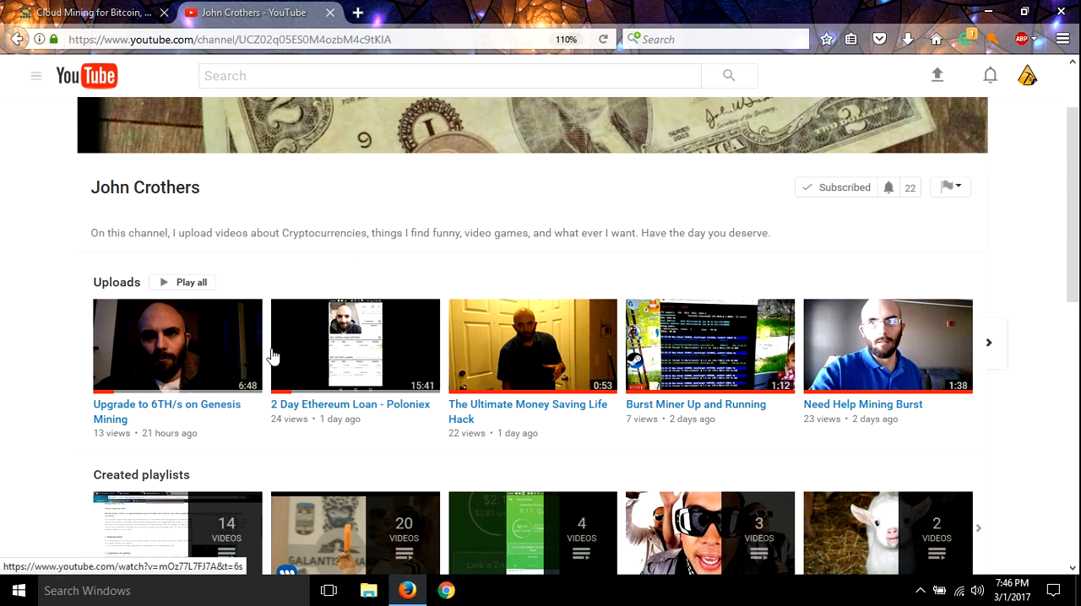
{"action": "mouse_move", "coordinate": [259, 311]}
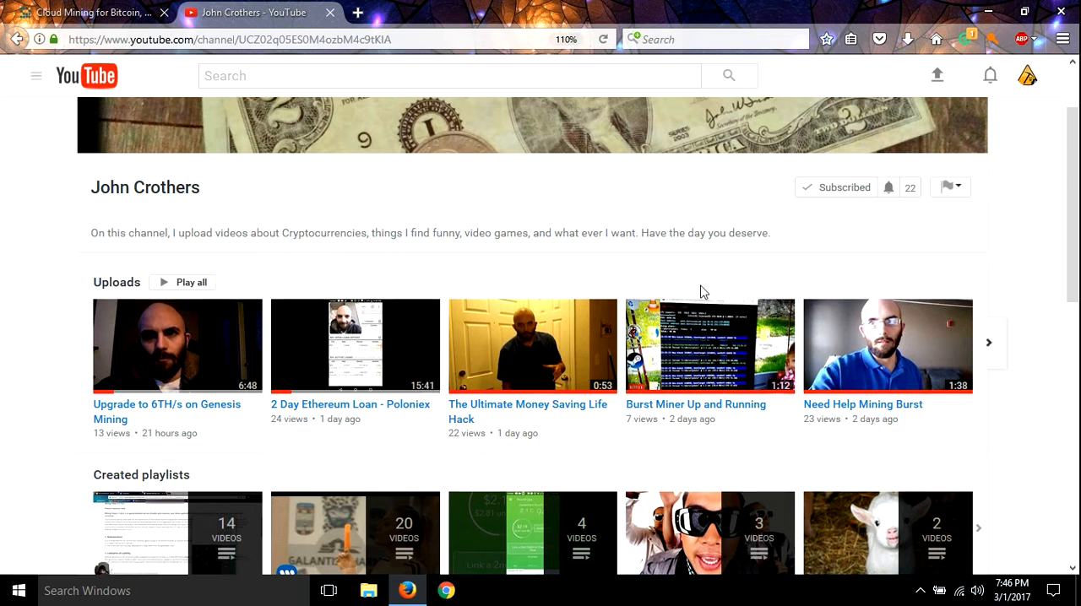
{"action": "mouse_move", "coordinate": [772, 371]}
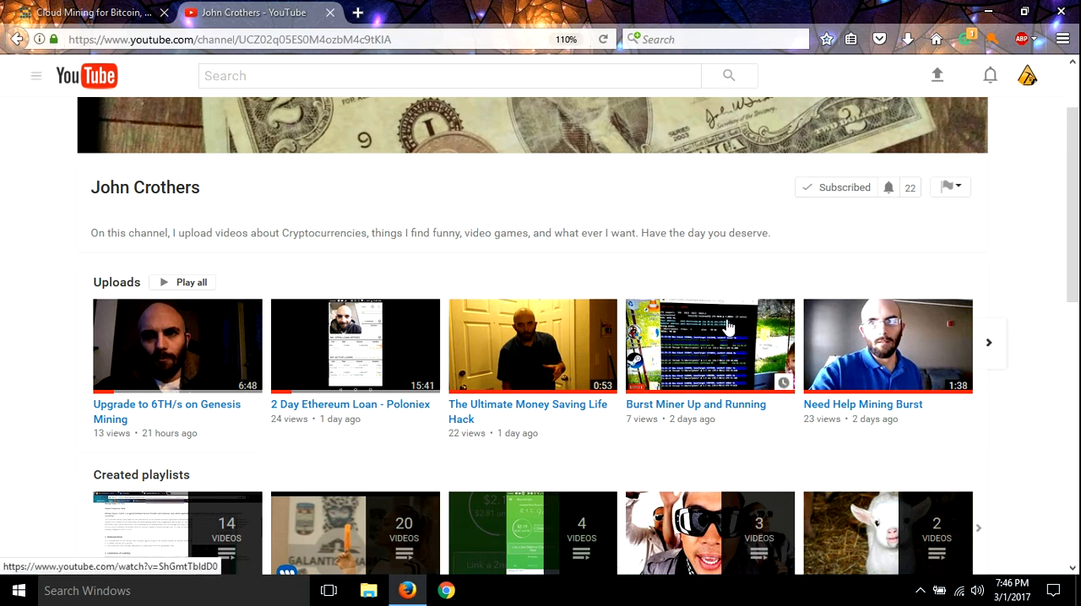
{"action": "mouse_move", "coordinate": [675, 390]}
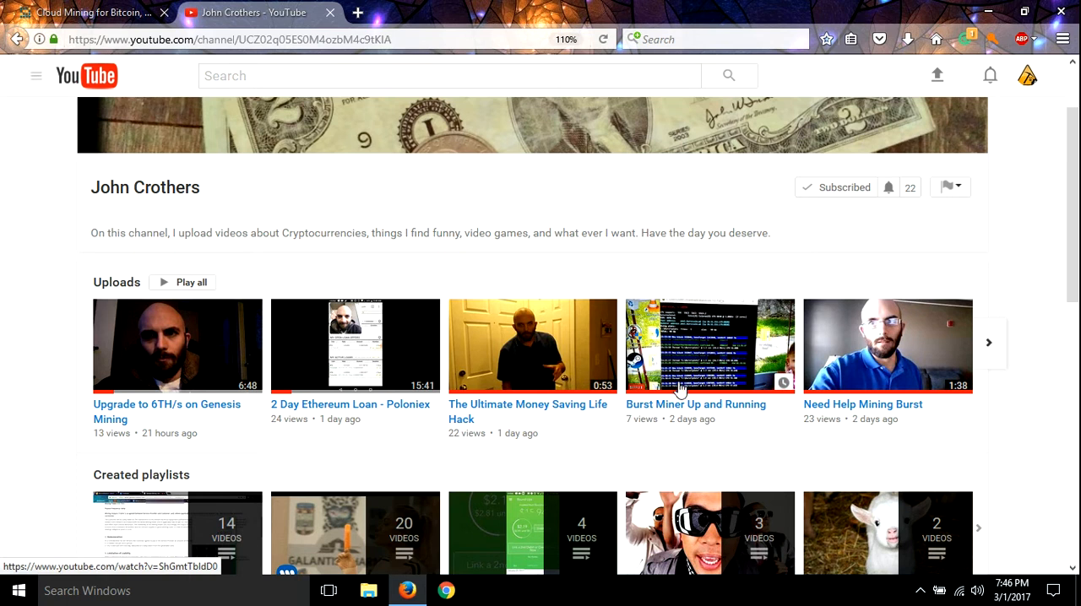
{"action": "mouse_move", "coordinate": [719, 380]}
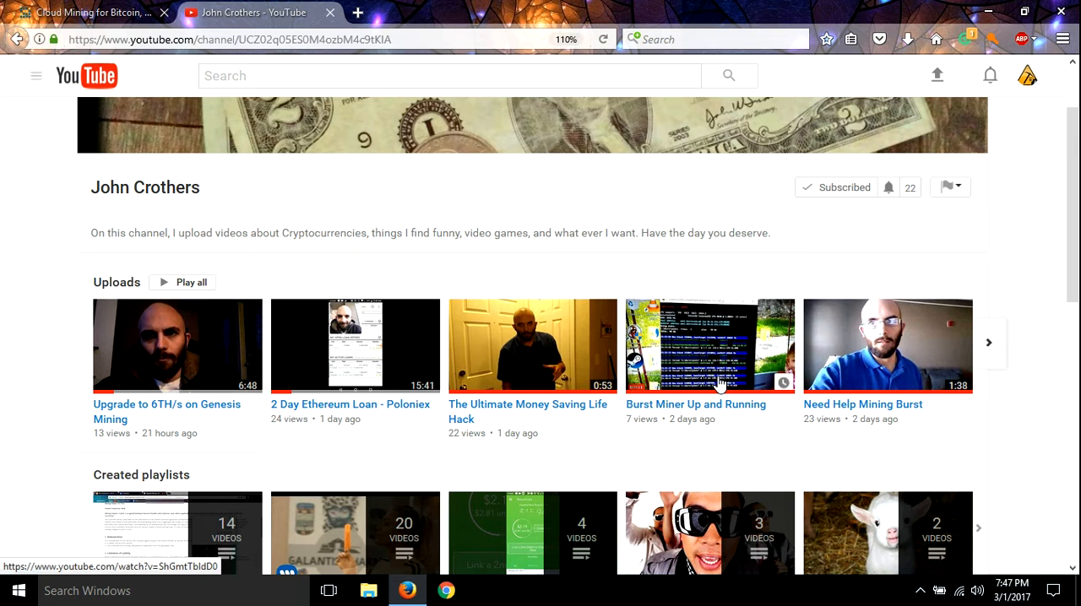
{"action": "mouse_move", "coordinate": [684, 325]}
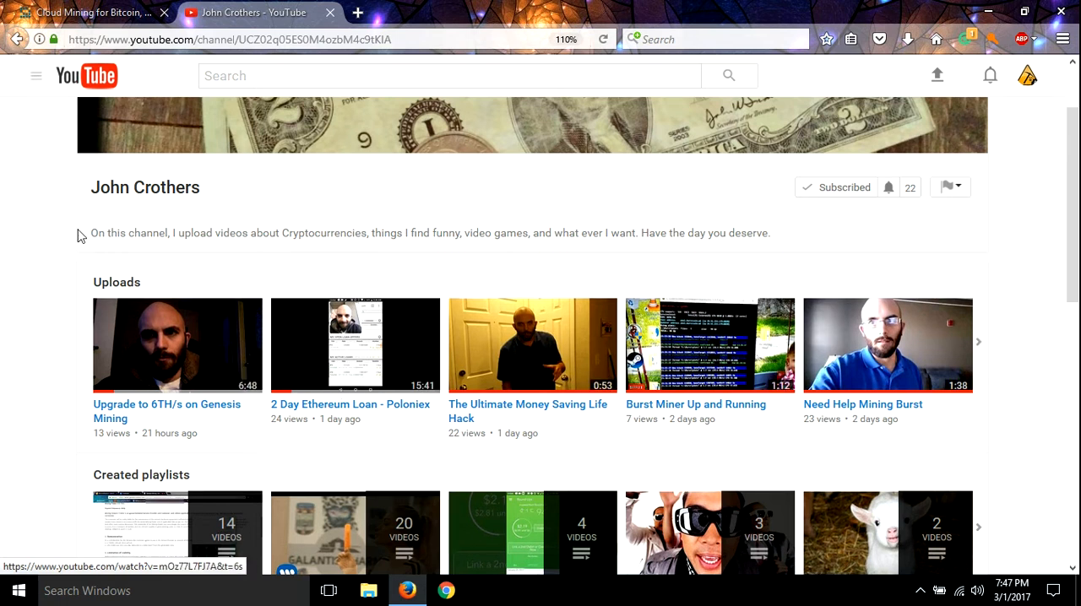
{"action": "left_click", "coordinate": [88, 11]}
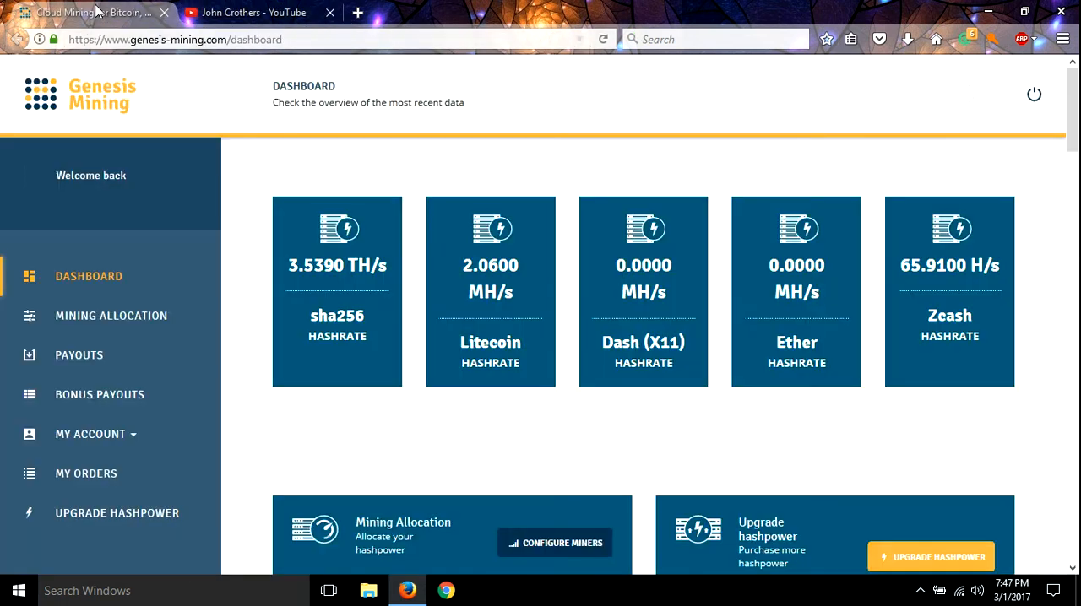
{"action": "mouse_move", "coordinate": [339, 301]}
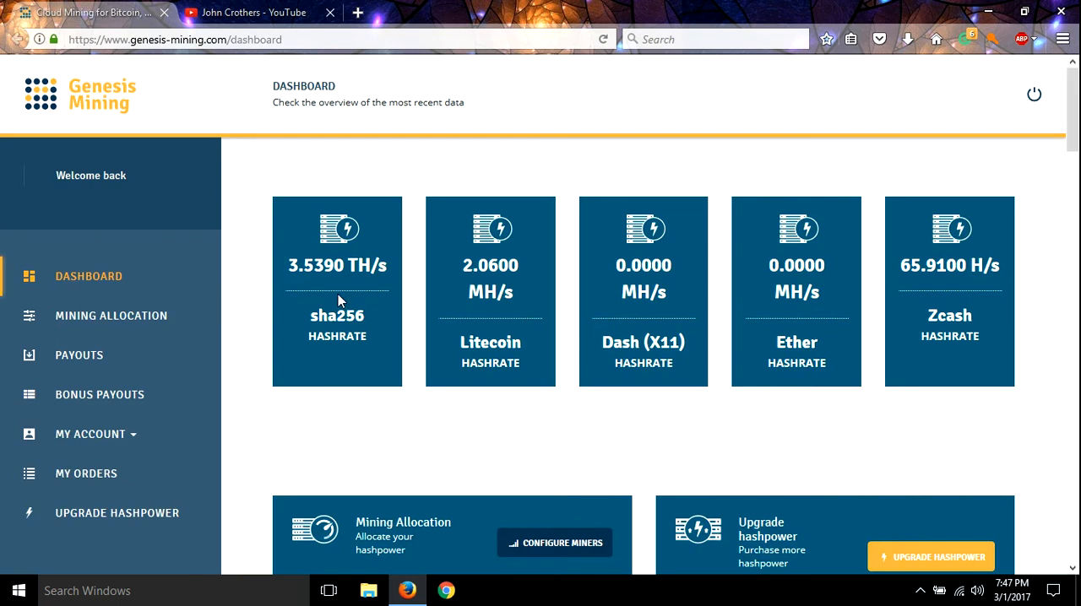
{"action": "mouse_move", "coordinate": [254, 12]}
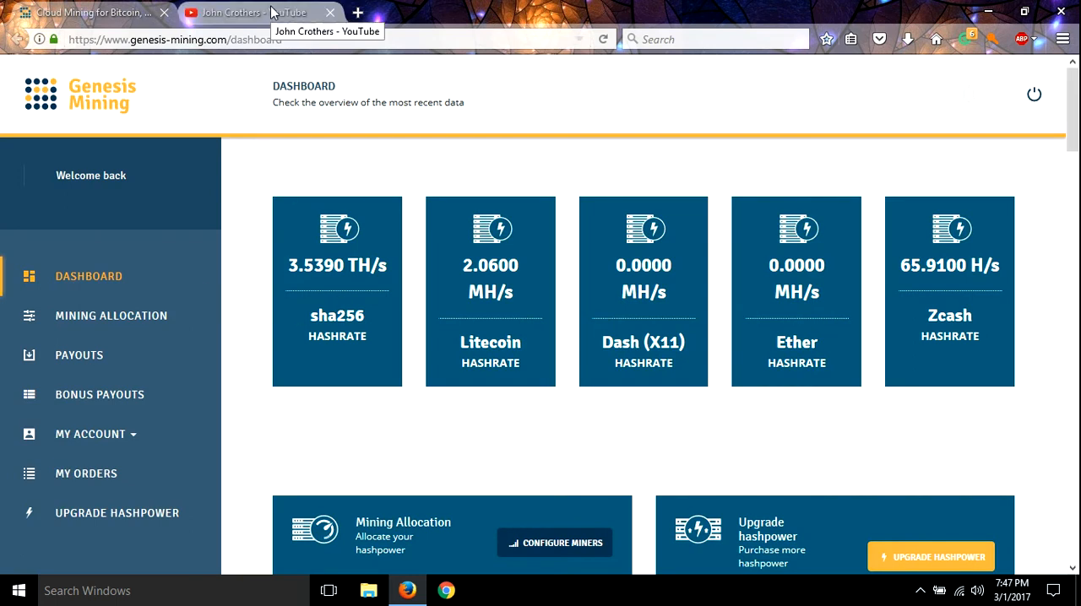
{"action": "left_click", "coordinate": [245, 13]}
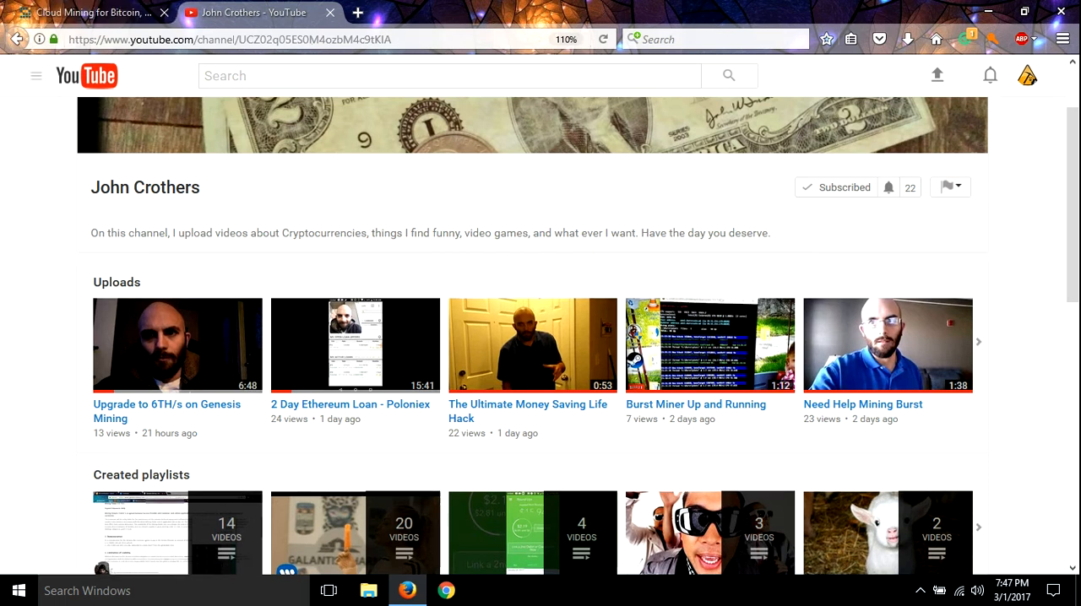
{"action": "mouse_move", "coordinate": [991, 24]}
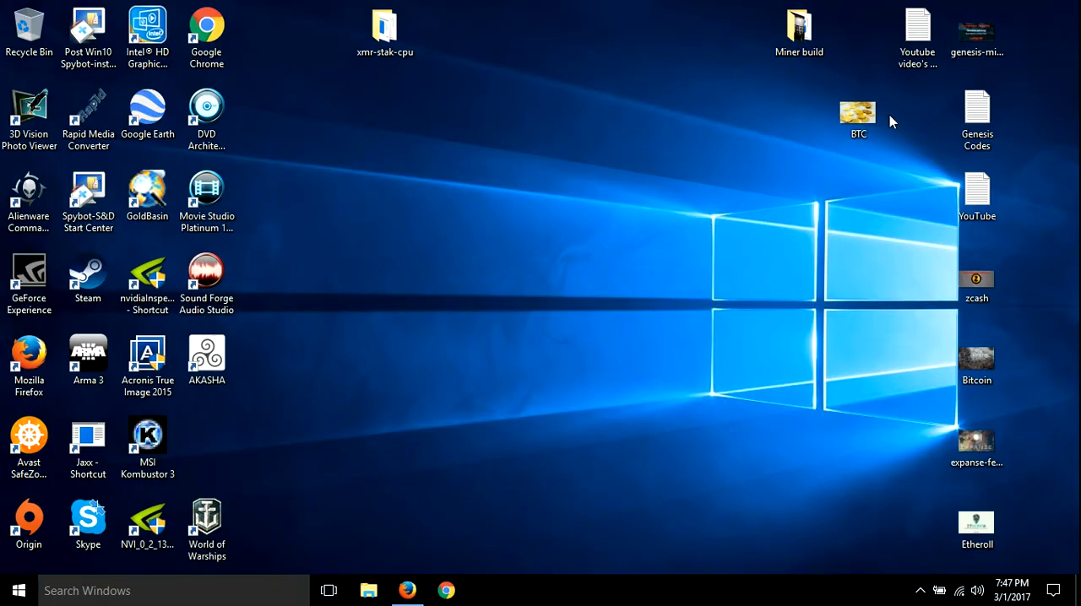
{"action": "mouse_move", "coordinate": [928, 163]}
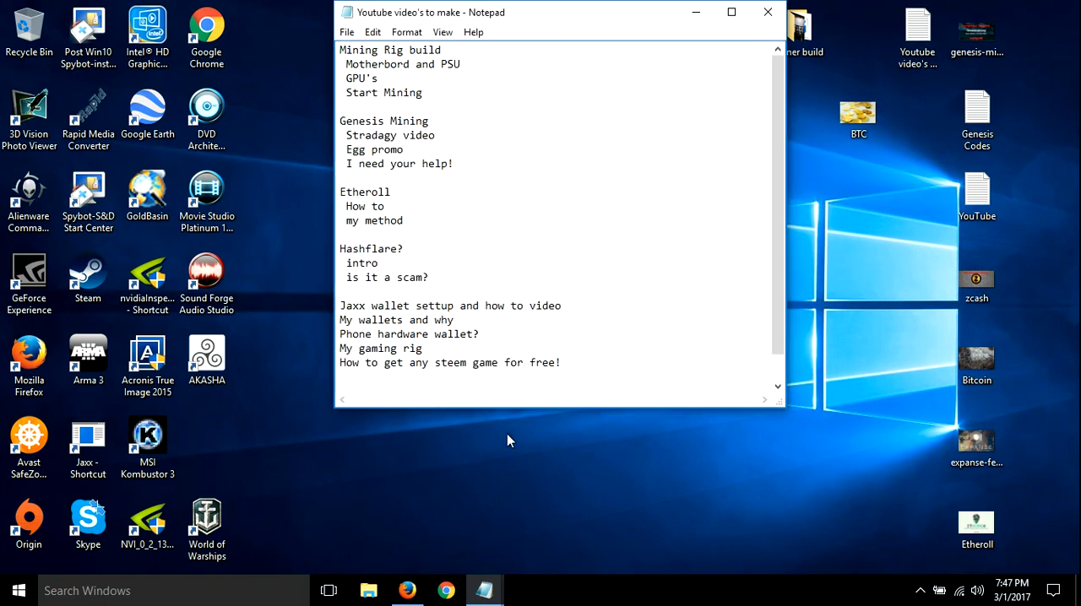
Scroll through the Genesis Codes notes, then close the Notepad windows to reveal the desktop
{"action": "scroll", "scroll_direction": "down", "scroll_amount": 3}
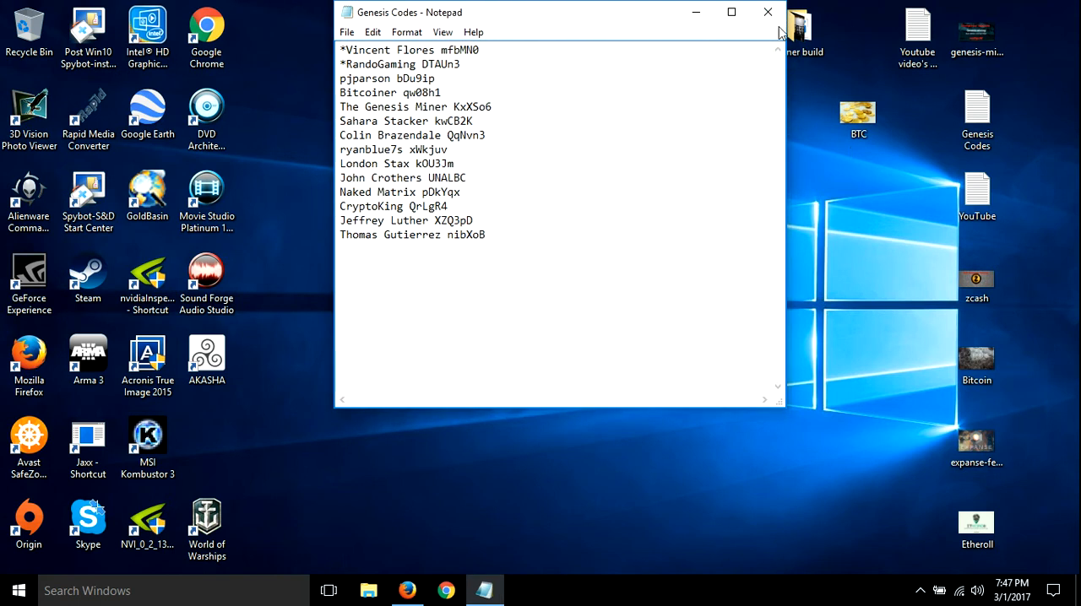
{"action": "left_click", "coordinate": [767, 12]}
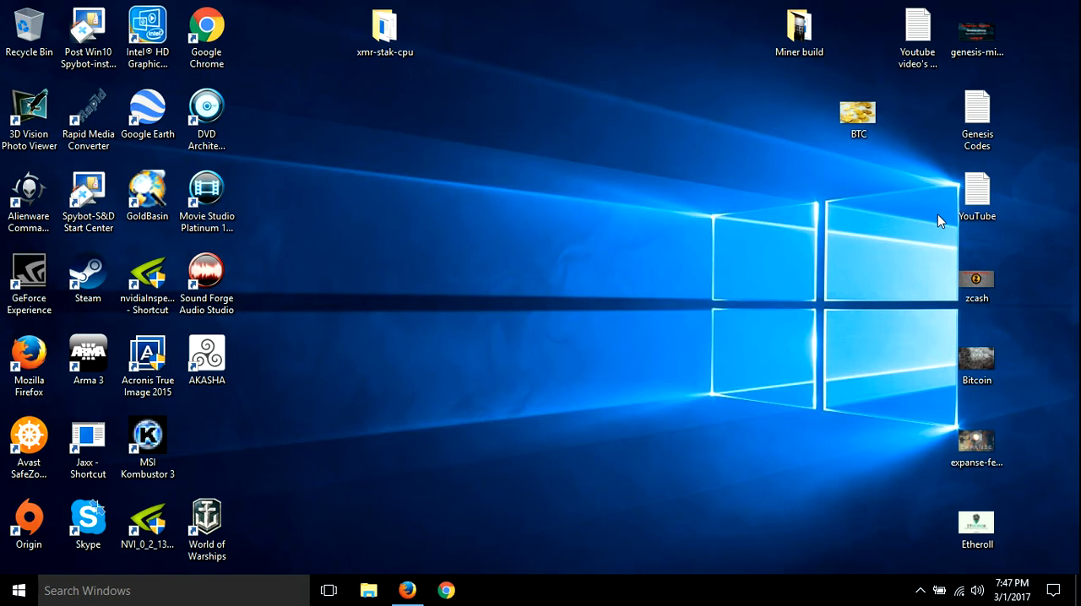
{"action": "left_click", "coordinate": [917, 37]}
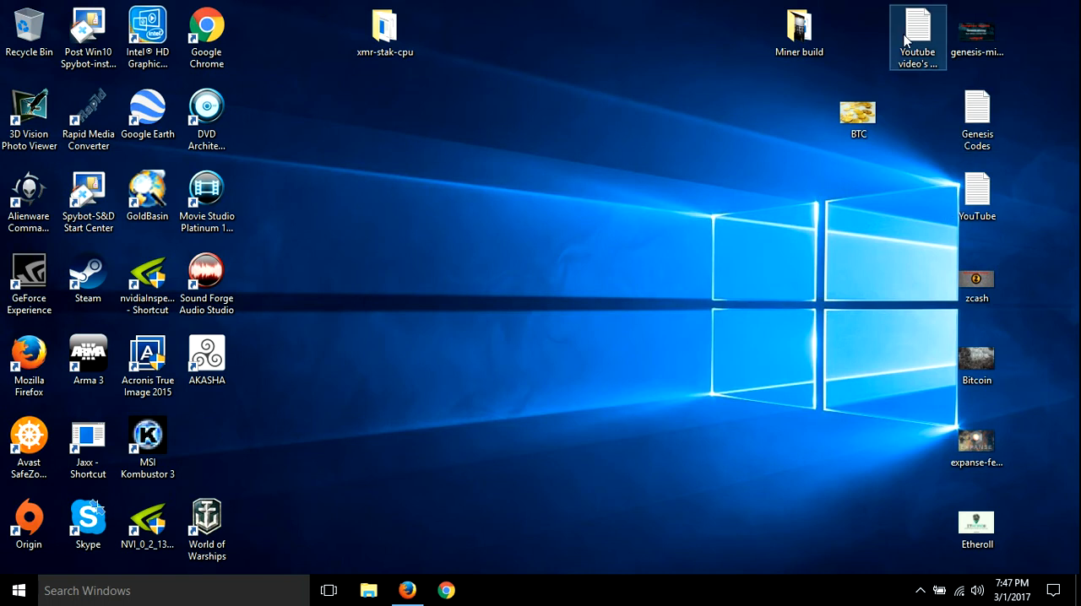
{"action": "double_click", "coordinate": [917, 36]}
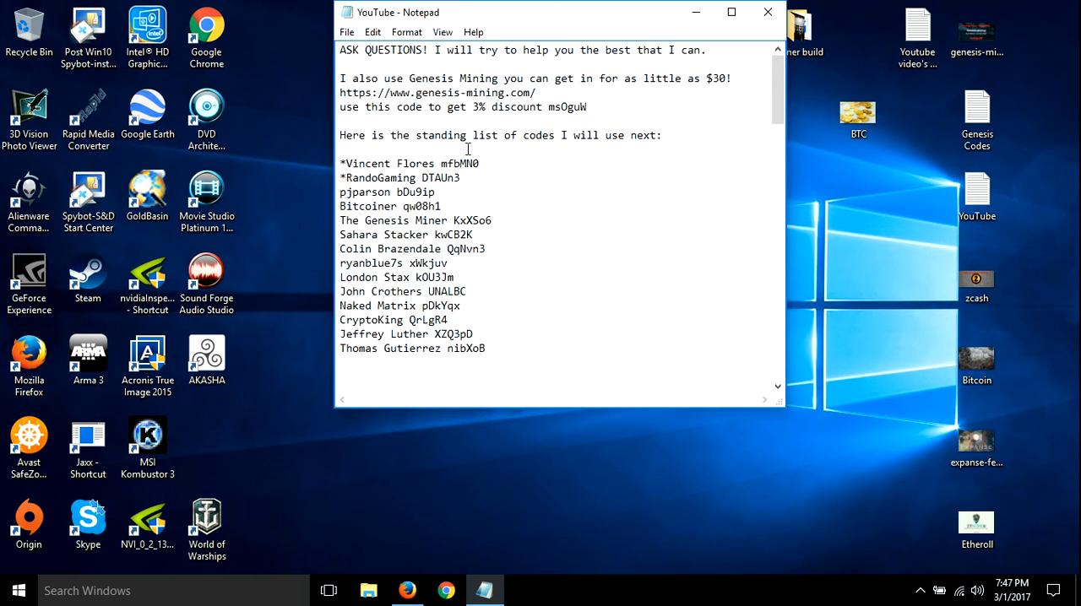
{"action": "scroll", "scroll_direction": "down", "scroll_amount": 3}
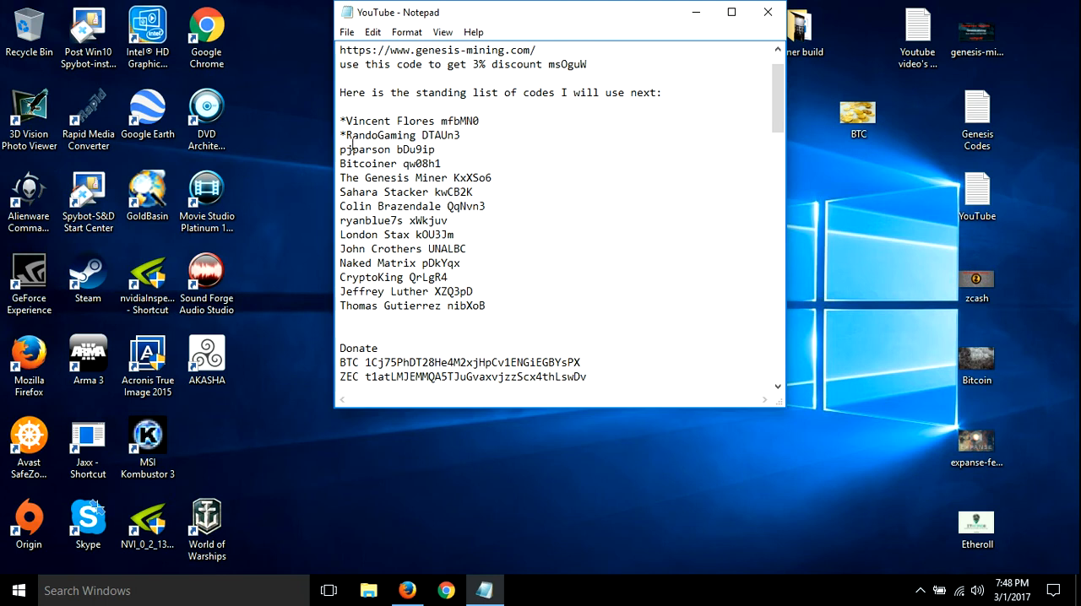
{"action": "mouse_move", "coordinate": [377, 284]}
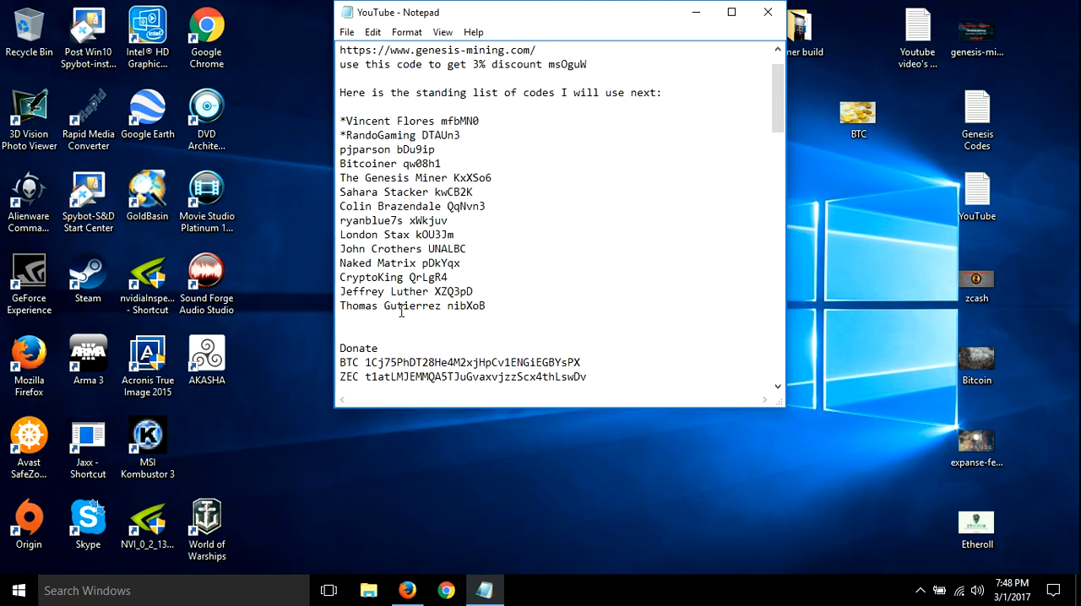
{"action": "mouse_move", "coordinate": [397, 274]}
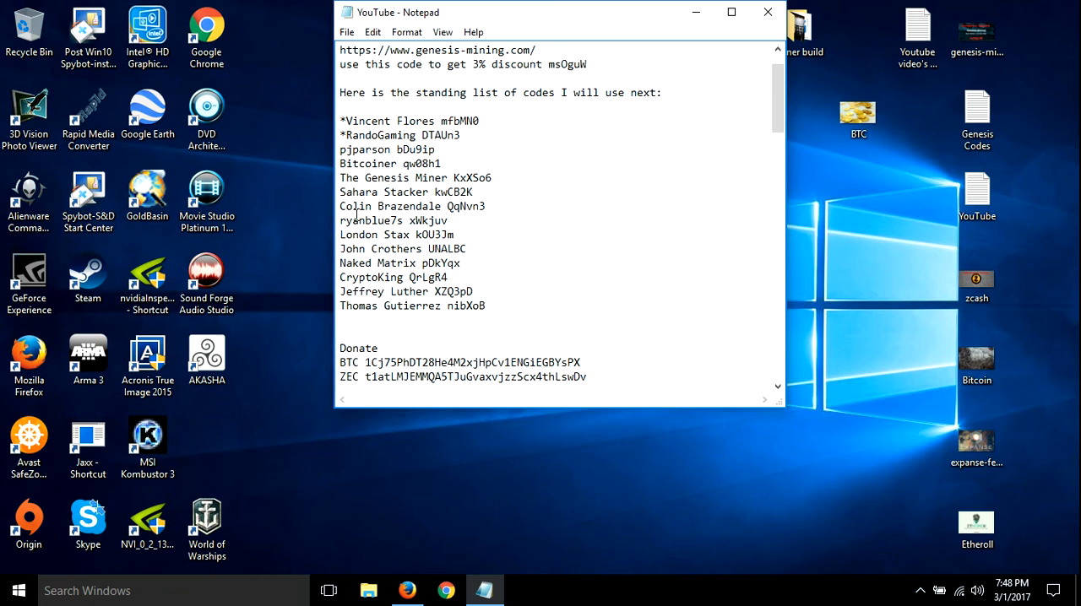
{"action": "mouse_move", "coordinate": [340, 249]}
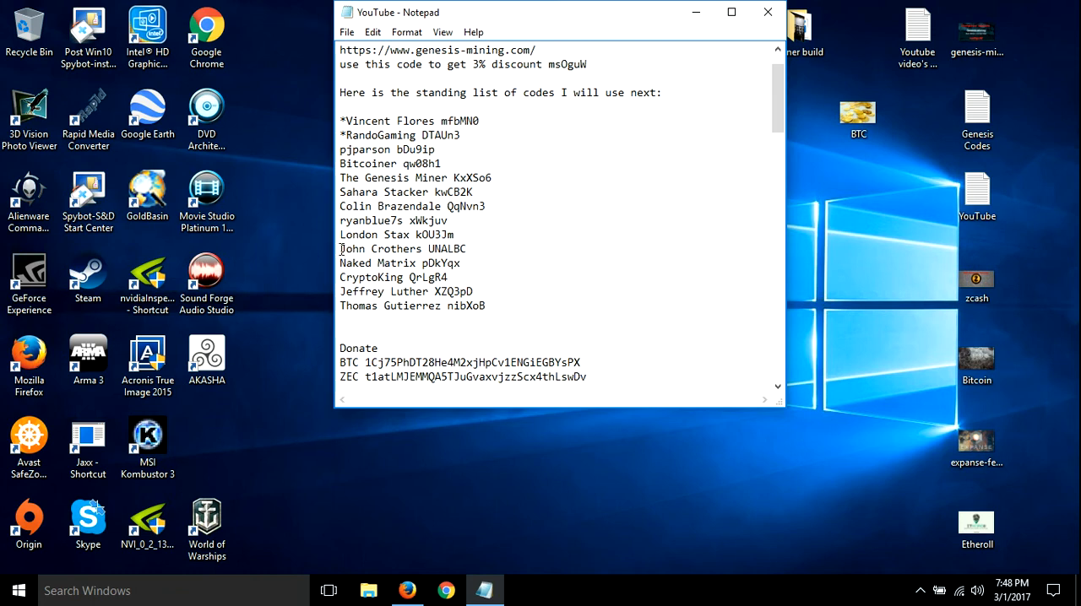
{"action": "double_click", "coordinate": [350, 248]}
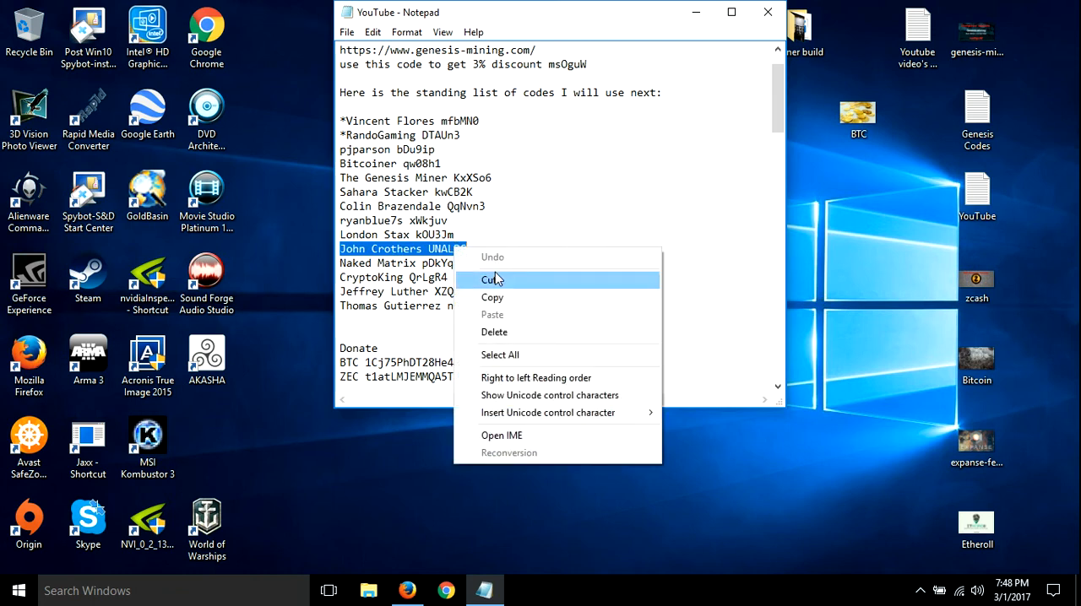
{"action": "mouse_move", "coordinate": [519, 284]}
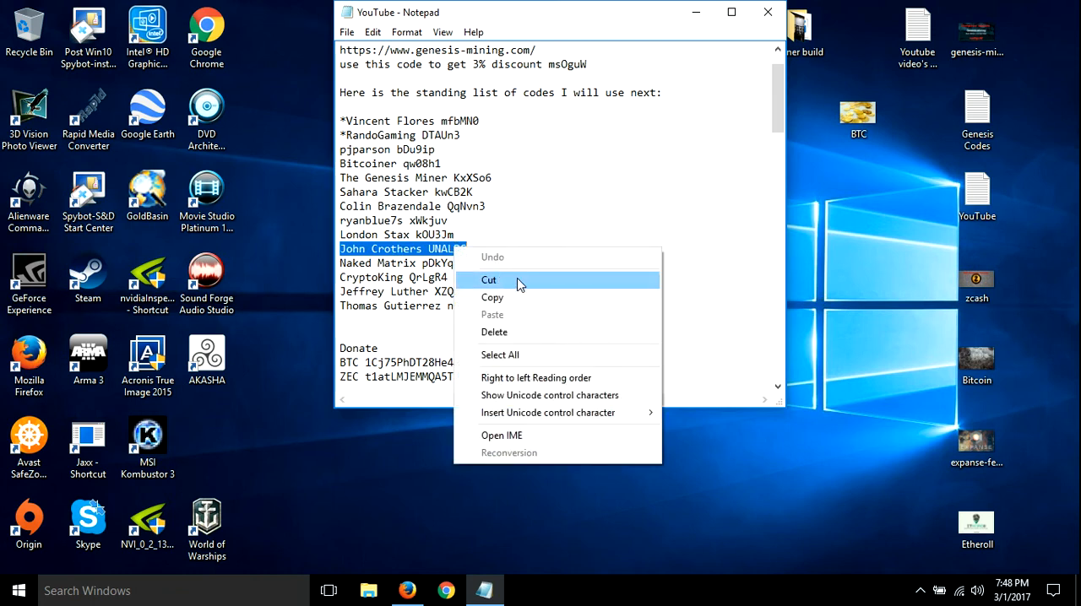
{"action": "left_click", "coordinate": [488, 280]}
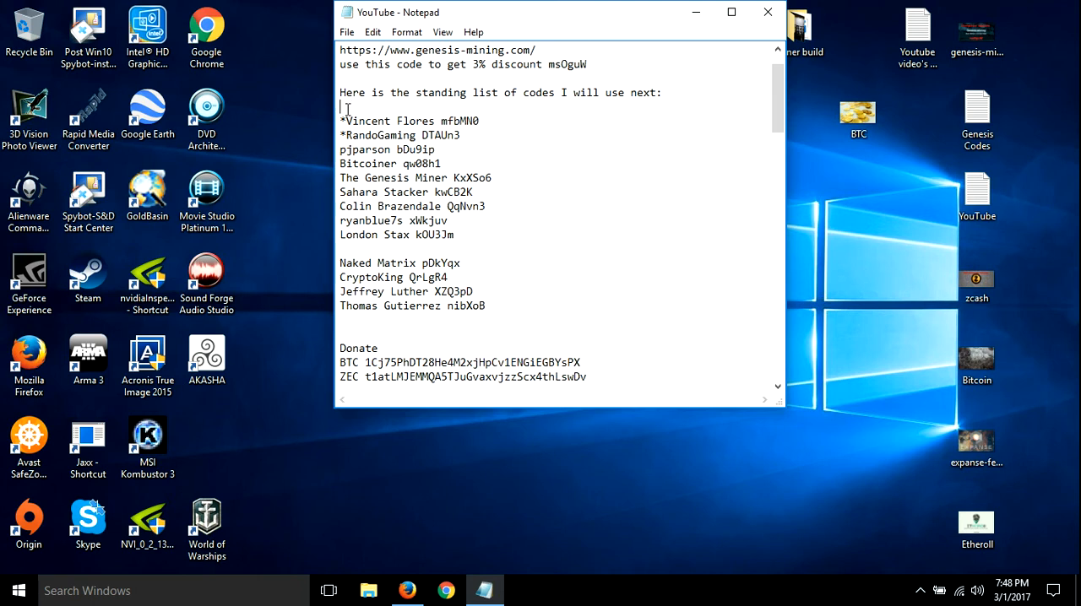
{"action": "right_click", "coordinate": [344, 108]}
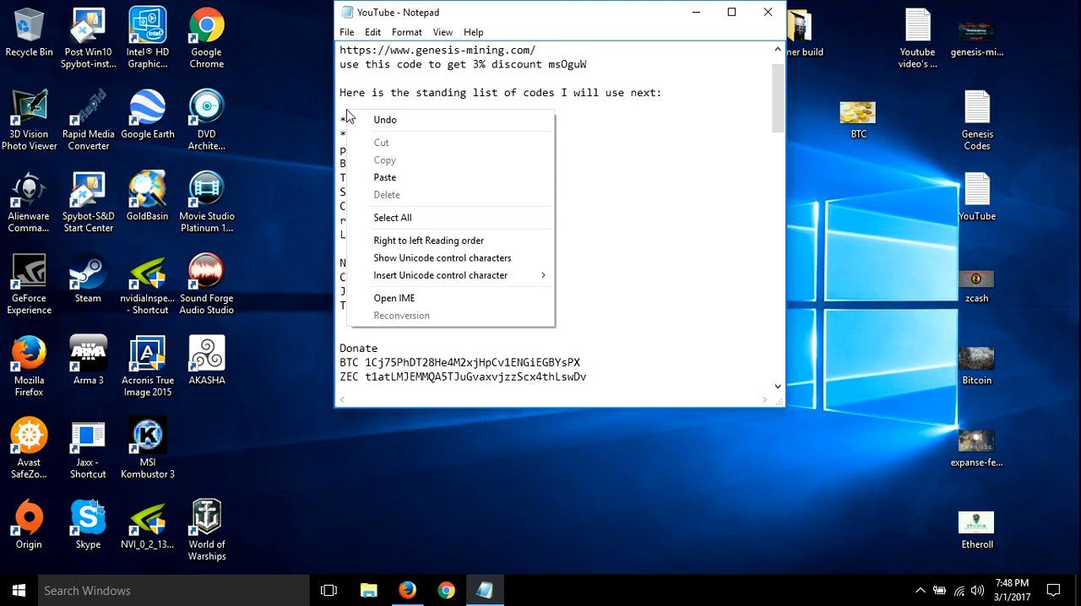
{"action": "left_click", "coordinate": [384, 177]}
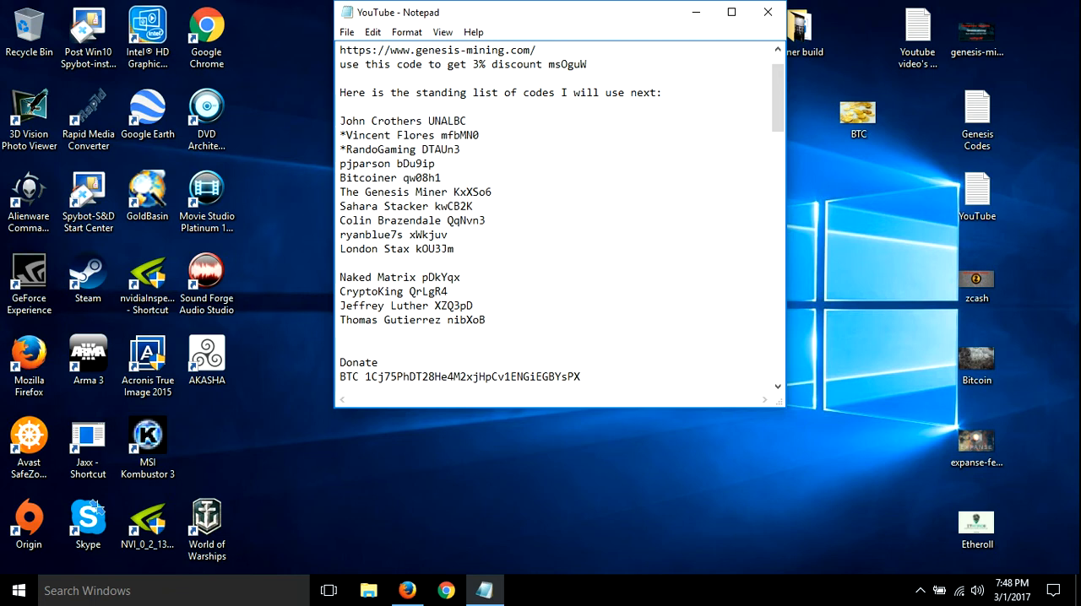
{"action": "left_click", "coordinate": [341, 120]}
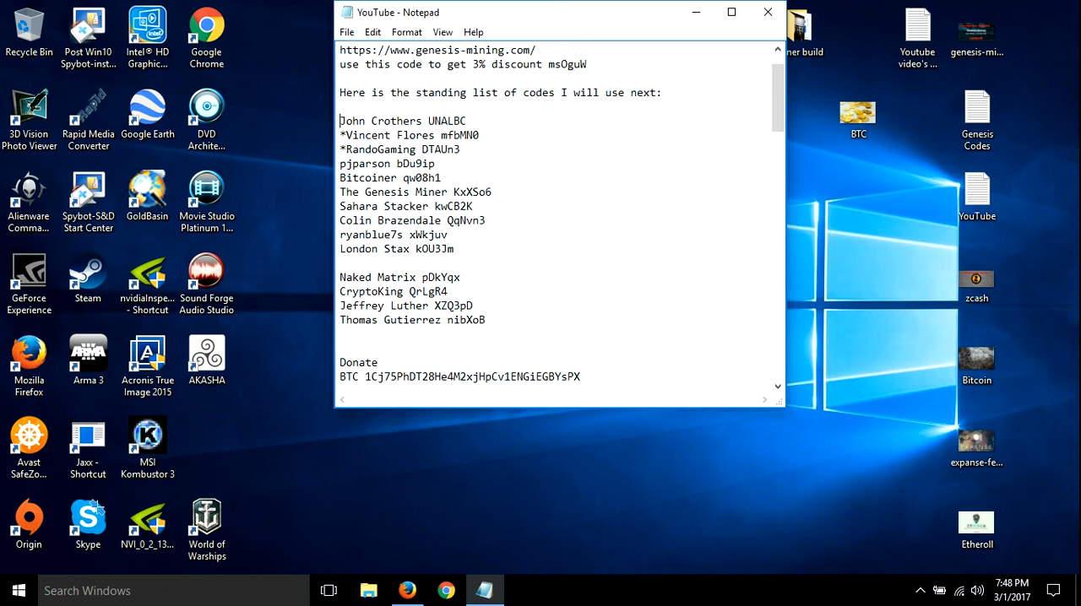
{"action": "type", "text": "**"}
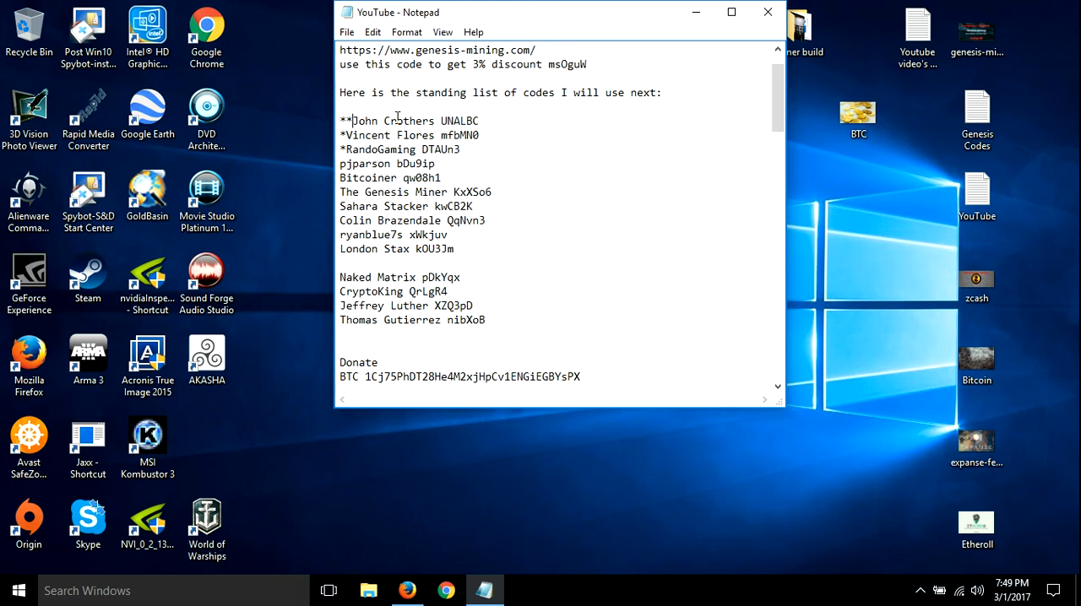
{"action": "mouse_move", "coordinate": [452, 311]}
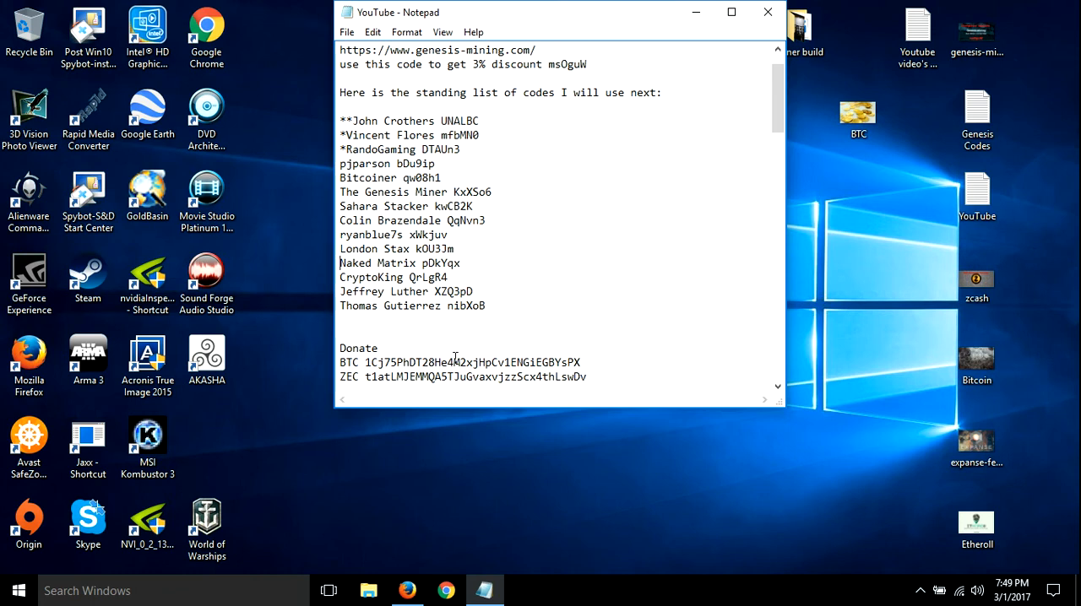
{"action": "mouse_move", "coordinate": [422, 173]}
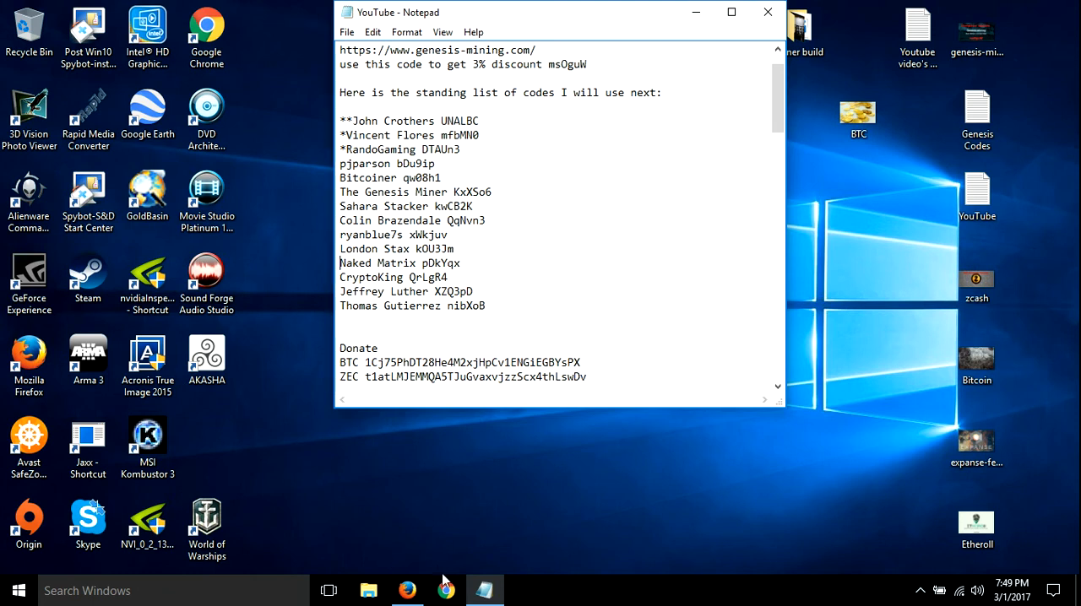
{"action": "mouse_move", "coordinate": [446, 590]}
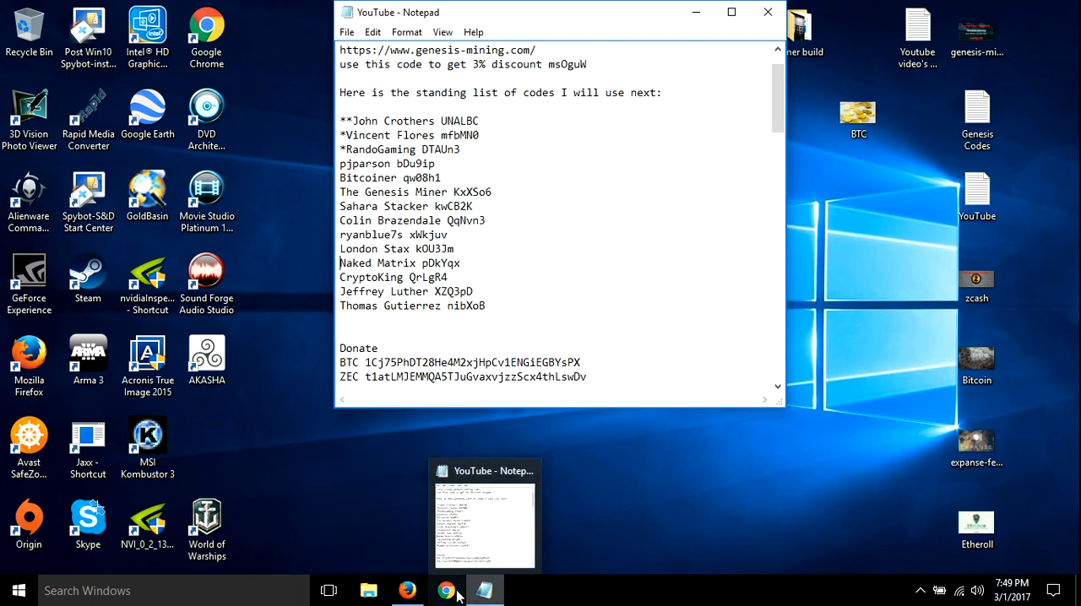
Return to the Genesis Mining tab in Firefox and scroll through the SHA256, Litecoin and Zcash earnings charts
{"action": "left_click", "coordinate": [446, 590]}
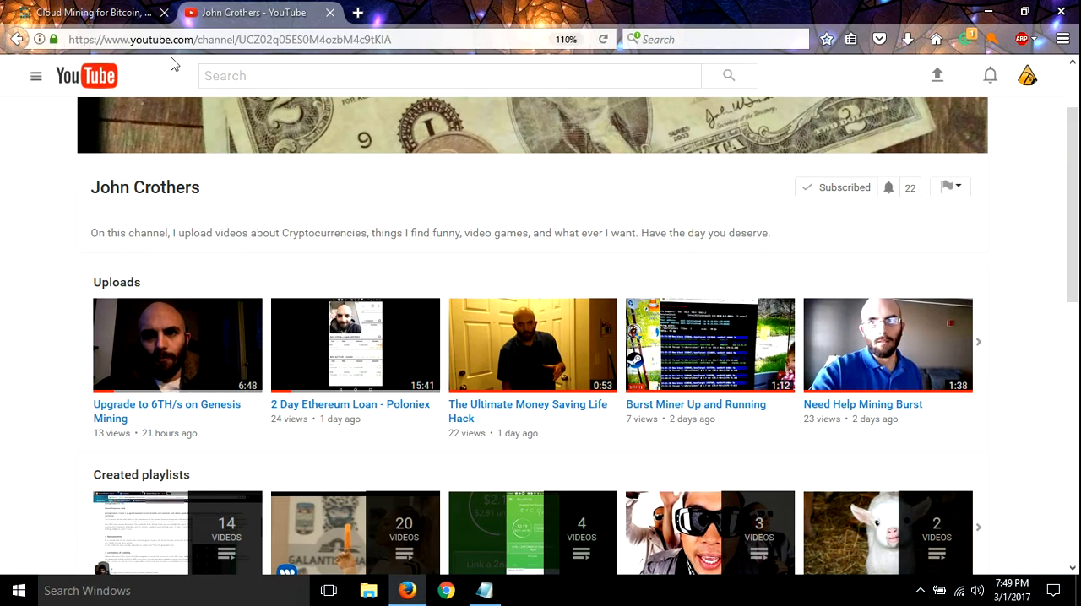
{"action": "left_click", "coordinate": [85, 11]}
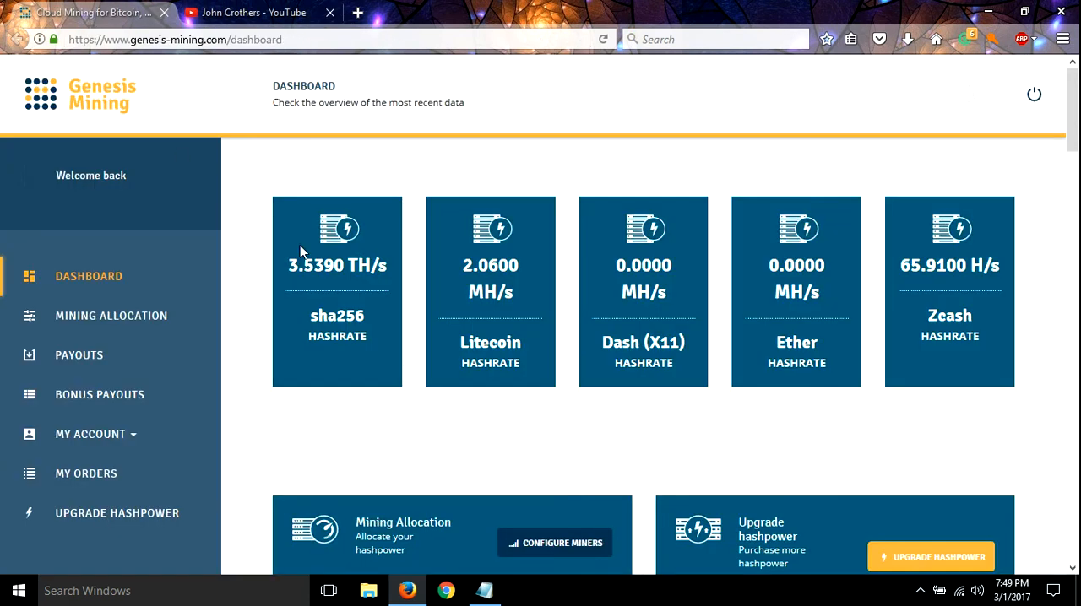
{"action": "mouse_move", "coordinate": [319, 290]}
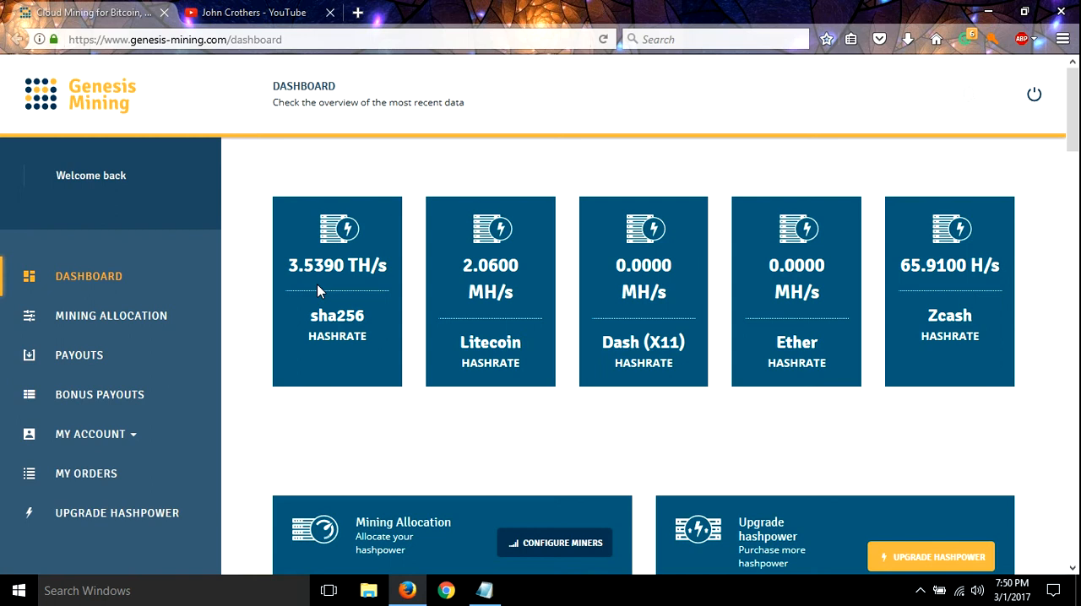
{"action": "scroll", "scroll_direction": "down", "scroll_amount": 3}
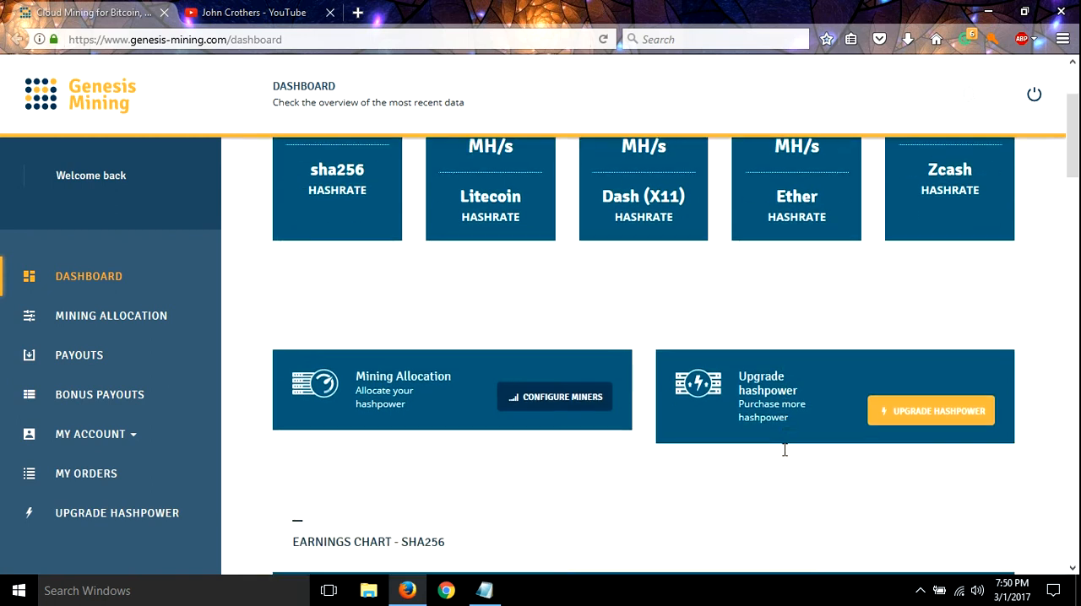
{"action": "scroll", "scroll_direction": "down", "scroll_amount": 3}
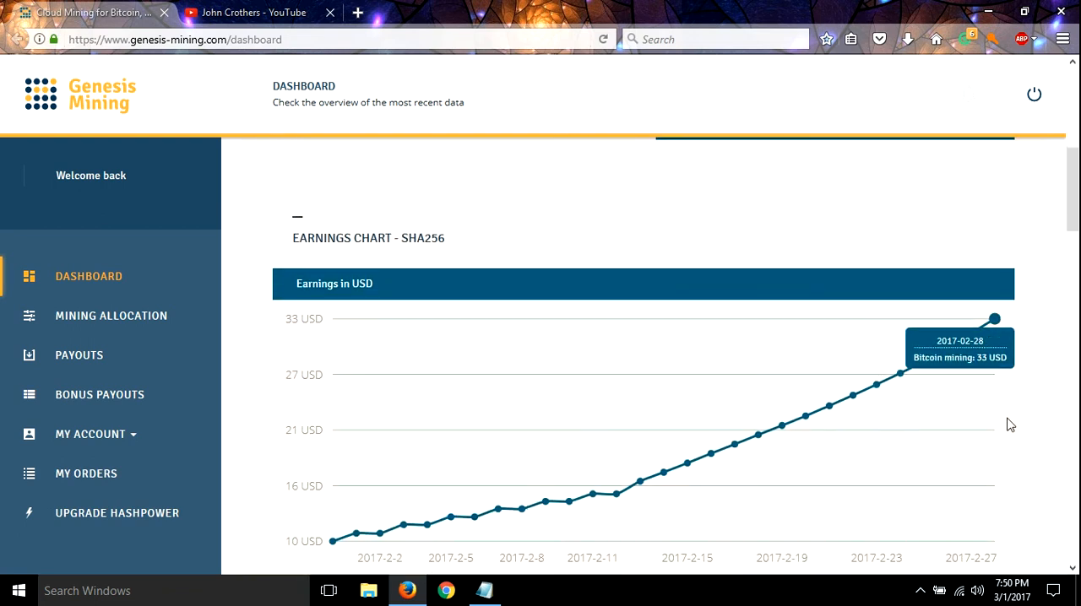
{"action": "mouse_move", "coordinate": [991, 337]}
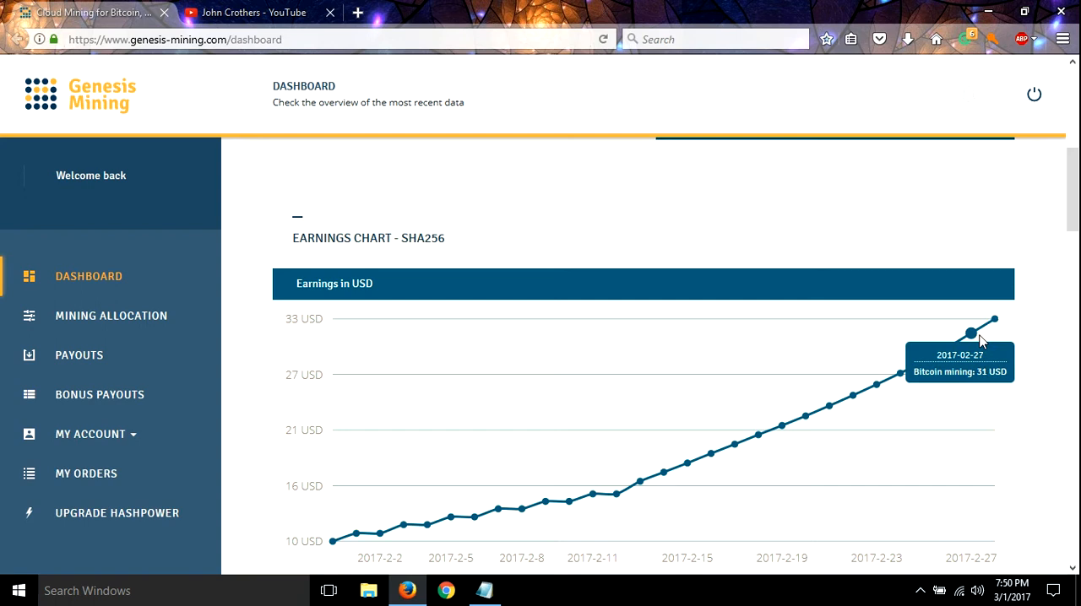
{"action": "mouse_move", "coordinate": [980, 339]}
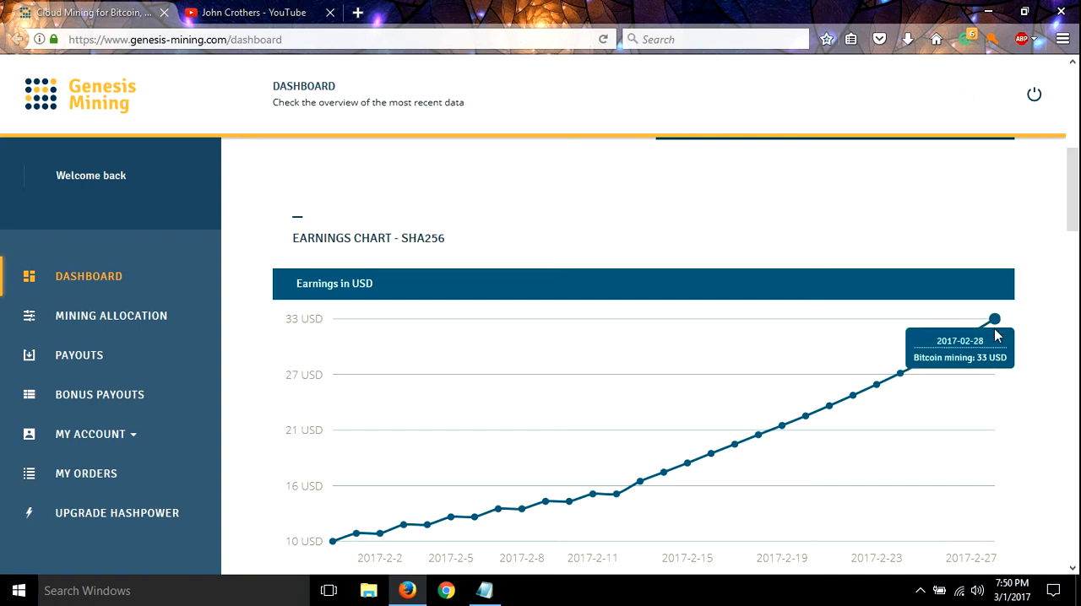
{"action": "scroll", "scroll_direction": "down", "scroll_amount": 3}
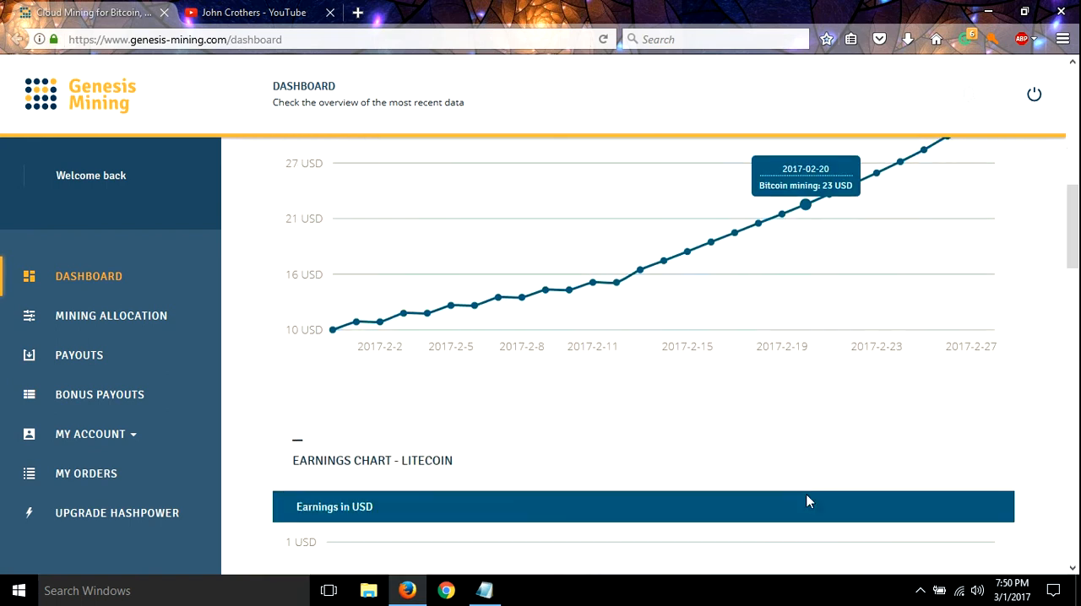
{"action": "scroll", "scroll_direction": "down", "scroll_amount": 3}
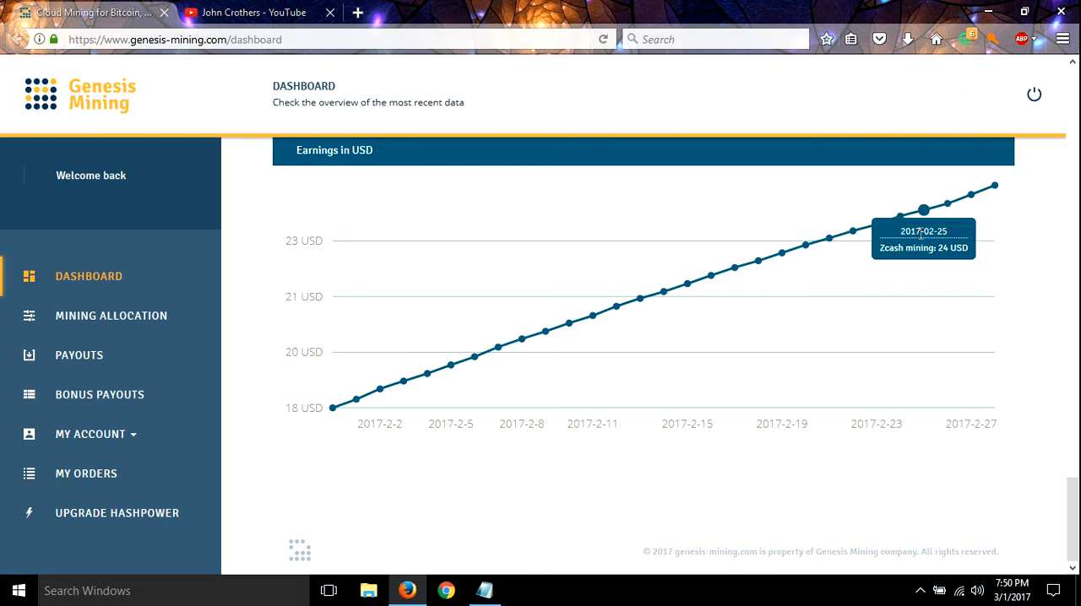
{"action": "scroll", "scroll_direction": "down", "scroll_amount": 3}
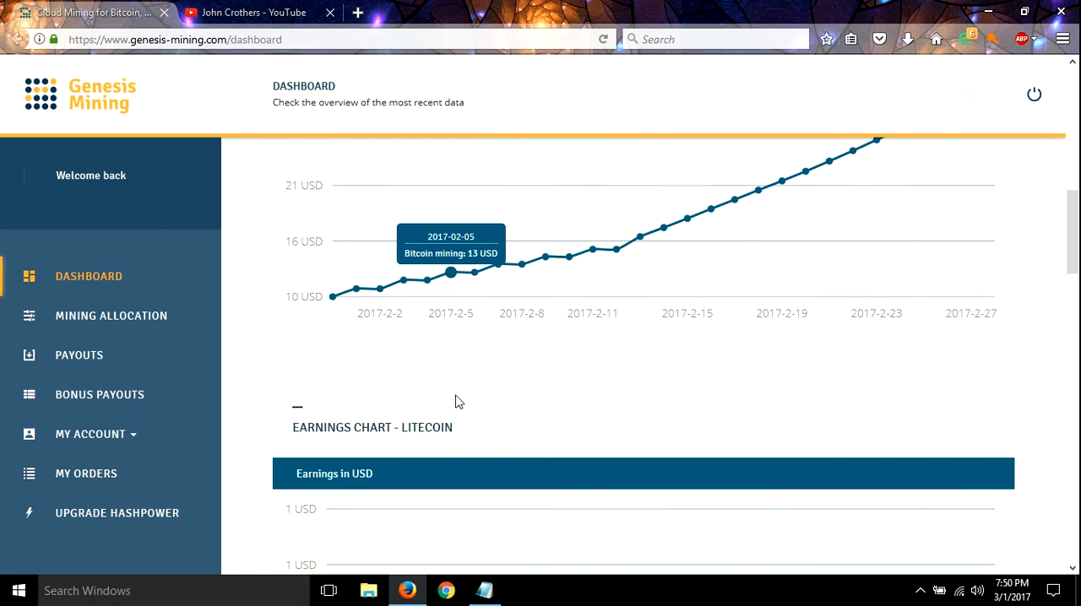
{"action": "scroll", "scroll_direction": "down", "scroll_amount": 3}
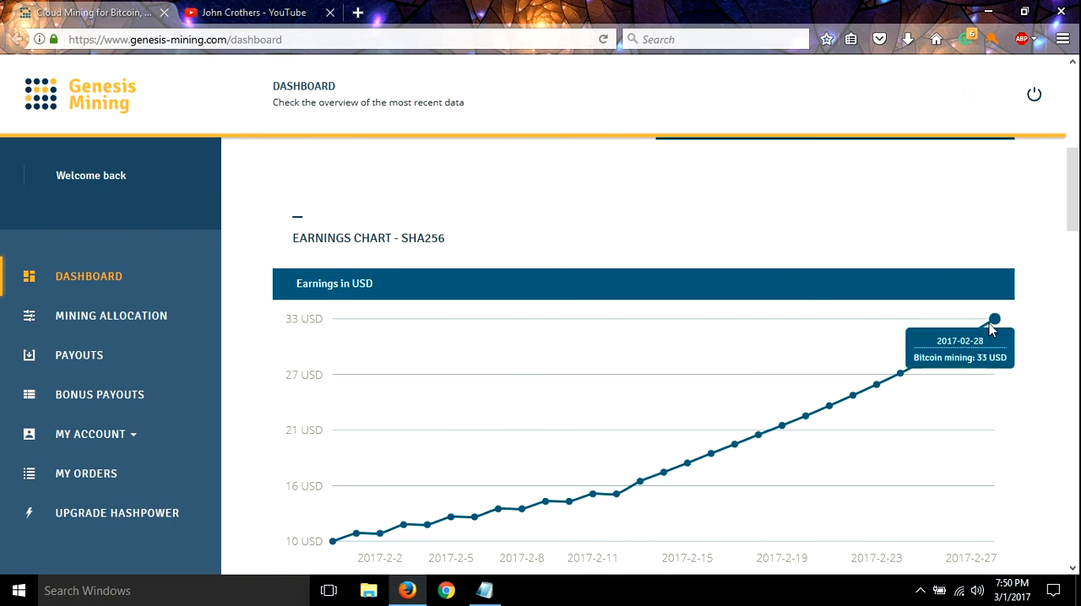
{"action": "mouse_move", "coordinate": [975, 331]}
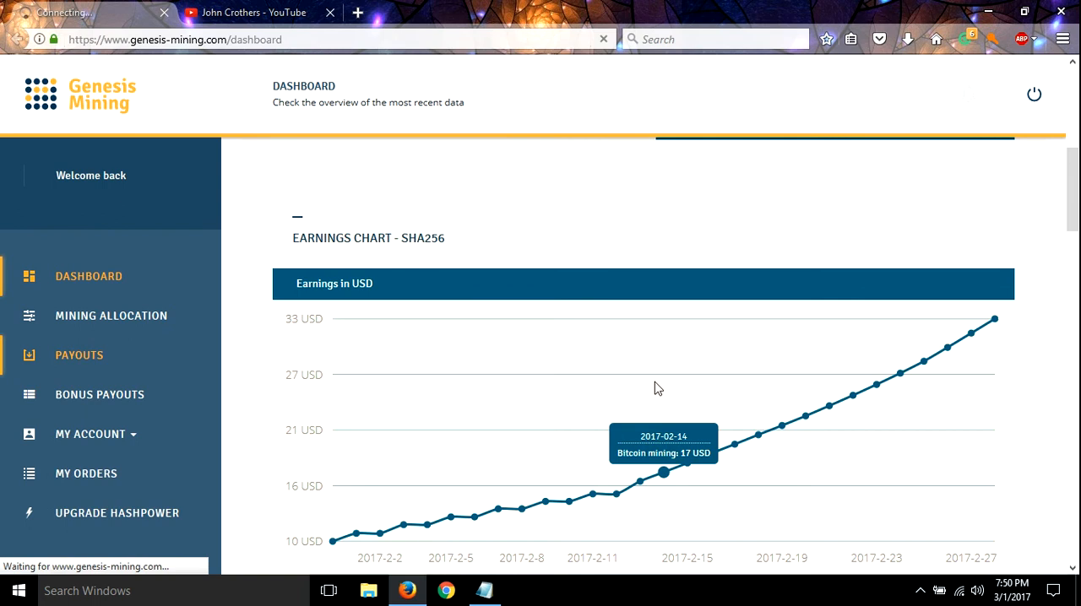
Show the Payouts page of daily BTC and ZEC payouts, then launch Calculator
{"action": "left_click", "coordinate": [79, 355]}
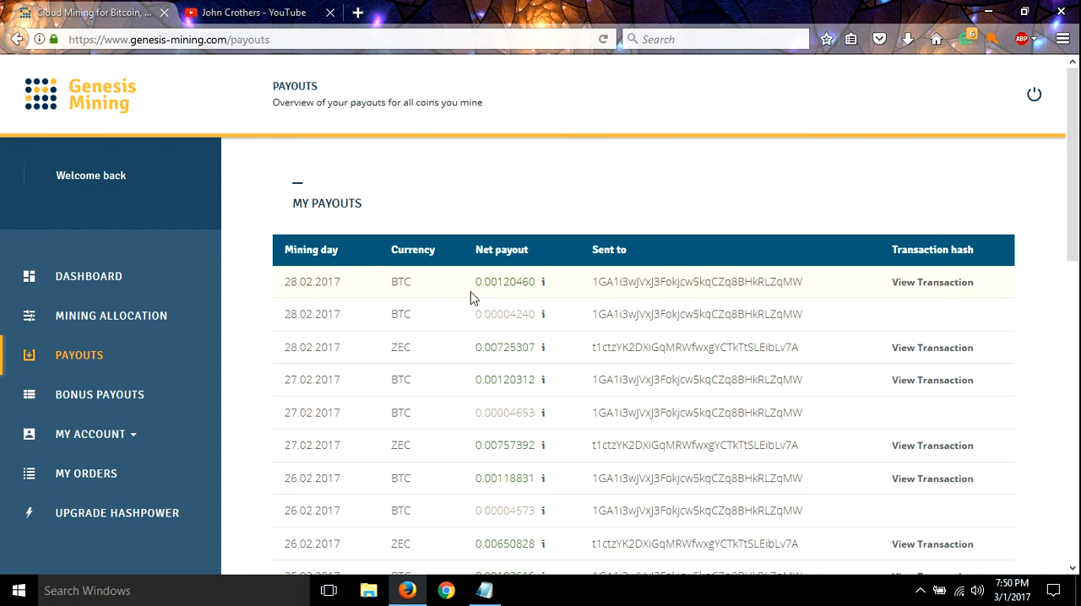
{"action": "mouse_move", "coordinate": [504, 285]}
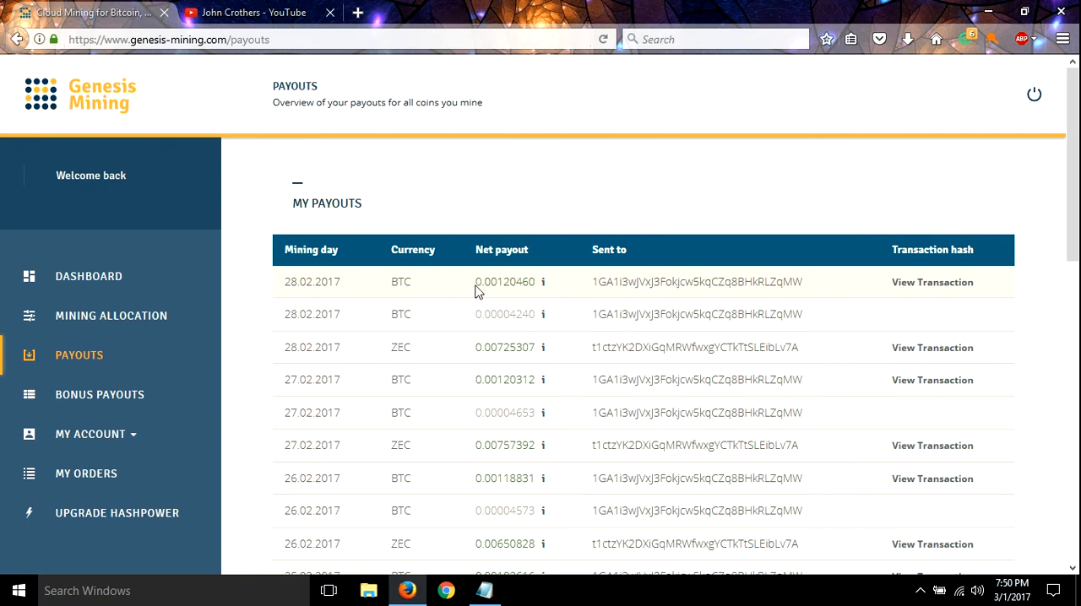
{"action": "mouse_move", "coordinate": [555, 291]}
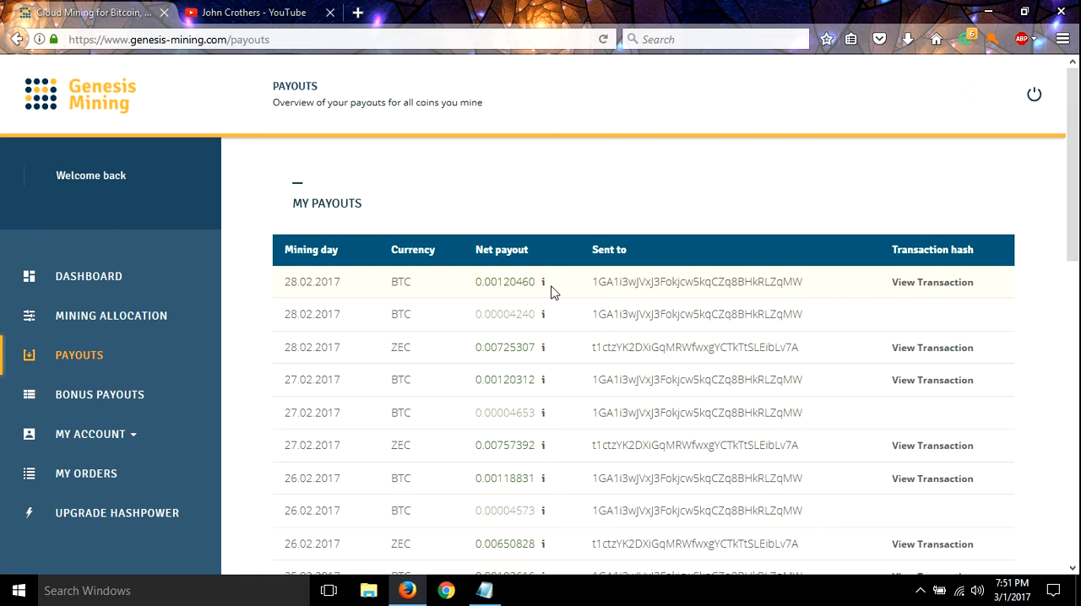
{"action": "left_click", "coordinate": [15, 590]}
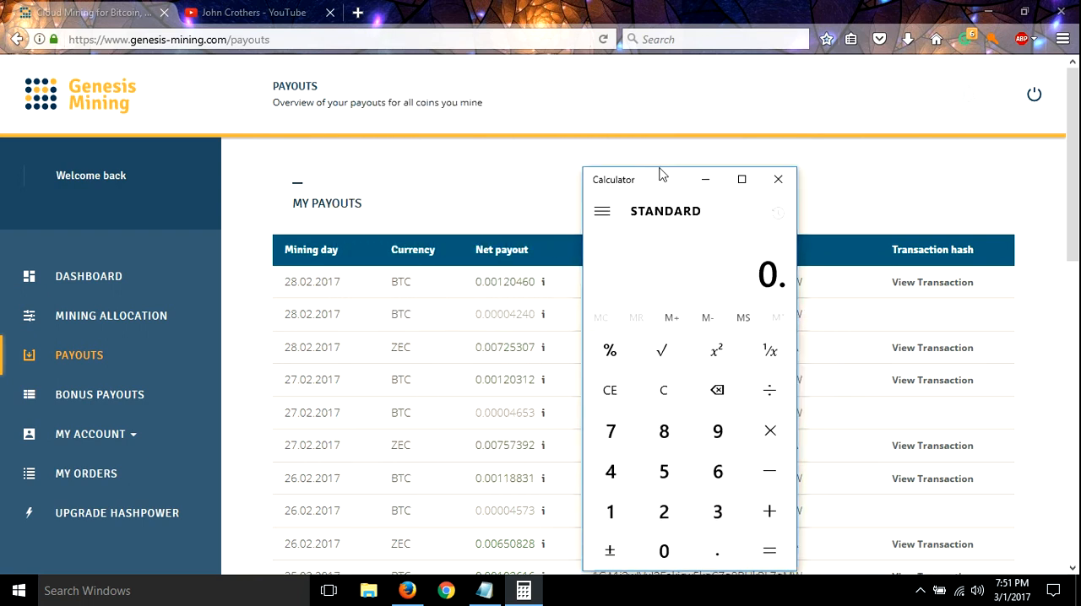
Move Calculator up and multiply 0.0012046 by a second figure to get 1.47677937
{"action": "left_click_drag", "start_coordinate": [658, 179], "coordinate": [749, 101]}
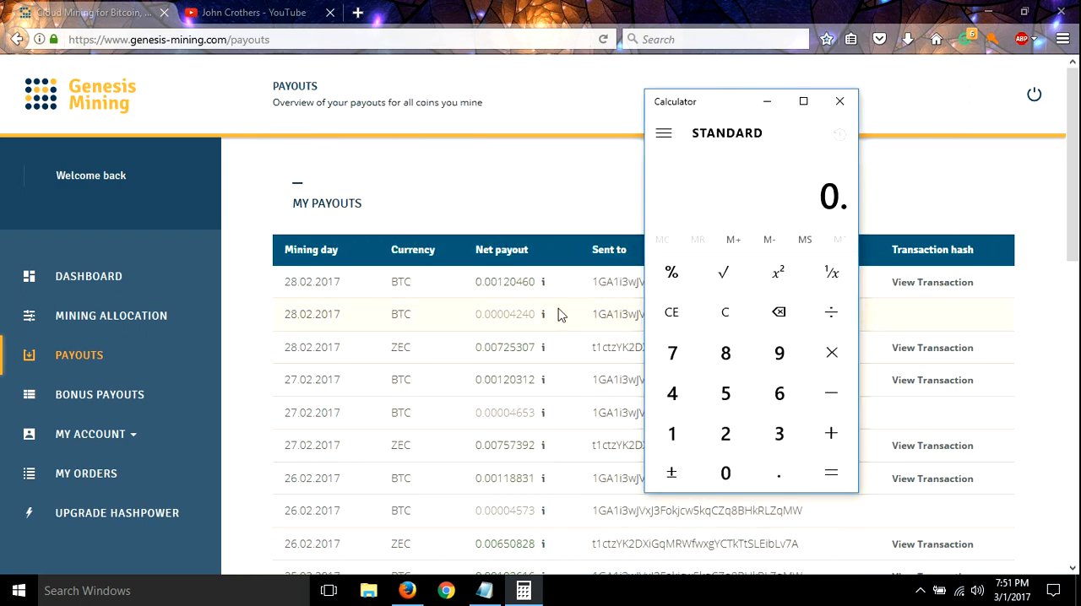
{"action": "left_click", "coordinate": [725, 473]}
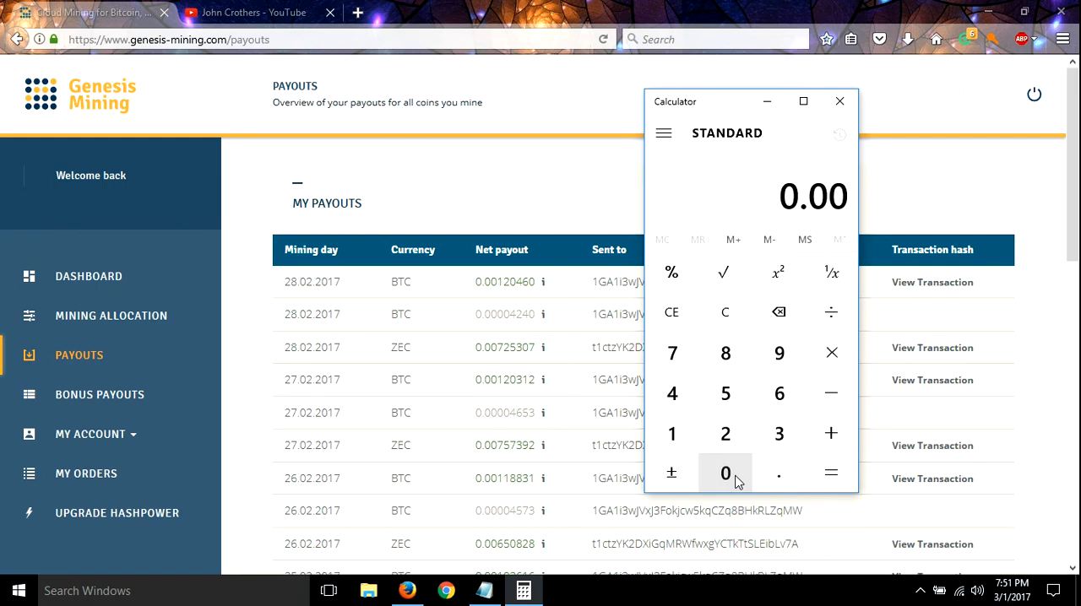
{"action": "left_click", "coordinate": [672, 433]}
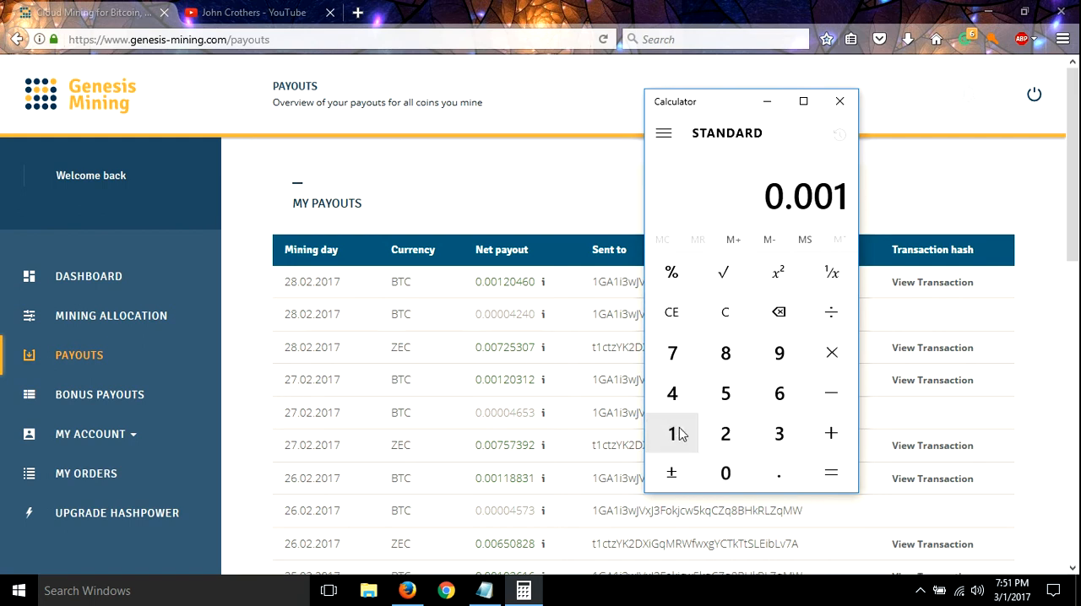
{"action": "mouse_move", "coordinate": [724, 353]}
{"action": "type", "text": "20"}
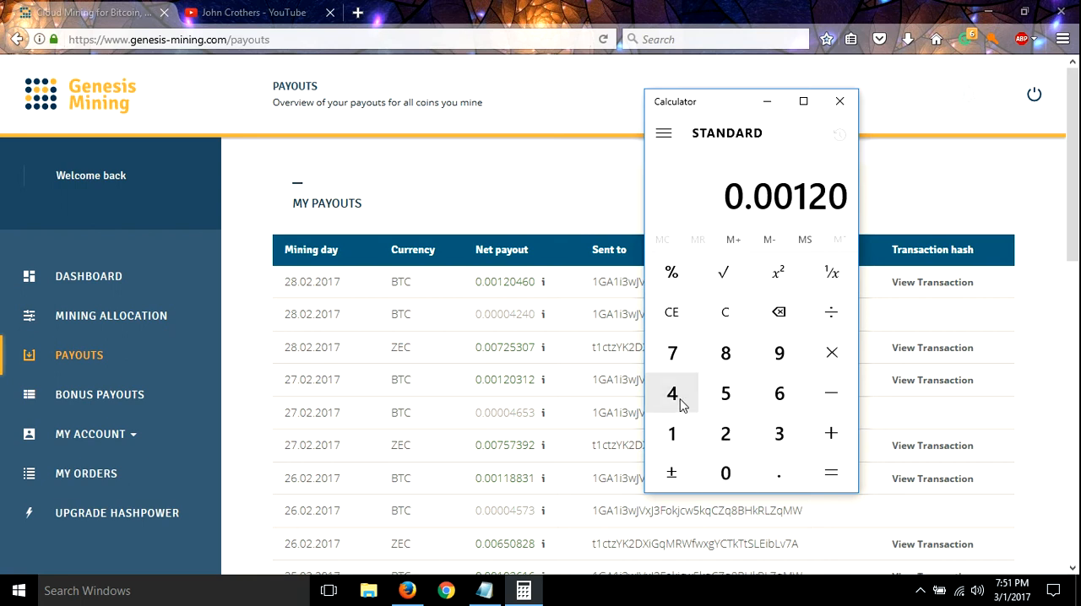
{"action": "left_click", "coordinate": [672, 393]}
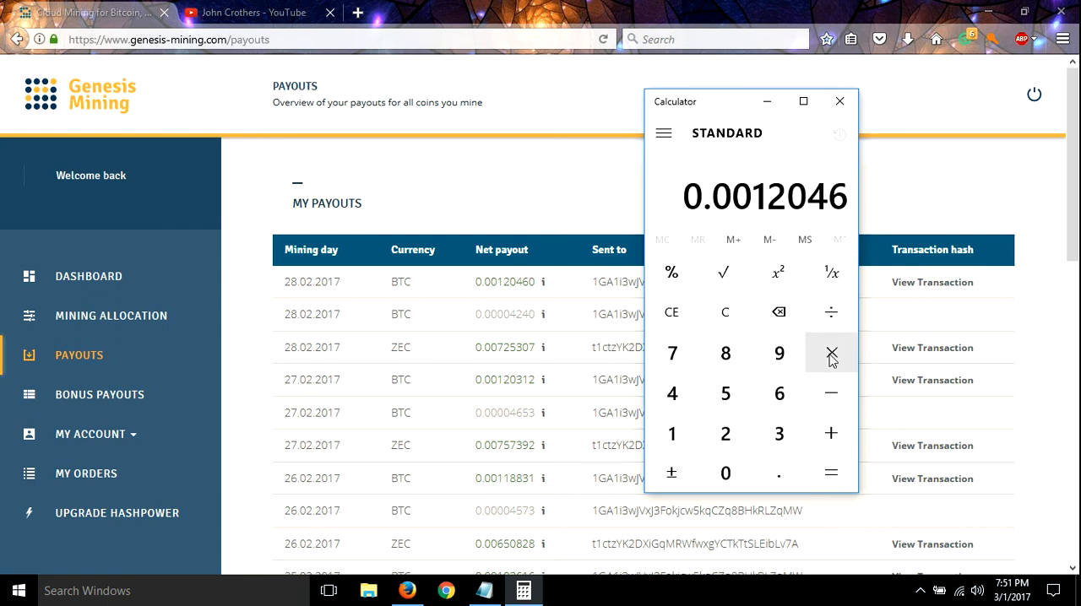
{"action": "left_click", "coordinate": [831, 352]}
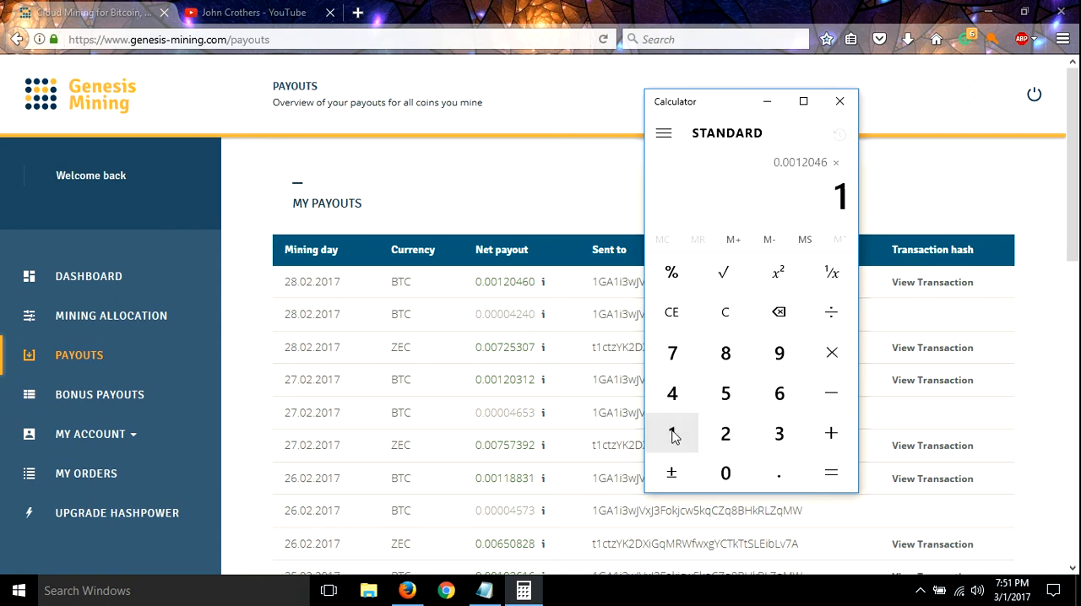
{"action": "left_click", "coordinate": [725, 433]}
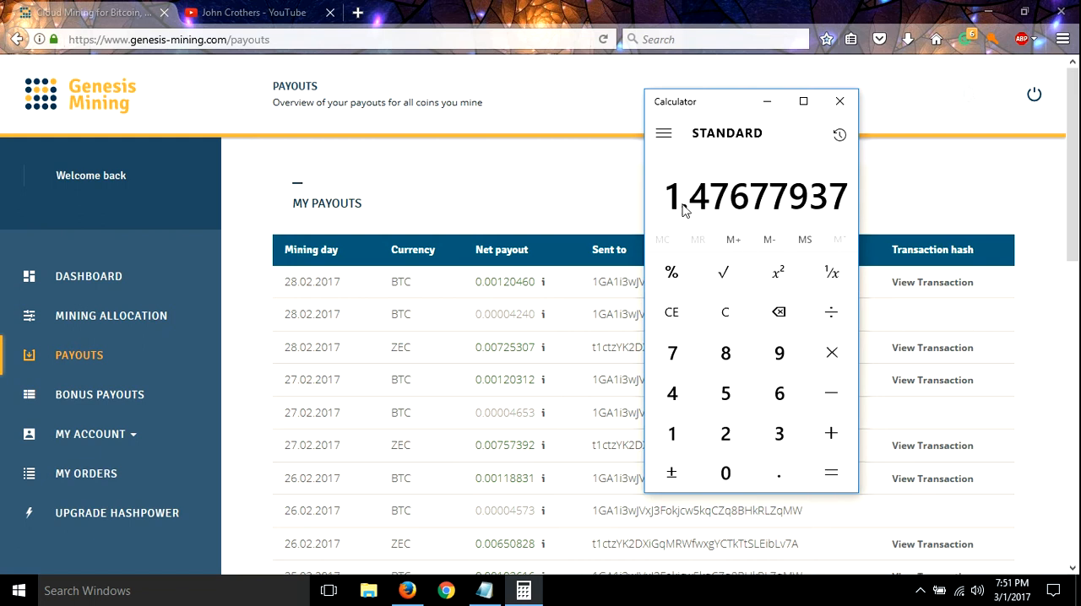
{"action": "mouse_move", "coordinate": [678, 213]}
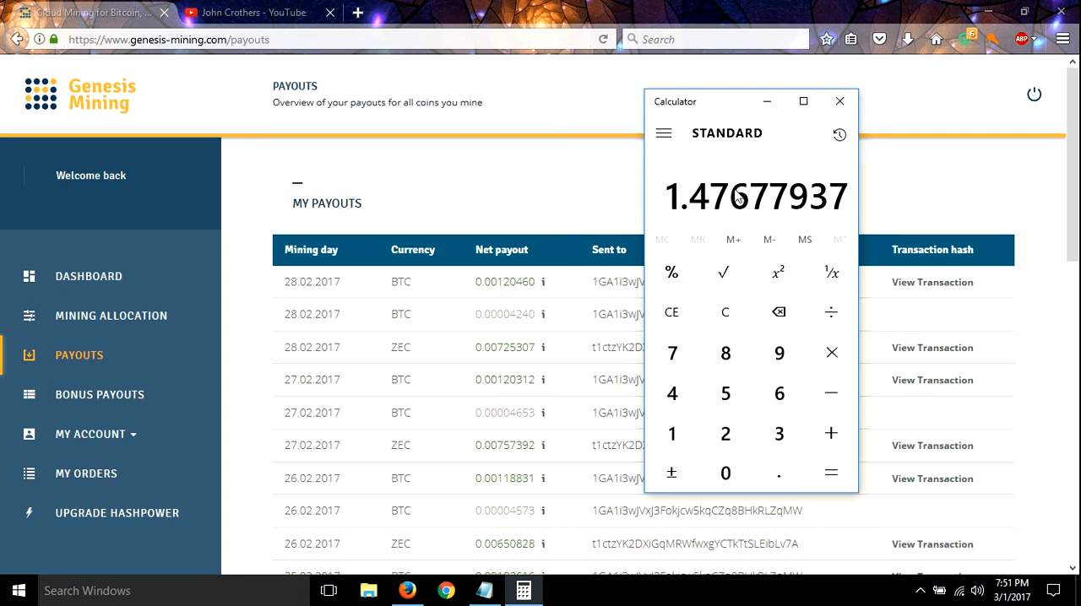
{"action": "mouse_move", "coordinate": [723, 220]}
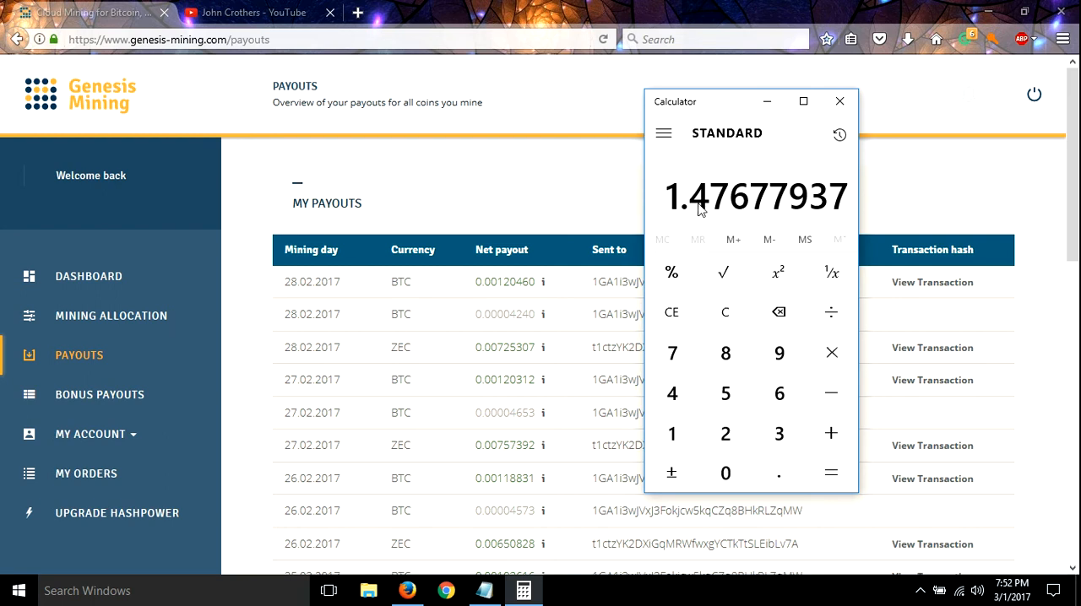
{"action": "mouse_move", "coordinate": [733, 206]}
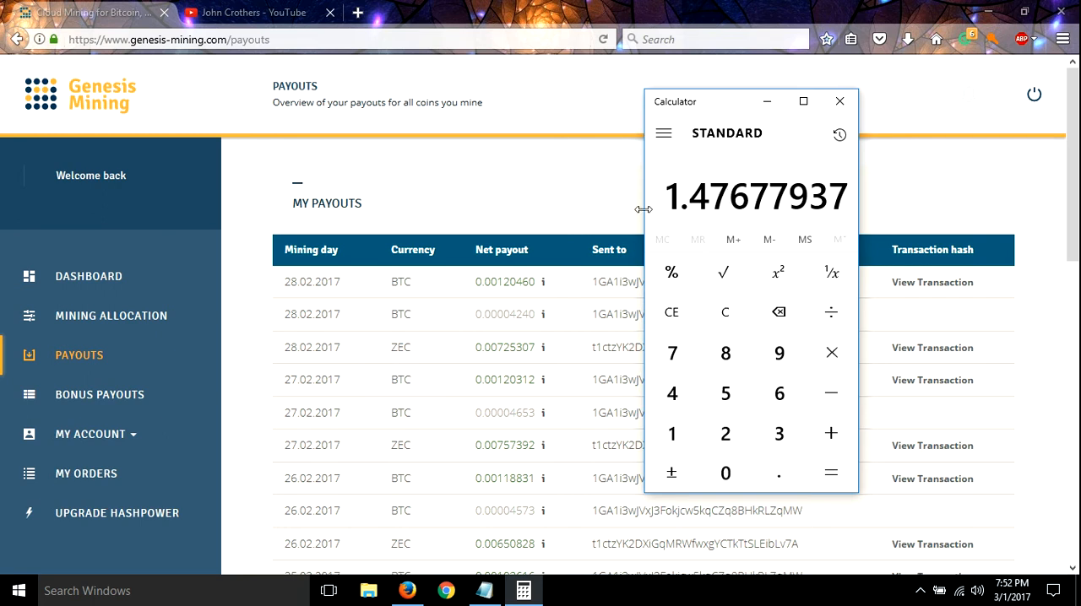
{"action": "mouse_move", "coordinate": [714, 214]}
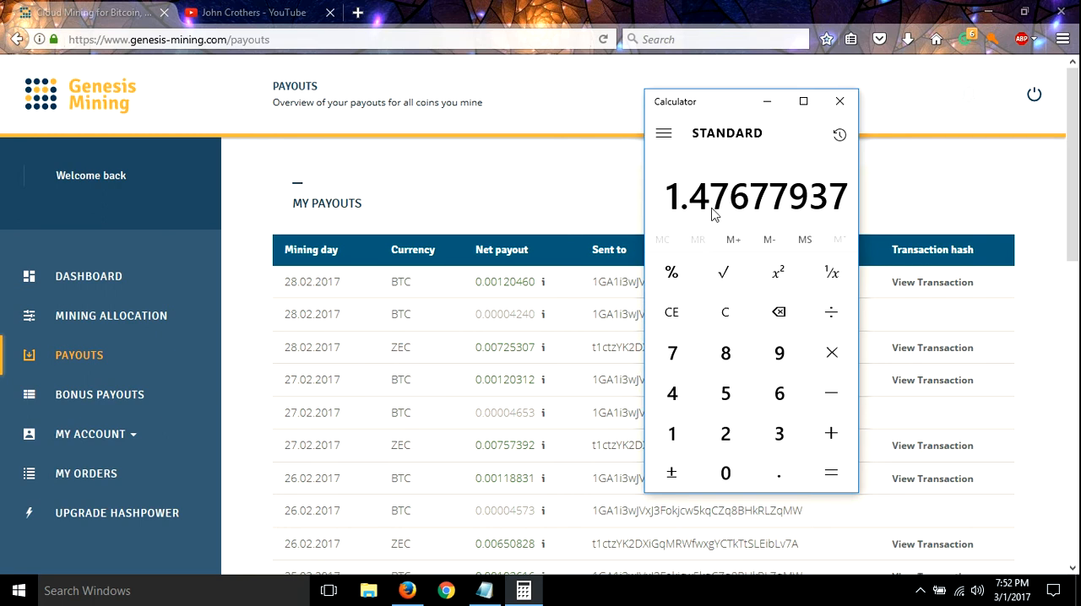
{"action": "mouse_move", "coordinate": [380, 269]}
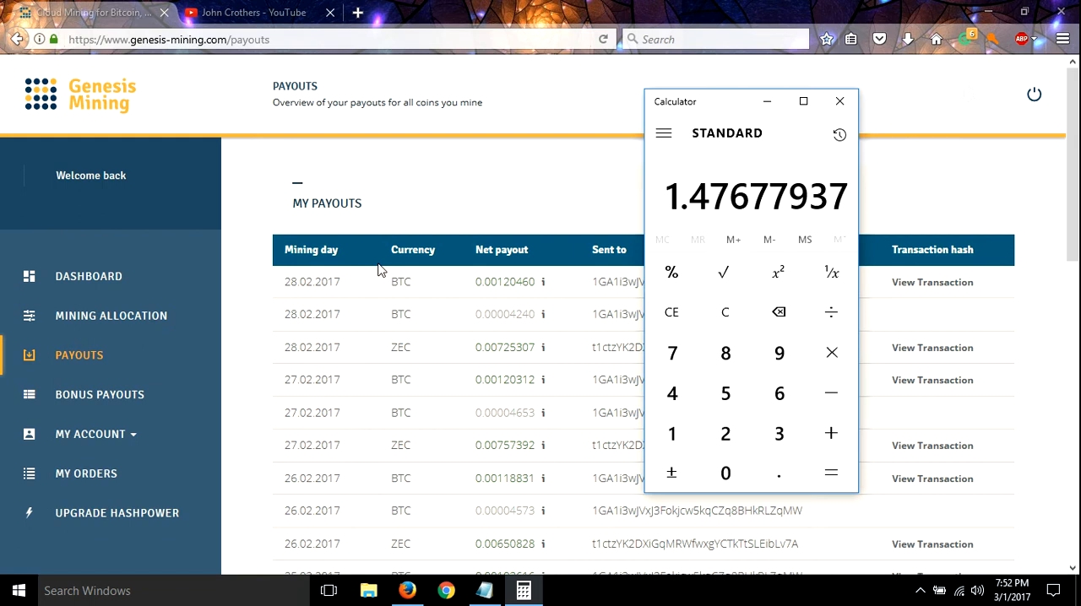
Scroll further down the payouts list and go to the Upgrade Hashpower page
{"action": "scroll", "scroll_direction": "down", "scroll_amount": 3}
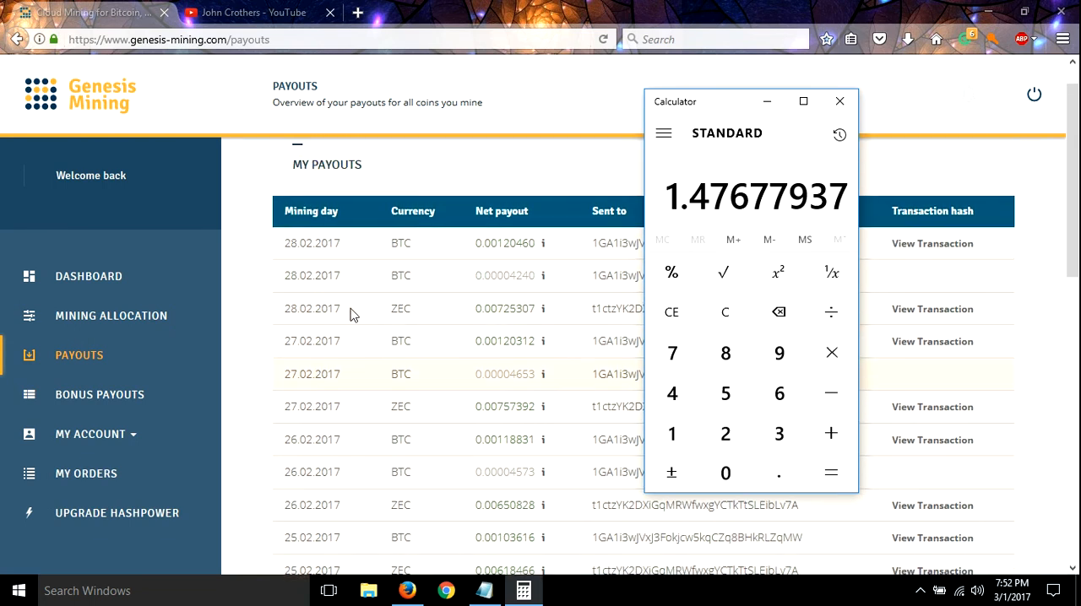
{"action": "scroll", "scroll_direction": "down", "scroll_amount": 3}
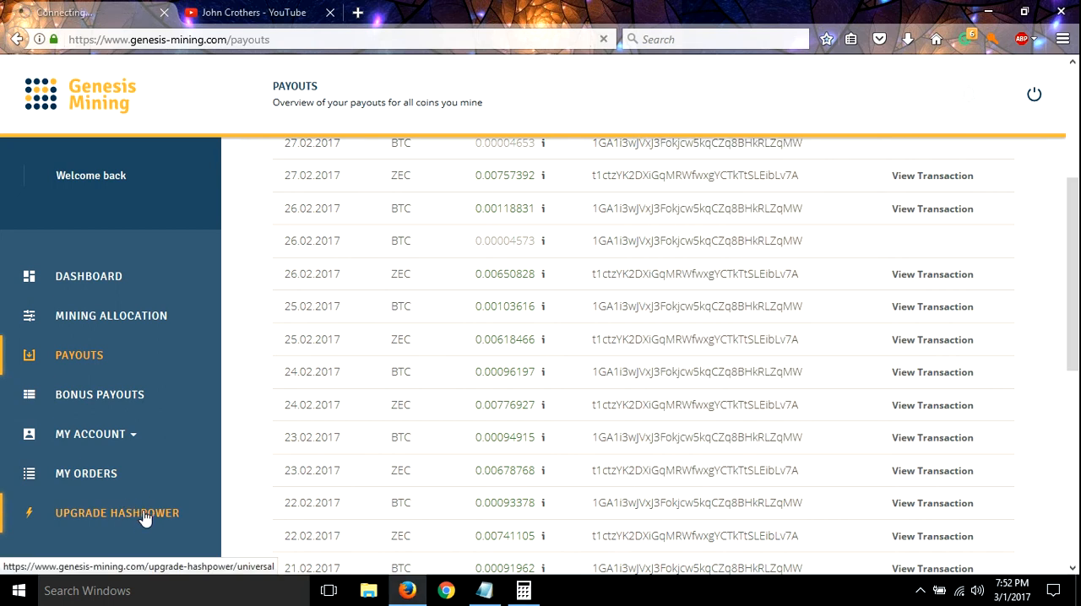
{"action": "mouse_move", "coordinate": [150, 517]}
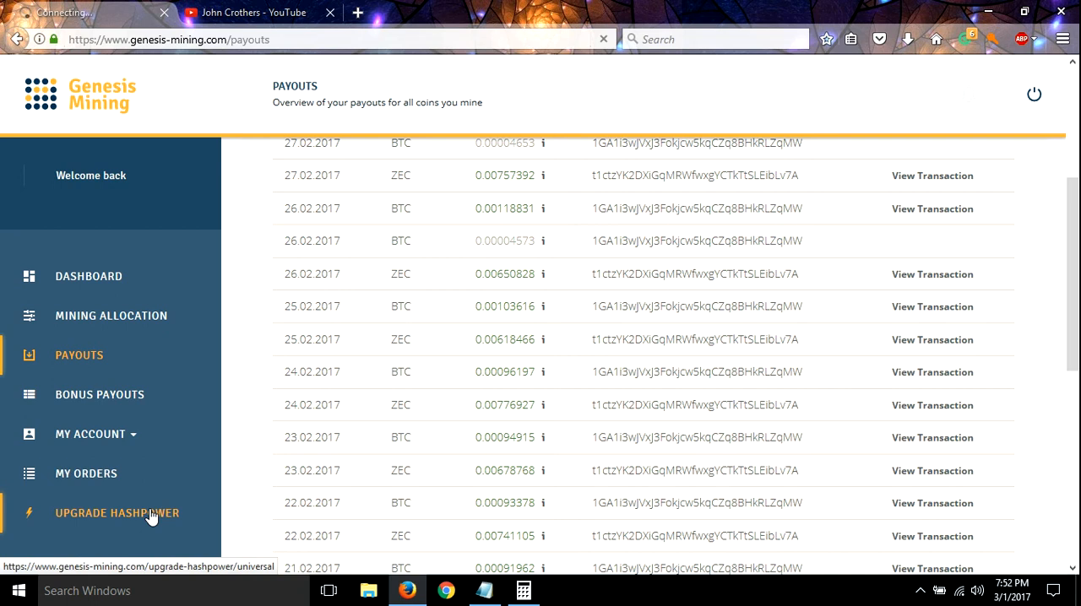
{"action": "left_click", "coordinate": [116, 512]}
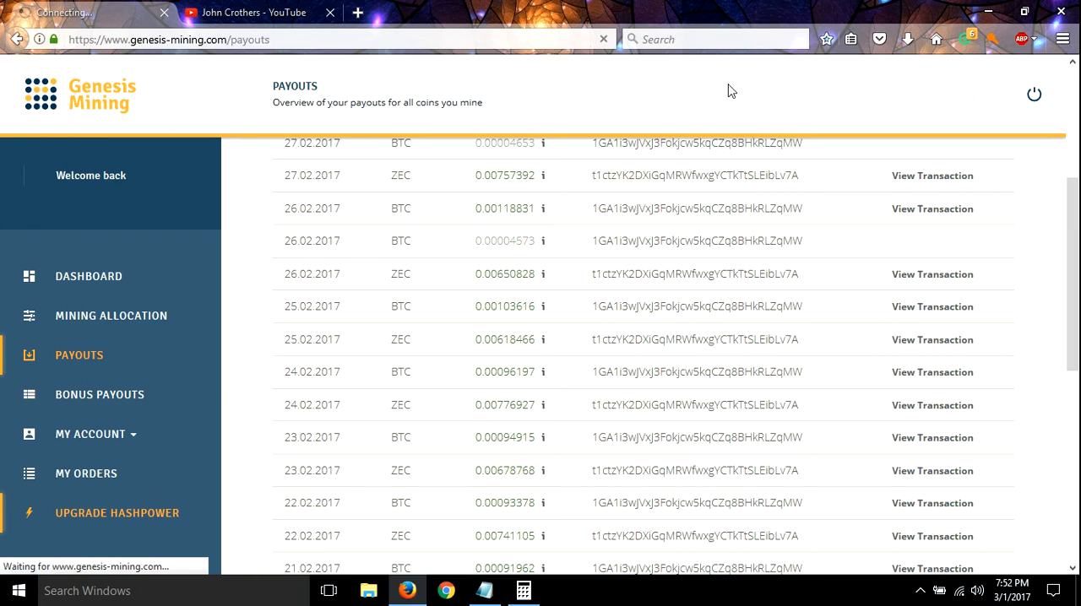
{"action": "left_click", "coordinate": [117, 512]}
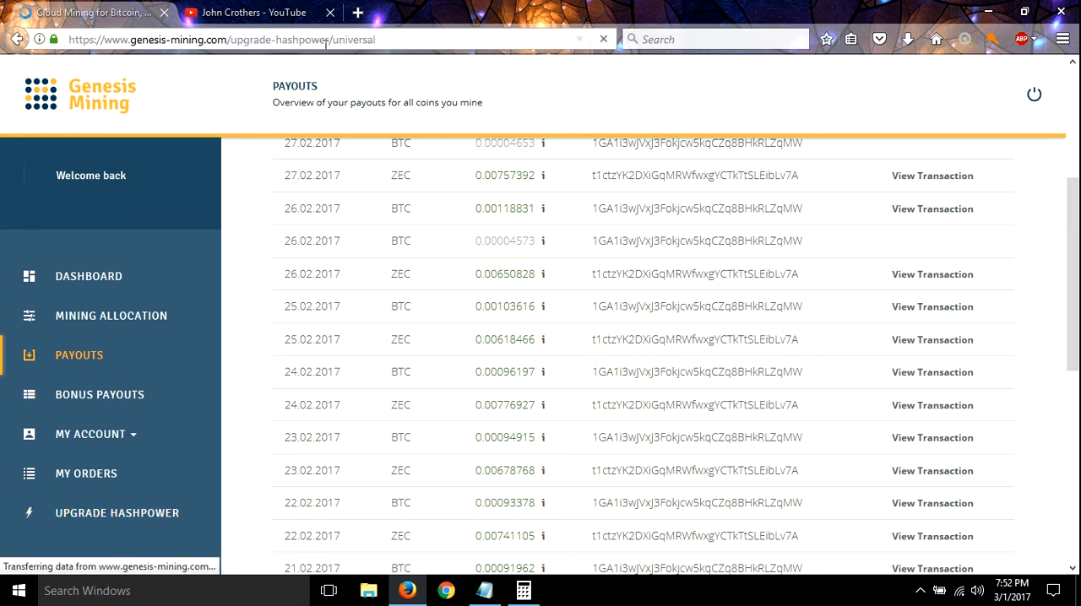
Scroll down to the payment type and Continue options, then back to the top
{"action": "left_click", "coordinate": [117, 512]}
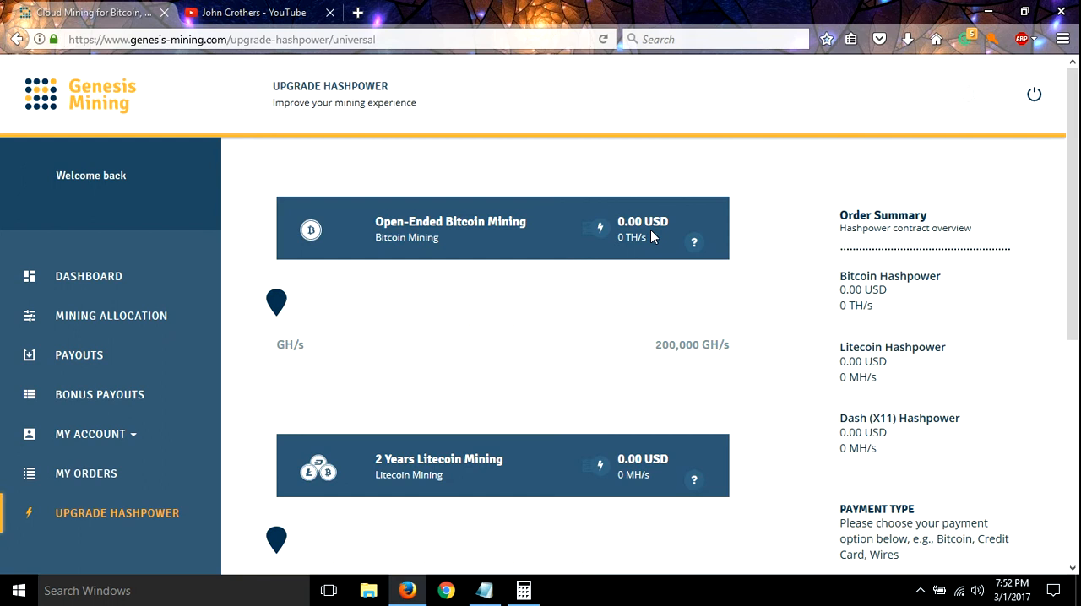
{"action": "mouse_move", "coordinate": [499, 402]}
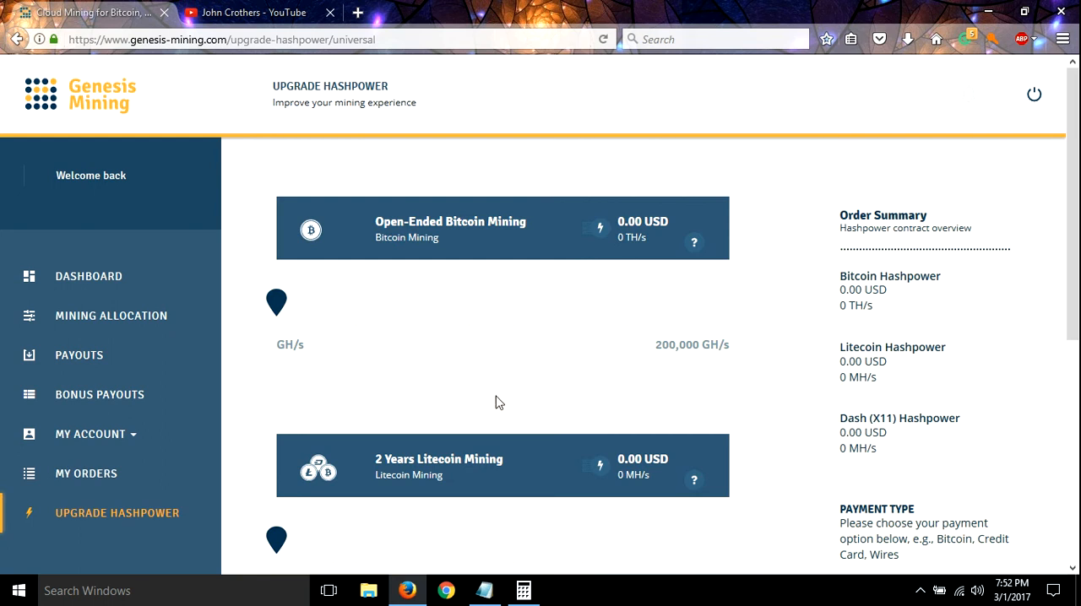
{"action": "mouse_move", "coordinate": [257, 406]}
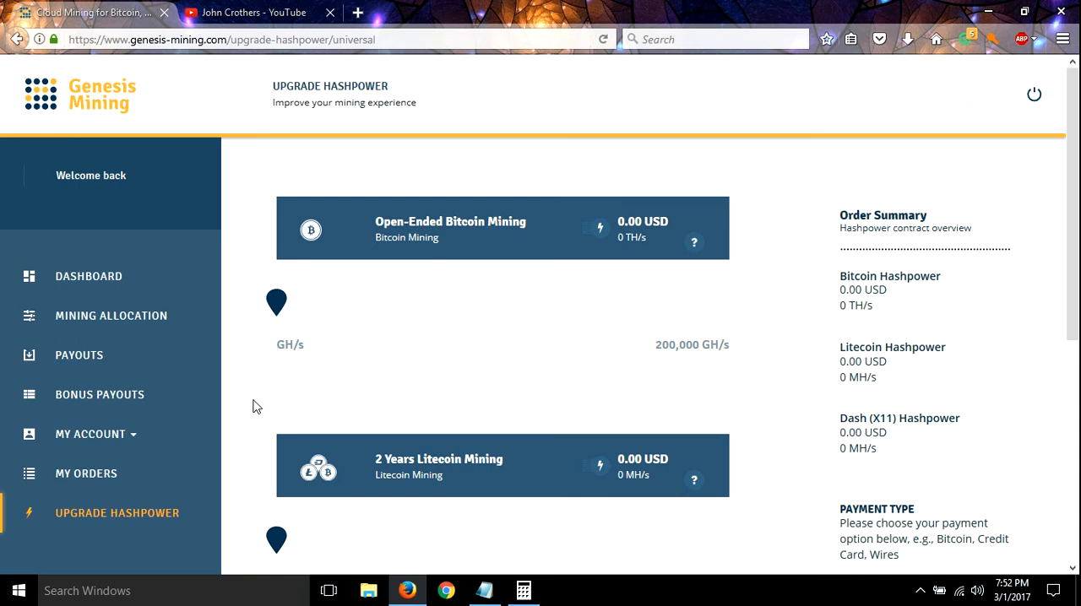
{"action": "mouse_move", "coordinate": [586, 370]}
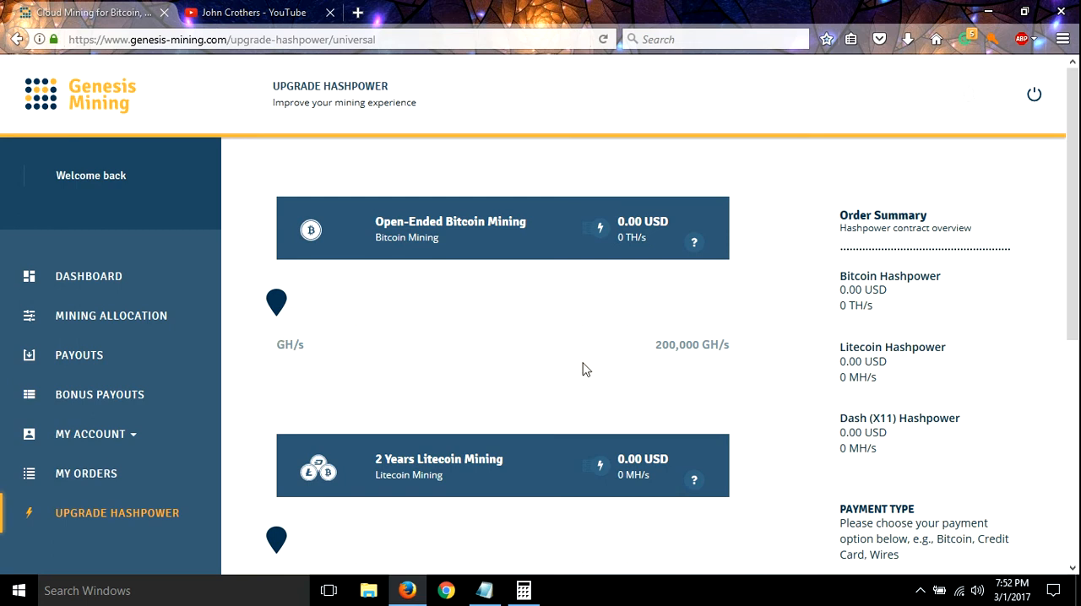
{"action": "scroll", "scroll_direction": "down", "scroll_amount": 3}
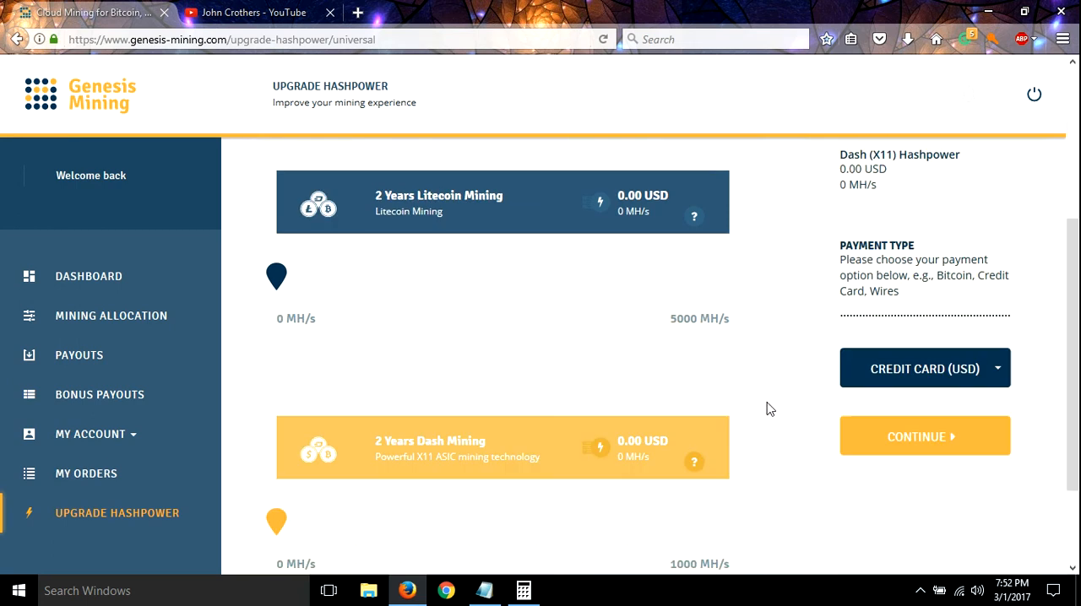
{"action": "scroll", "scroll_direction": "down", "scroll_amount": 3}
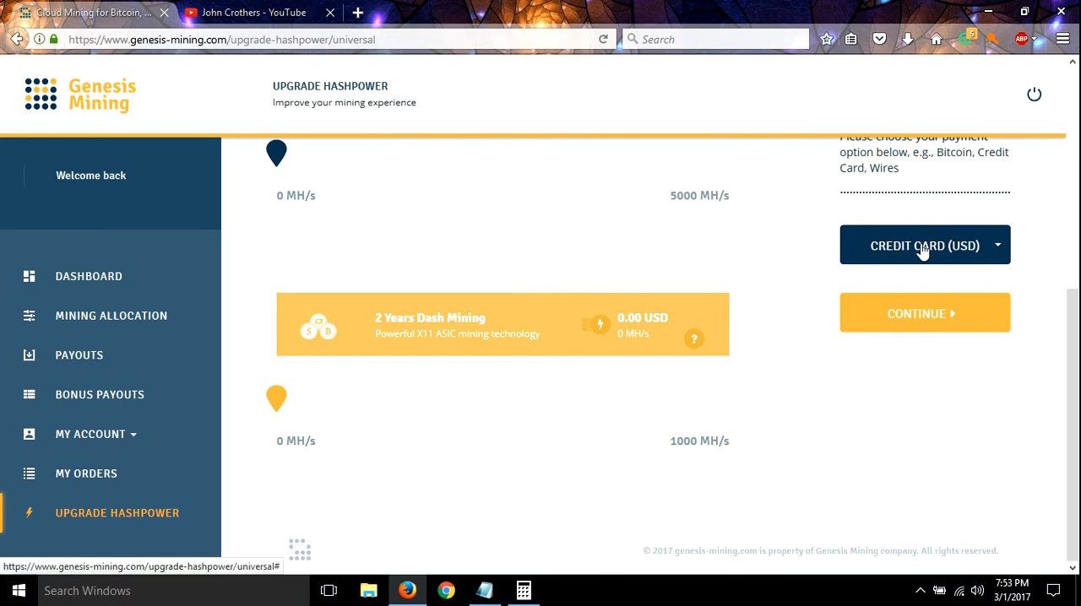
{"action": "scroll", "scroll_direction": "up", "scroll_amount": 3}
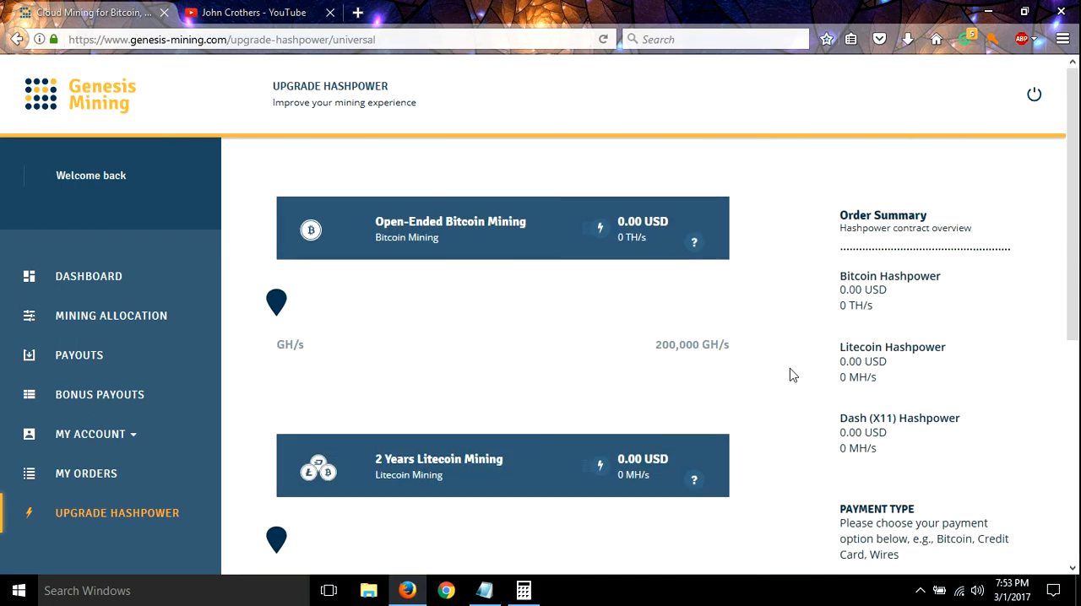
{"action": "scroll", "scroll_direction": "down", "scroll_amount": 3}
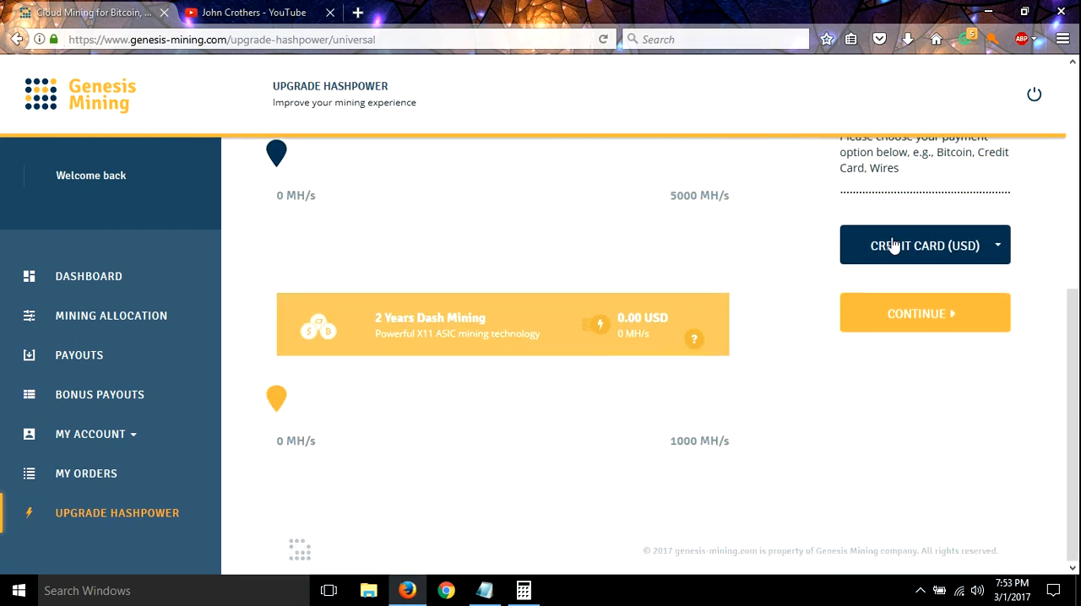
{"action": "mouse_move", "coordinate": [758, 251]}
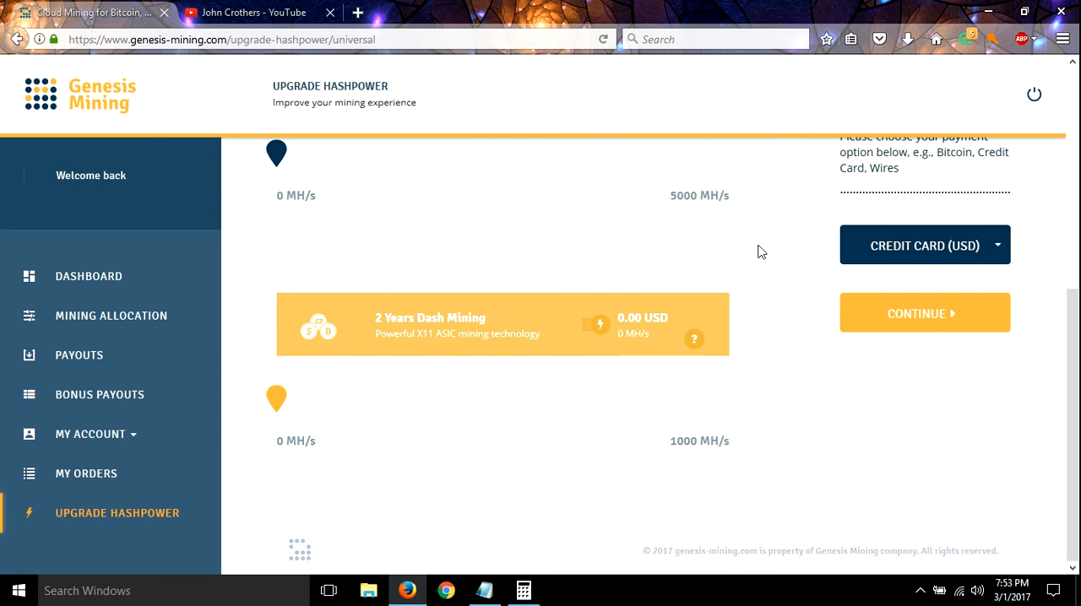
{"action": "scroll", "scroll_direction": "up", "scroll_amount": 3}
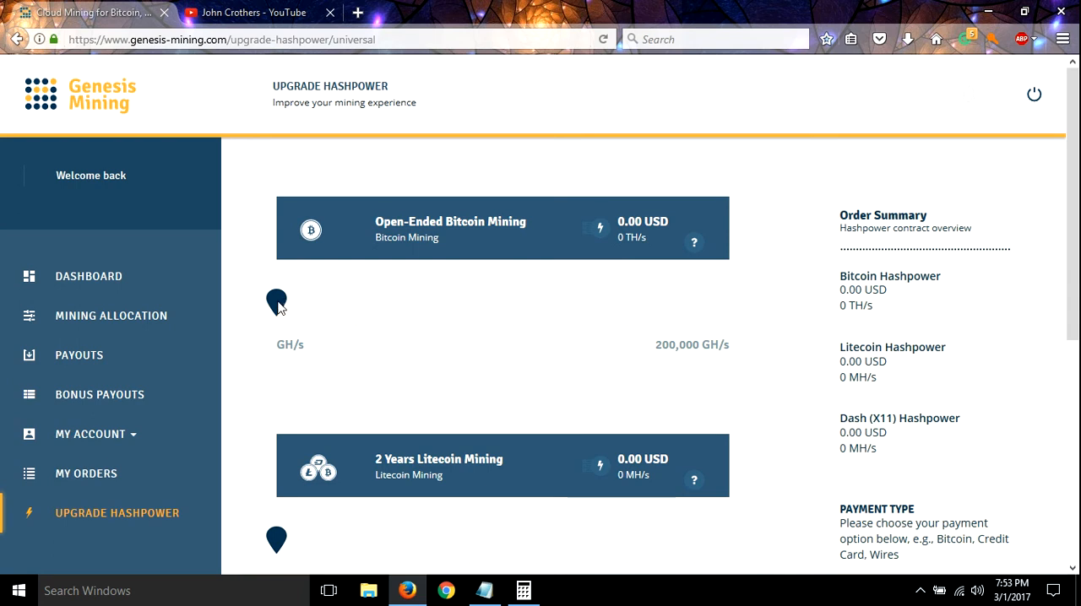
Preview a 0.2 TH/s Bitcoin contract at 30.00 USD, then slide it back to 0 TH/s
{"action": "left_click_drag", "start_coordinate": [276, 303], "coordinate": [293, 302]}
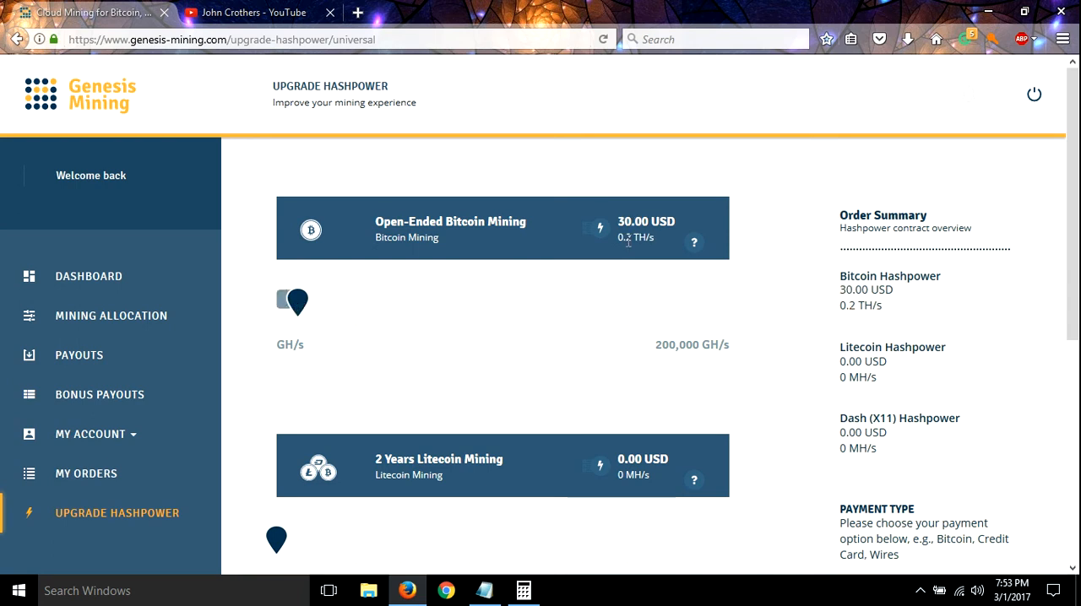
{"action": "mouse_move", "coordinate": [666, 242]}
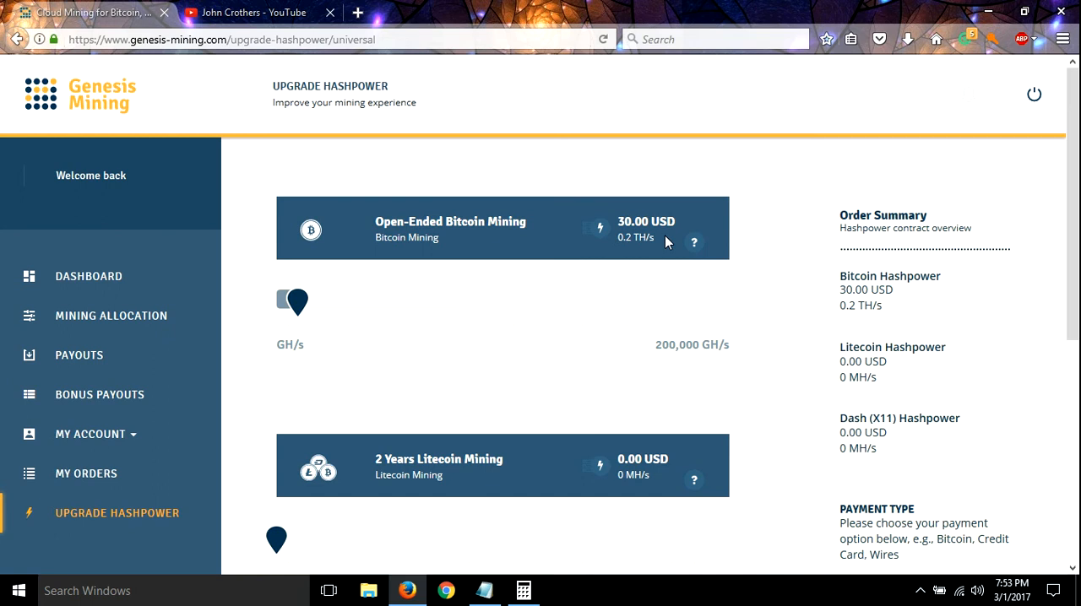
{"action": "mouse_move", "coordinate": [682, 215]}
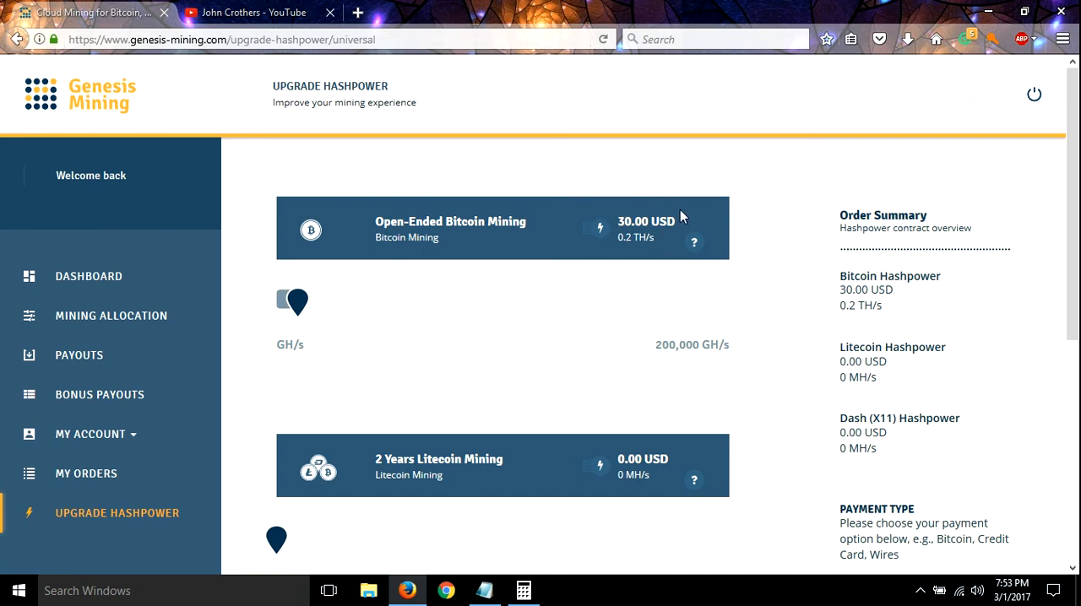
{"action": "scroll", "scroll_direction": "down", "scroll_amount": 3}
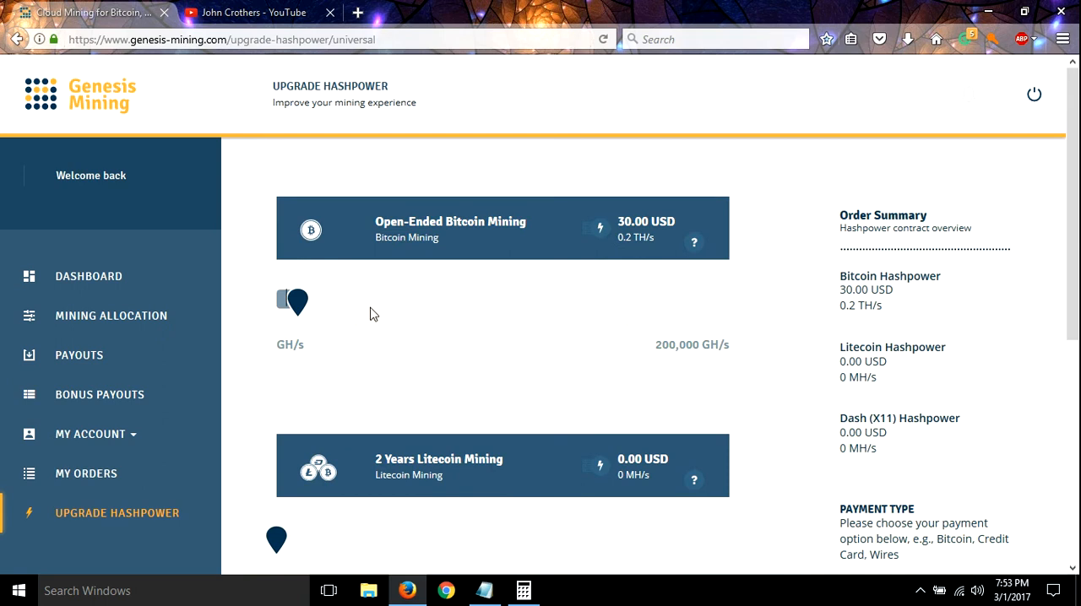
{"action": "mouse_move", "coordinate": [338, 338]}
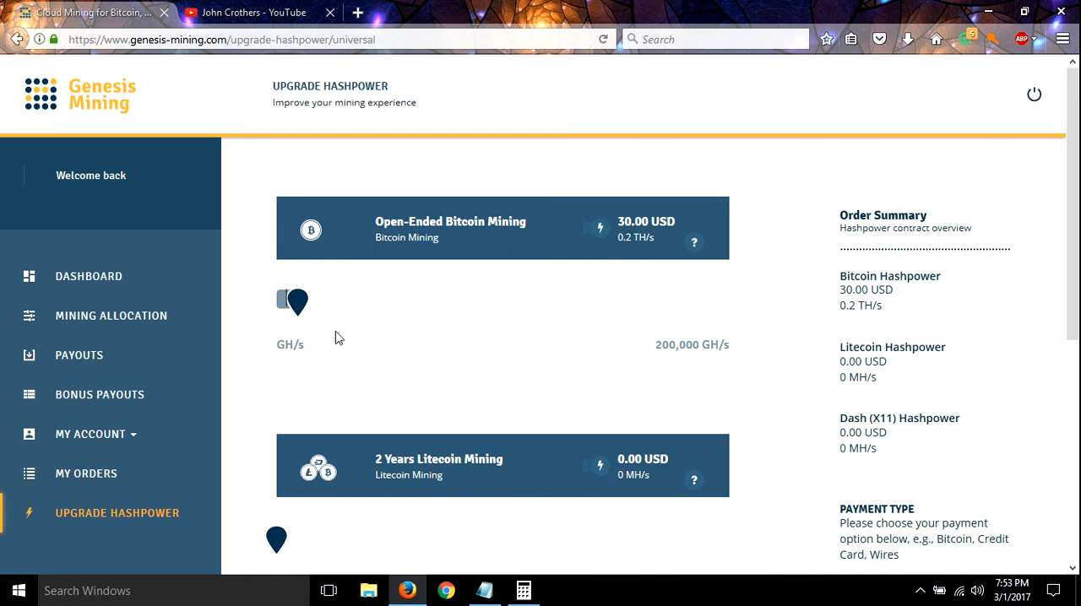
{"action": "scroll", "scroll_direction": "down", "scroll_amount": 3}
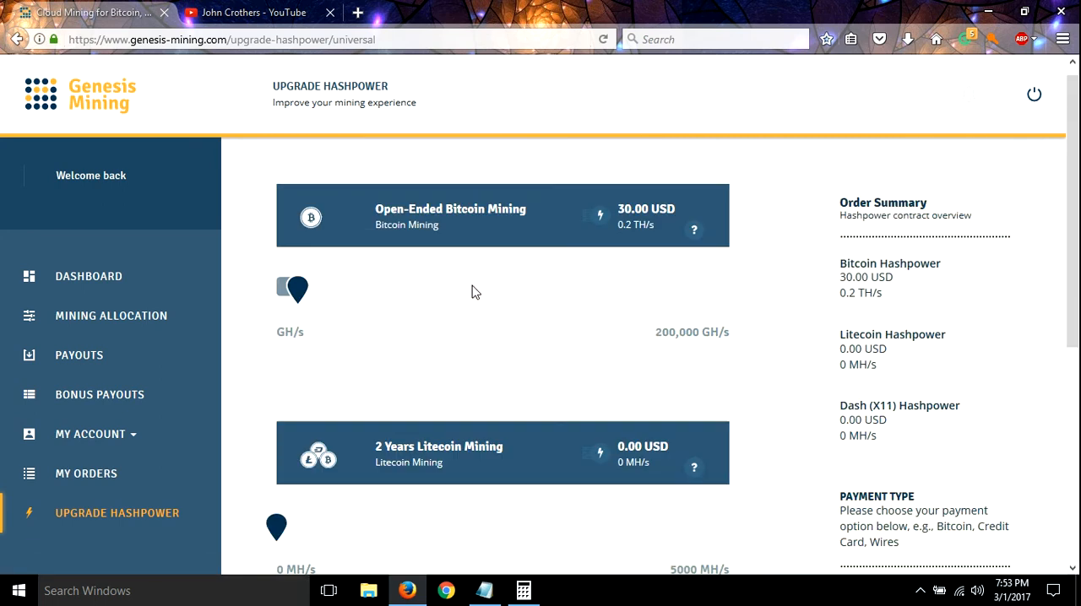
{"action": "left_click_drag", "start_coordinate": [294, 289], "coordinate": [277, 304]}
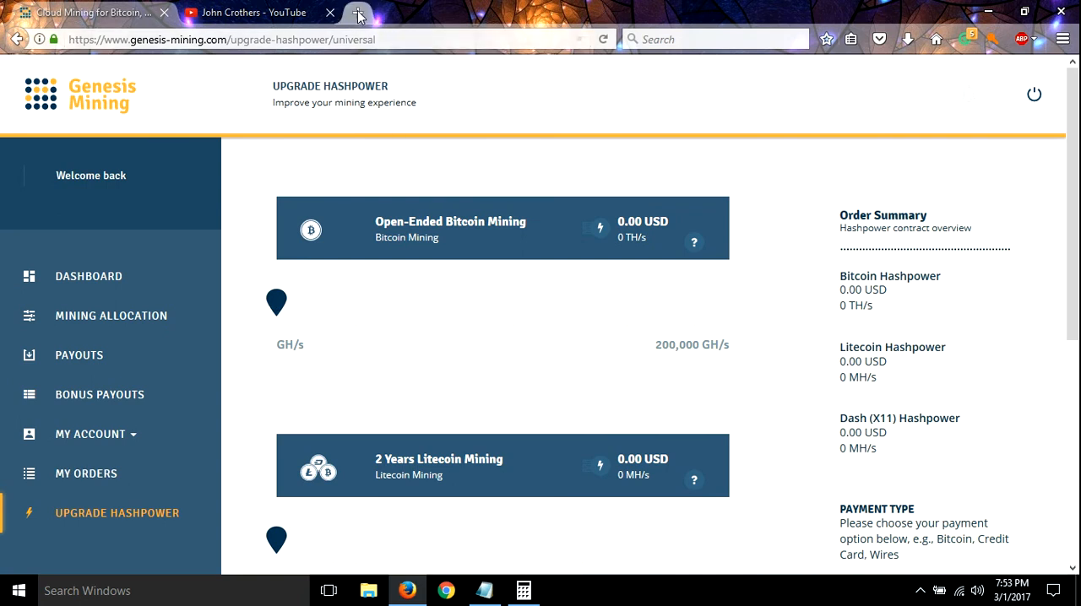
Open coinwarz.com in a new tab and reach its Bitcoin Mining Calculator from the footer
{"action": "left_click", "coordinate": [359, 12]}
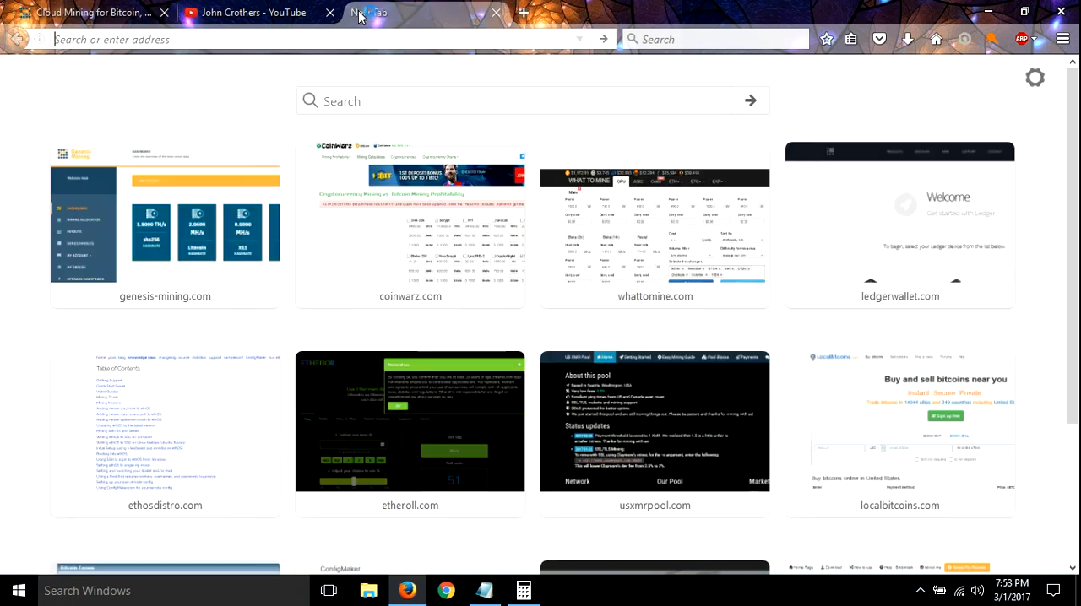
{"action": "left_click", "coordinate": [410, 224]}
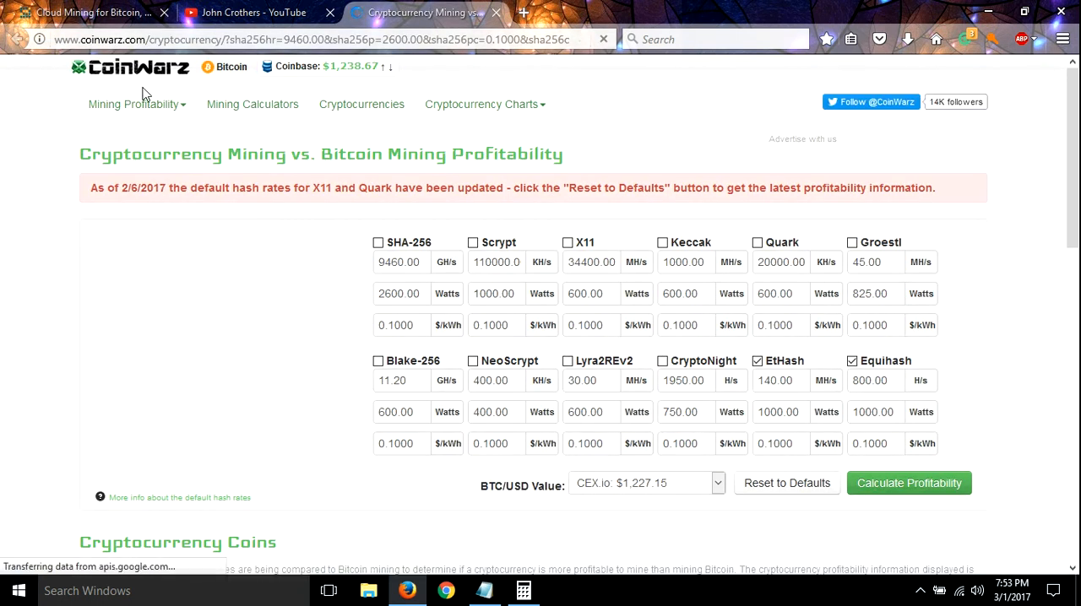
{"action": "scroll", "scroll_direction": "down", "scroll_amount": 3}
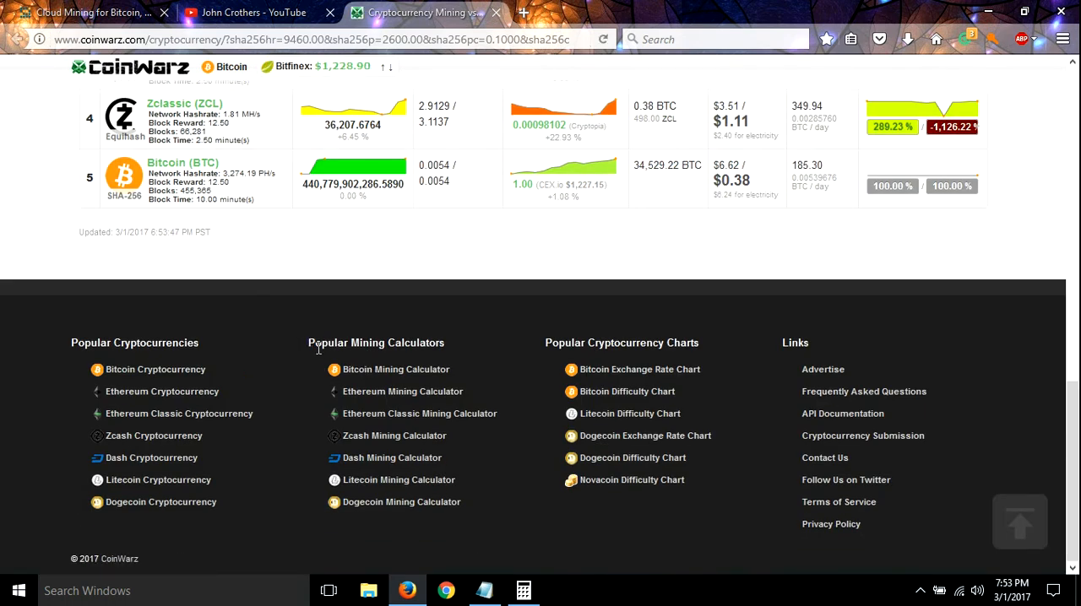
{"action": "mouse_move", "coordinate": [396, 369]}
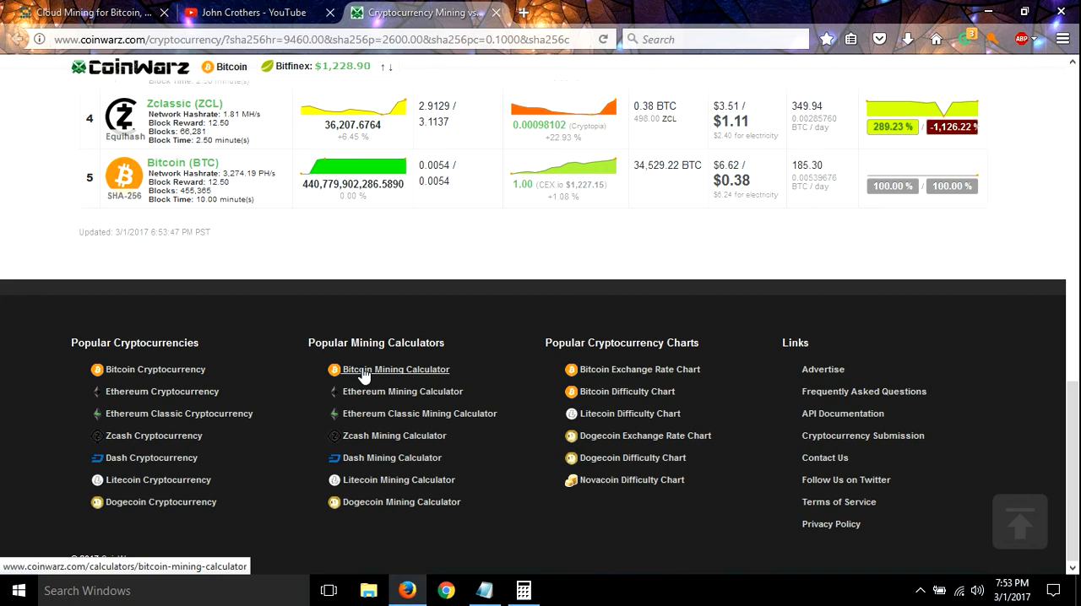
{"action": "left_click", "coordinate": [395, 369]}
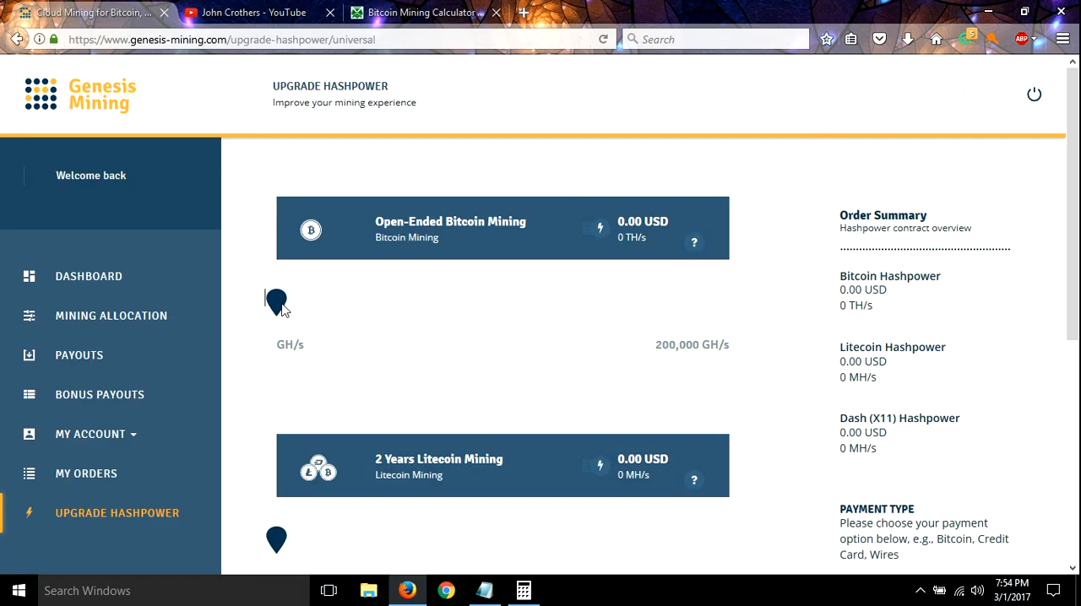
Preview a 200 TH/s Bitcoin contract at 26,000 USD, then return to the CoinWarz calculator
{"action": "left_click_drag", "start_coordinate": [277, 302], "coordinate": [341, 301]}
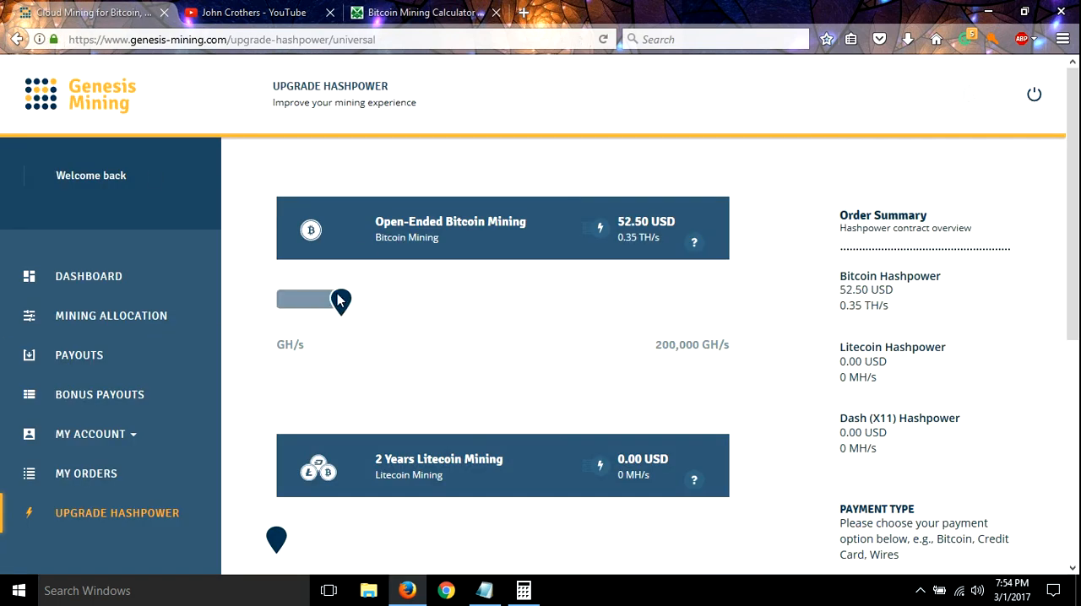
{"action": "left_click_drag", "start_coordinate": [340, 300], "coordinate": [728, 319]}
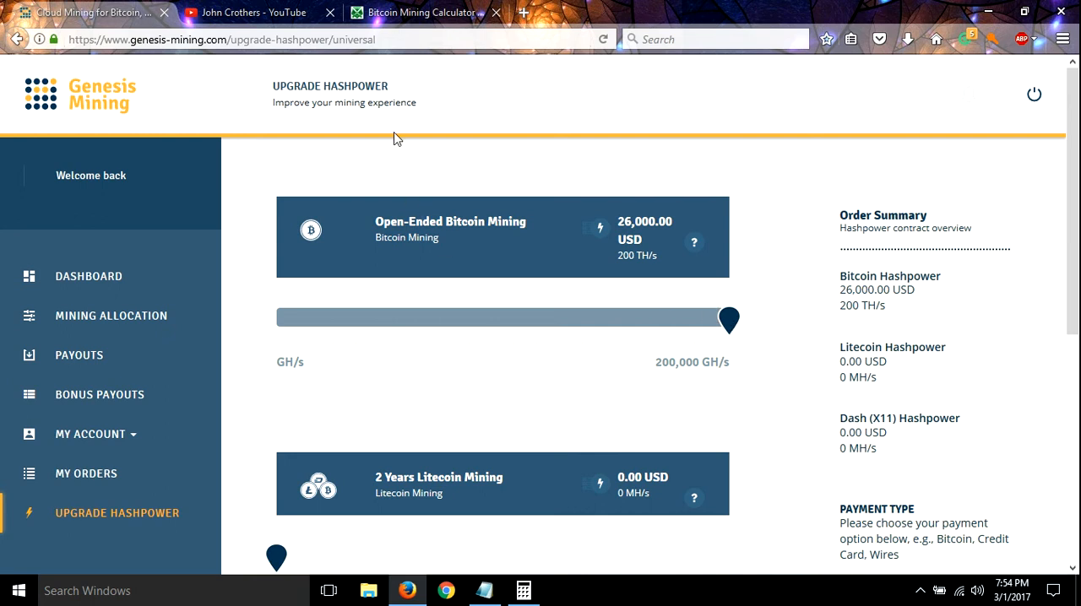
{"action": "left_click", "coordinate": [422, 12]}
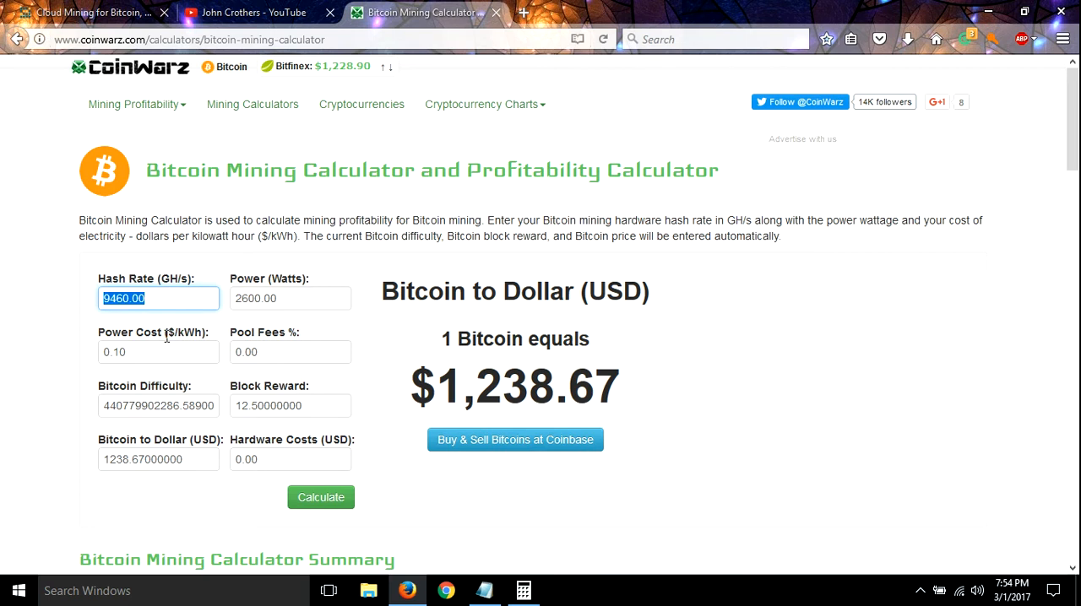
Enter hash rate 200000 GH/s, power 0 W, pool fees 45% and hardware costs 26000 USD
{"action": "type", "text": "200"}
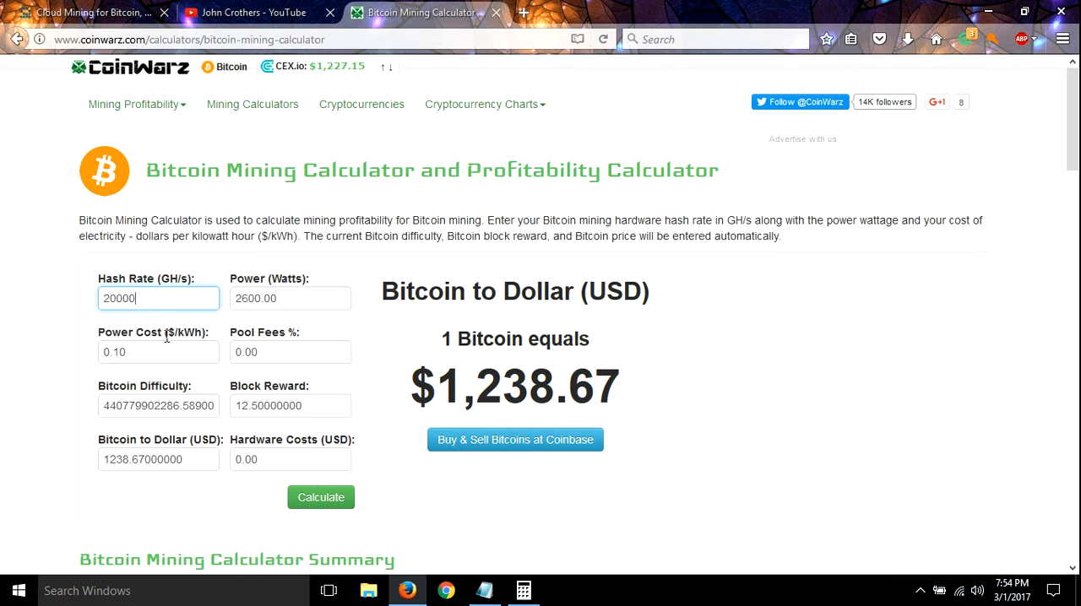
{"action": "type", "text": "0"}
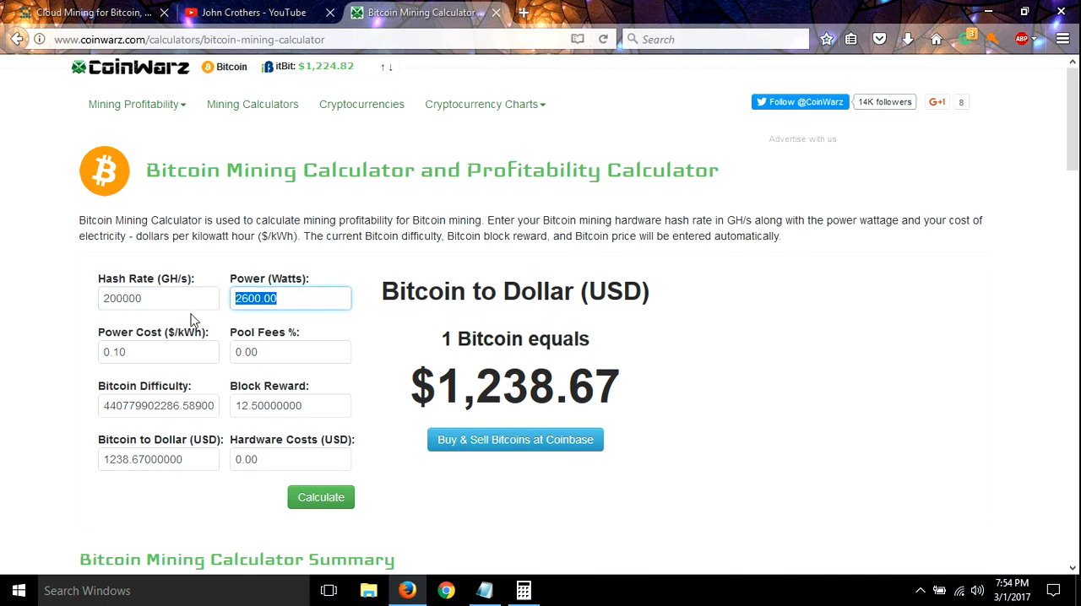
{"action": "type", "text": "0"}
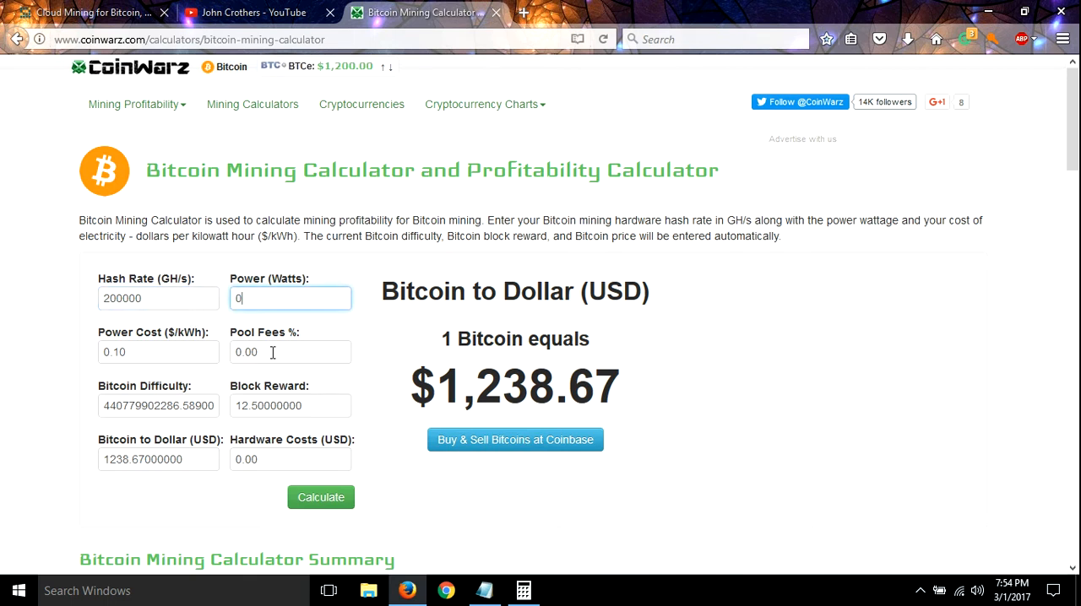
{"action": "left_click", "coordinate": [291, 352]}
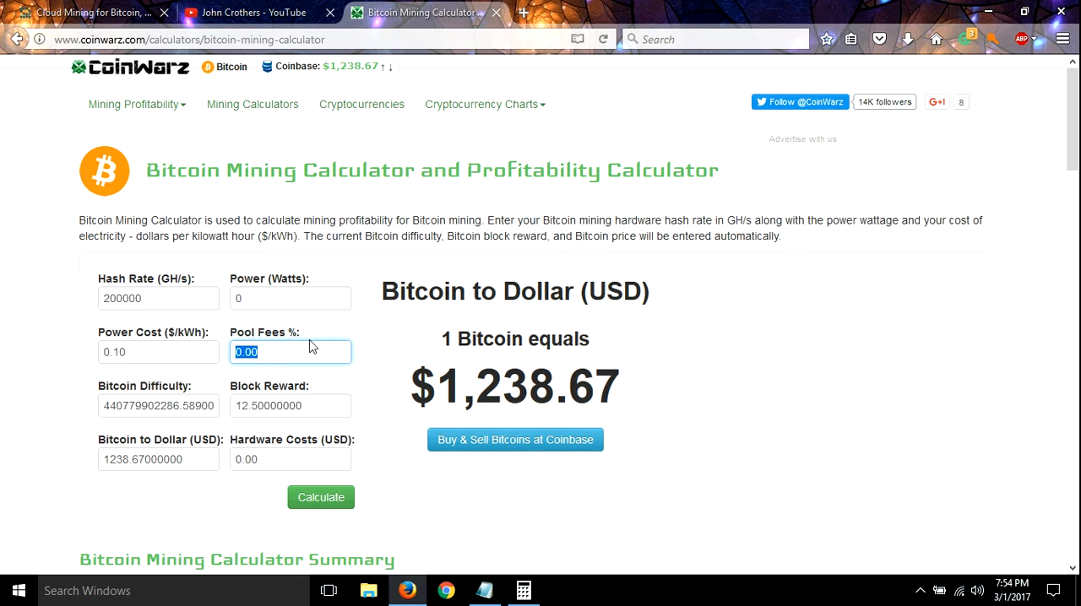
{"action": "mouse_move", "coordinate": [293, 352]}
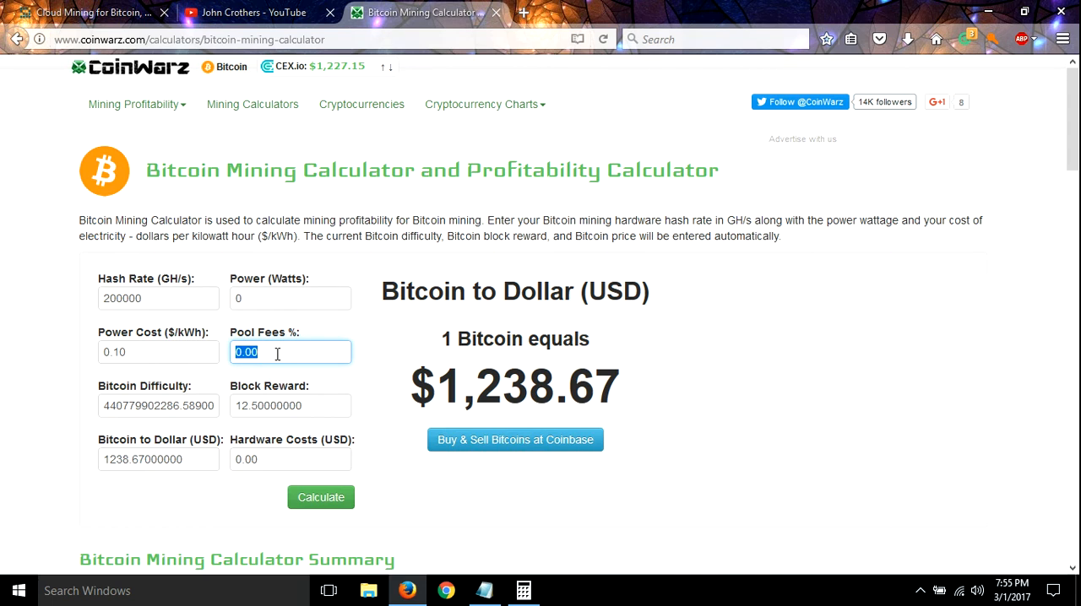
{"action": "type", "text": "45"}
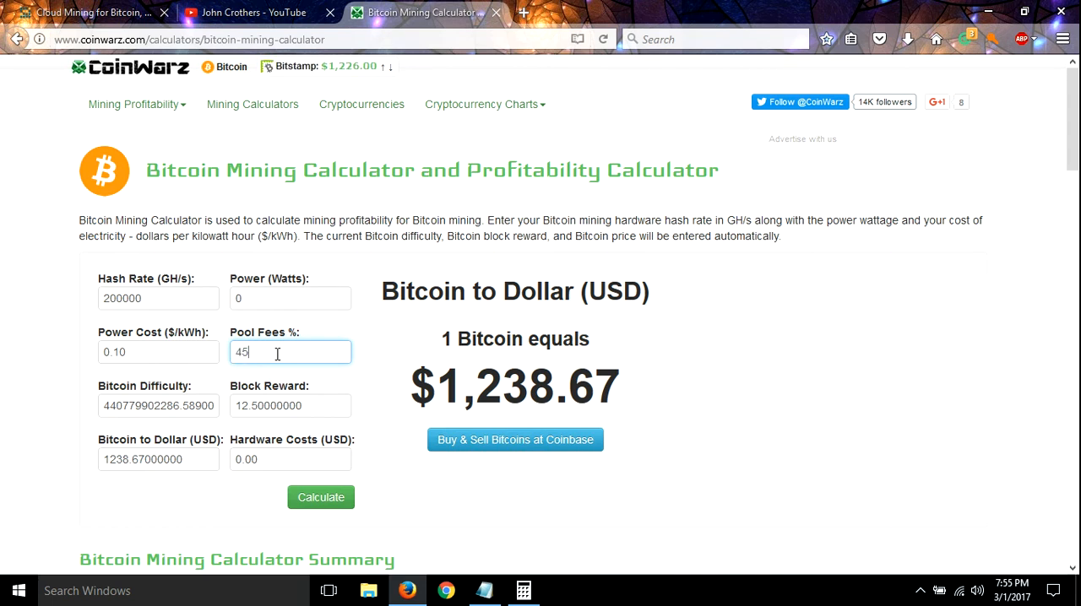
{"action": "mouse_move", "coordinate": [370, 427]}
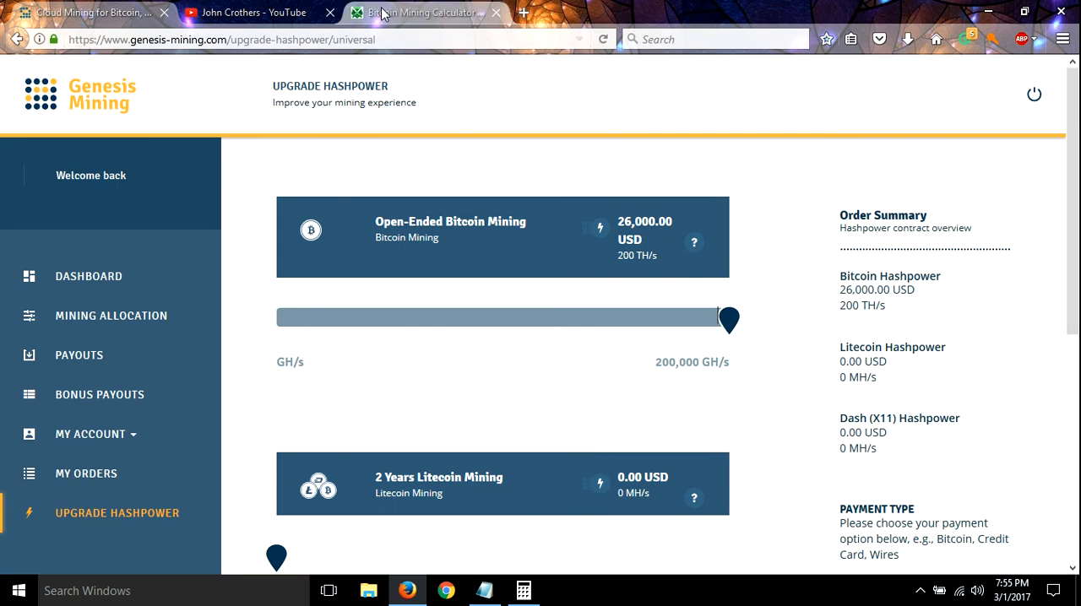
{"action": "left_click", "coordinate": [420, 11]}
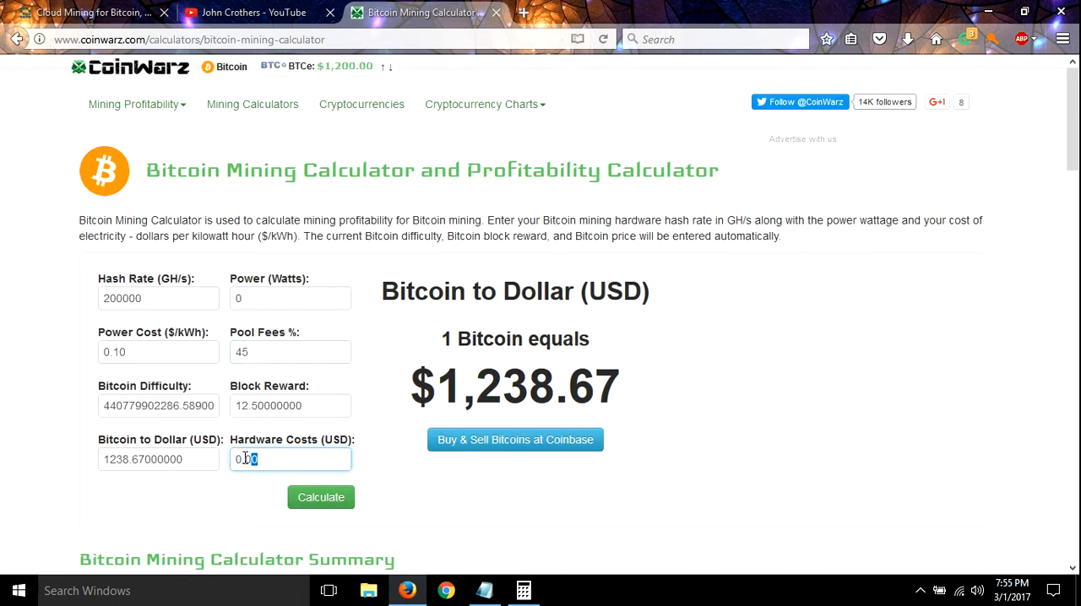
{"action": "type", "text": "2"}
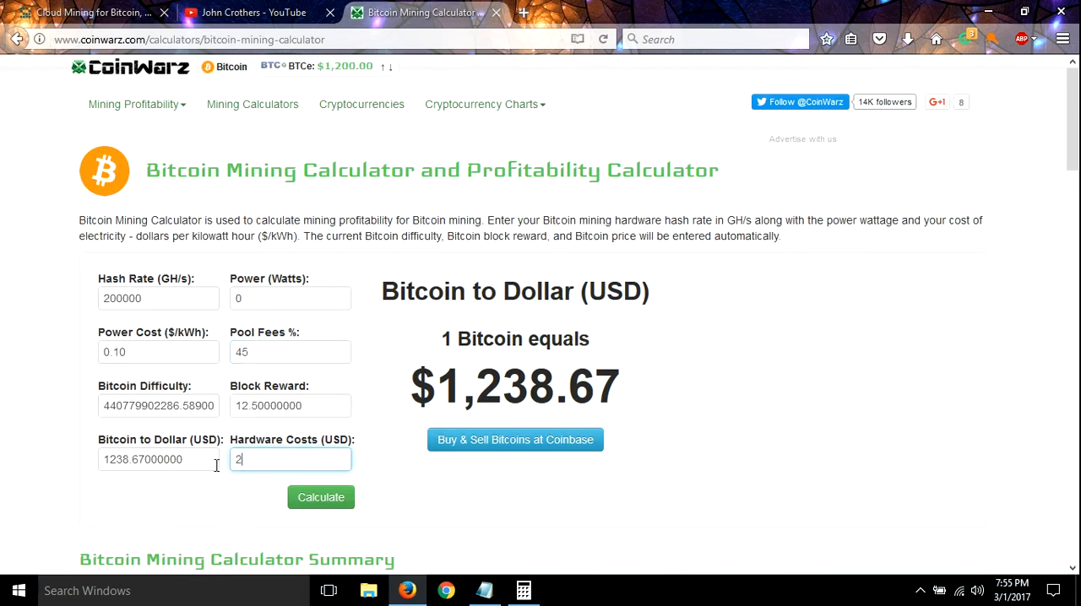
{"action": "type", "text": "6000"}
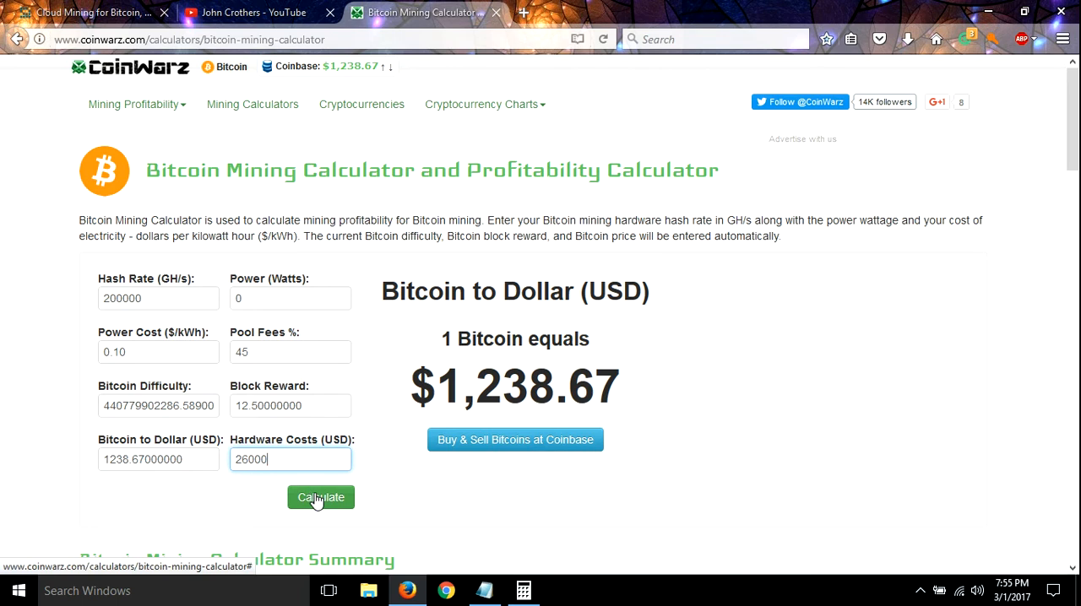
Calculate profitability (8.76 days per BTC, 334.49 days to break even) and scroll to the earnings table
{"action": "left_click", "coordinate": [320, 497]}
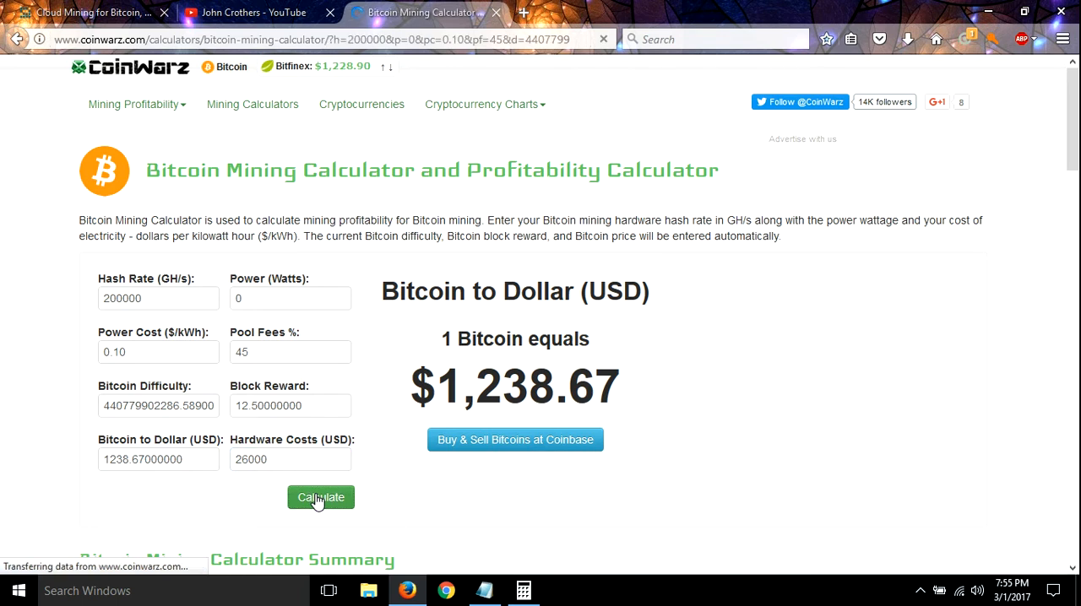
{"action": "left_click", "coordinate": [320, 498]}
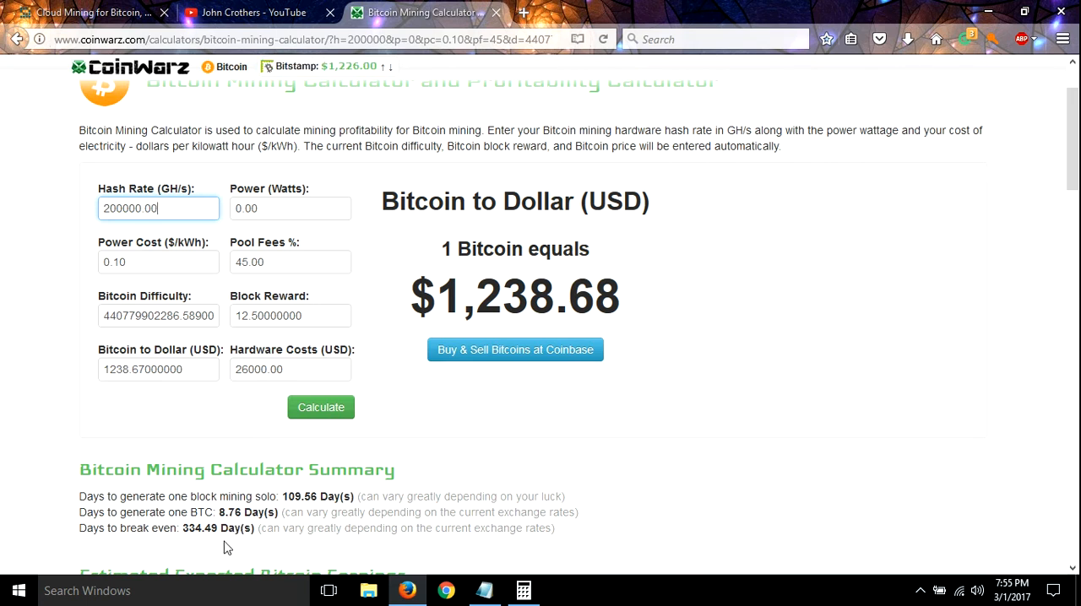
{"action": "mouse_move", "coordinate": [83, 542]}
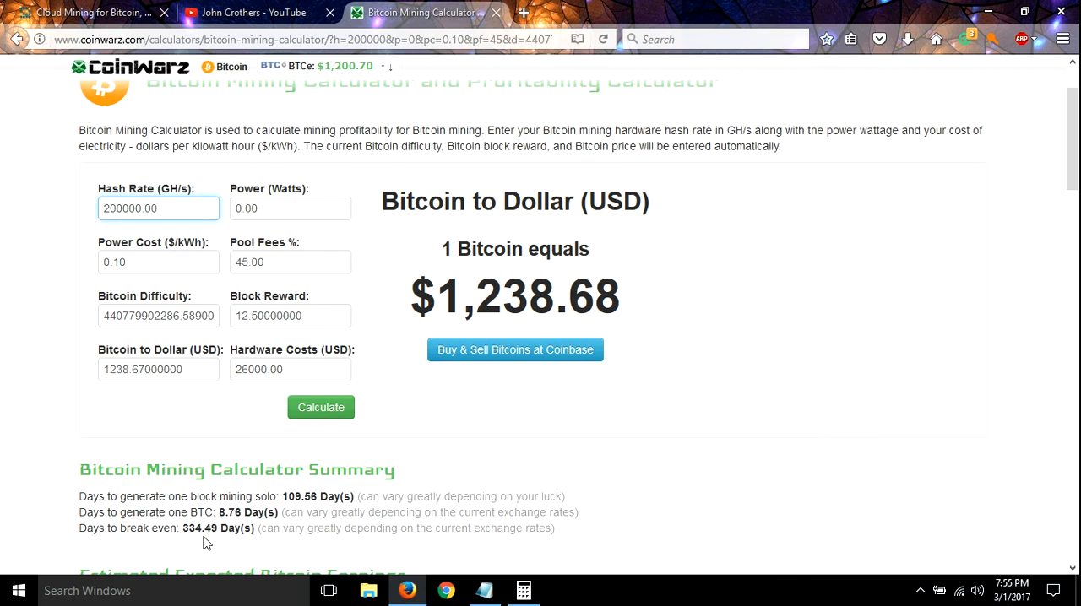
{"action": "left_click", "coordinate": [158, 209]}
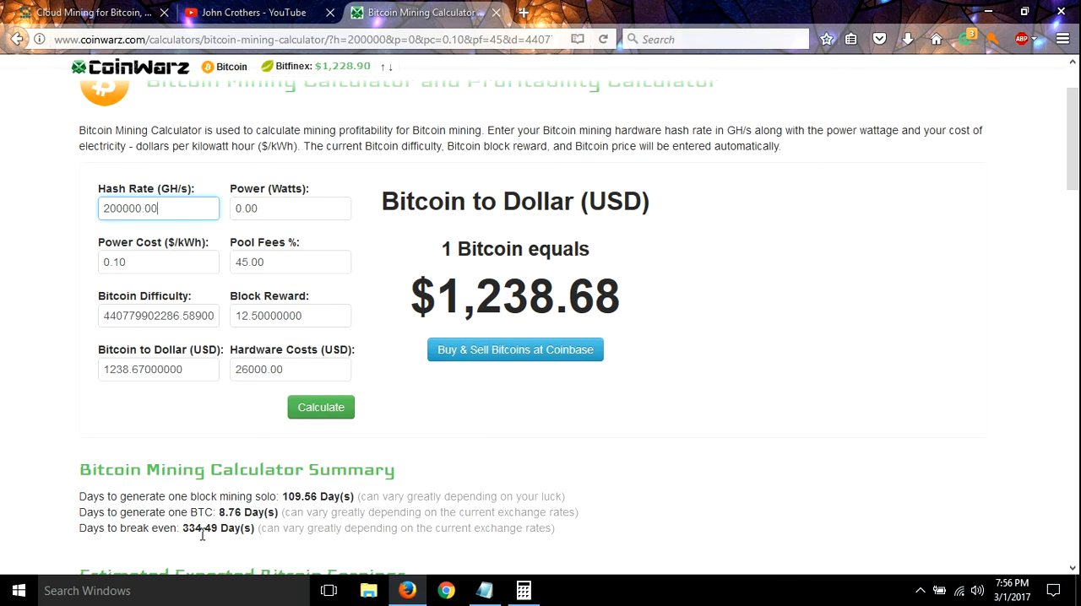
{"action": "scroll", "scroll_direction": "down", "scroll_amount": 3}
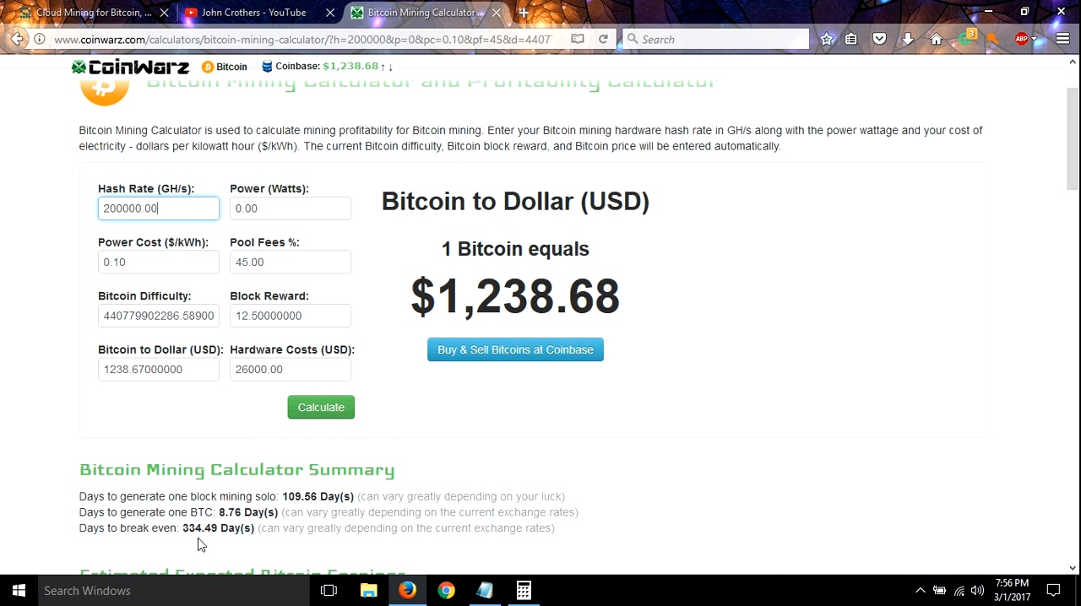
{"action": "scroll", "scroll_direction": "down", "scroll_amount": 3}
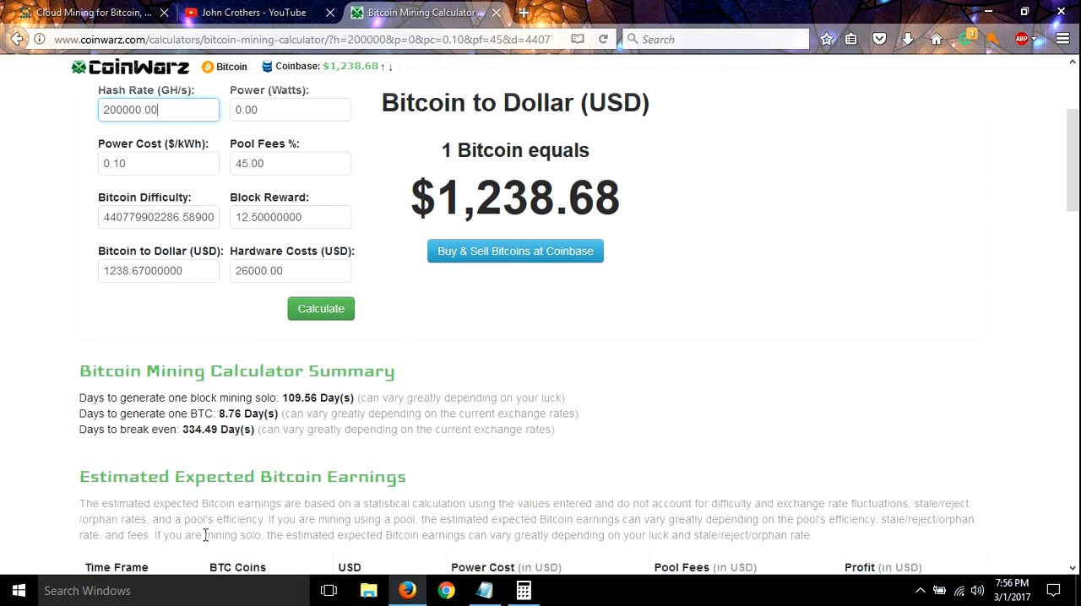
{"action": "scroll", "scroll_direction": "down", "scroll_amount": 3}
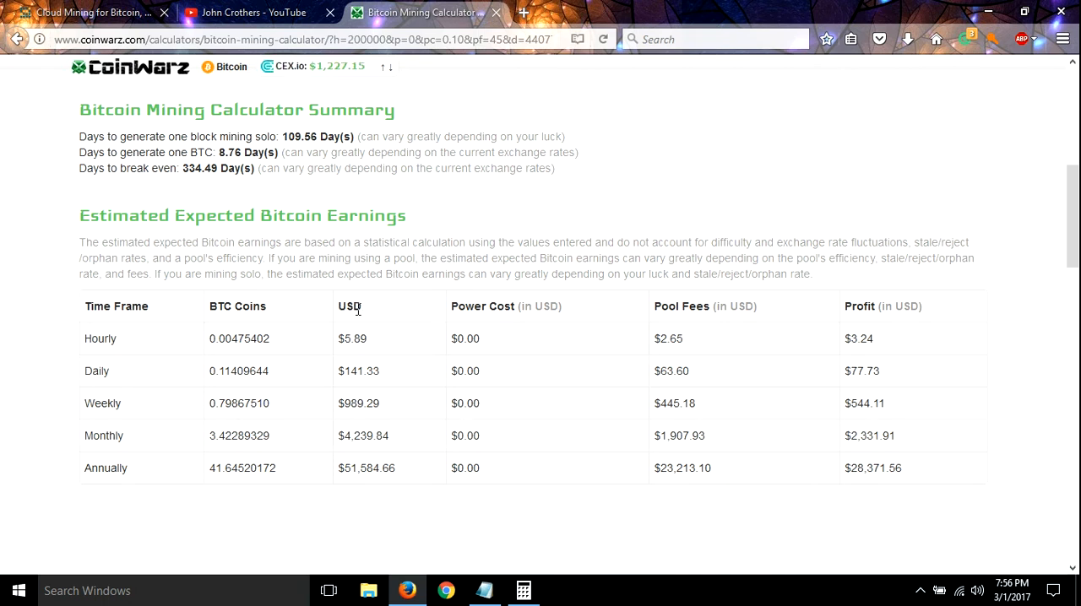
{"action": "mouse_move", "coordinate": [344, 448]}
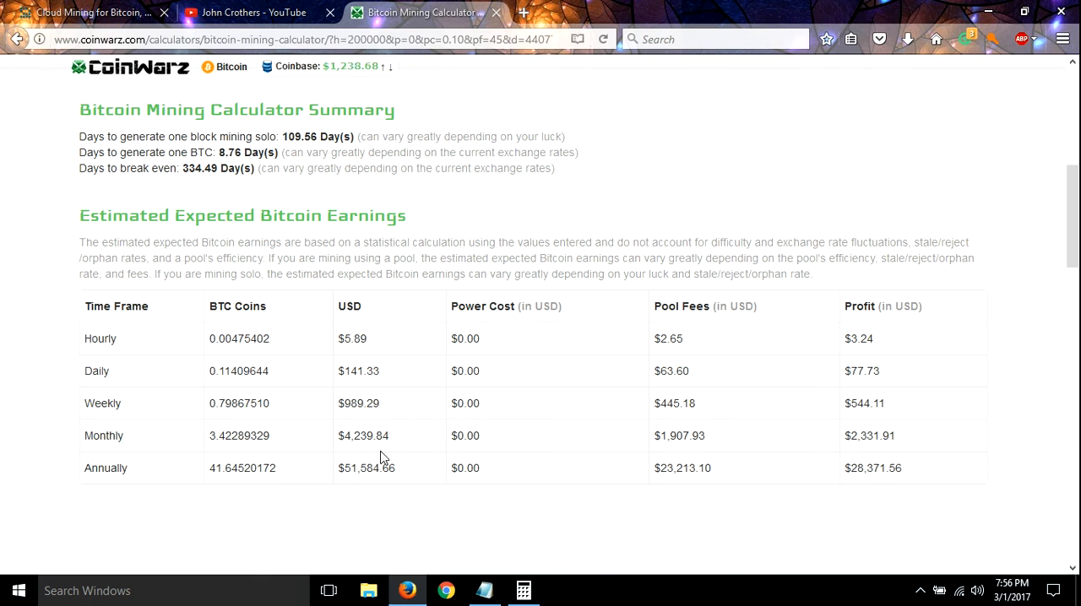
{"action": "mouse_move", "coordinate": [395, 446]}
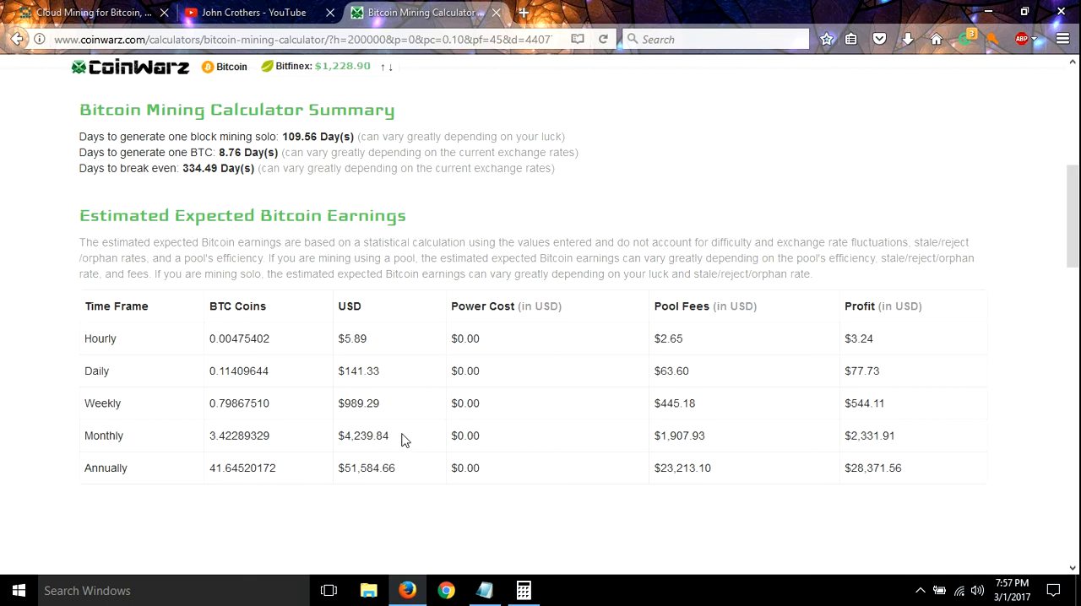
{"action": "mouse_move", "coordinate": [338, 445]}
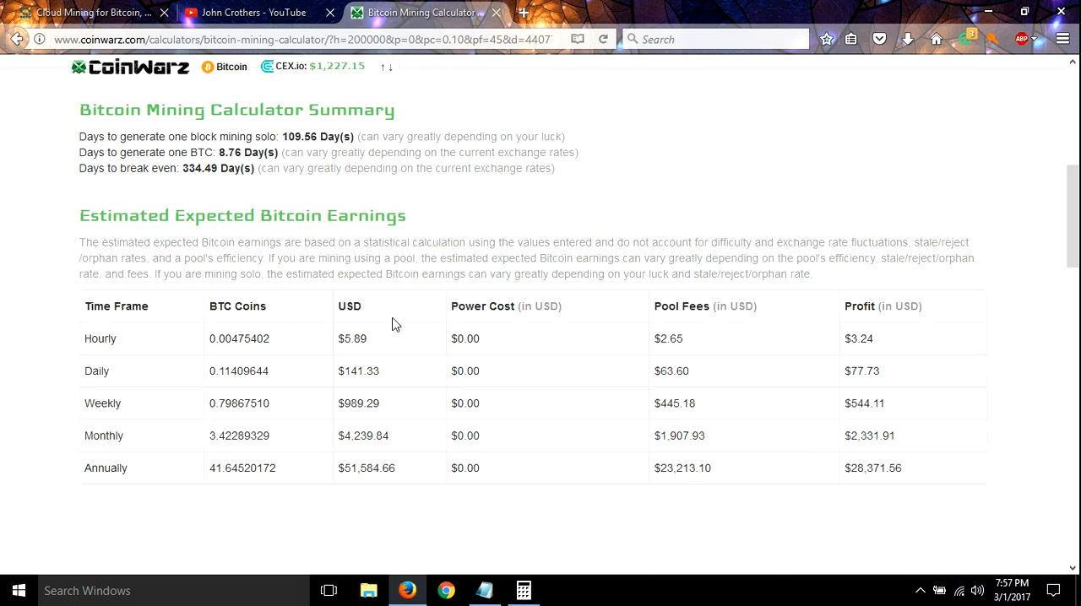
{"action": "mouse_move", "coordinate": [418, 488]}
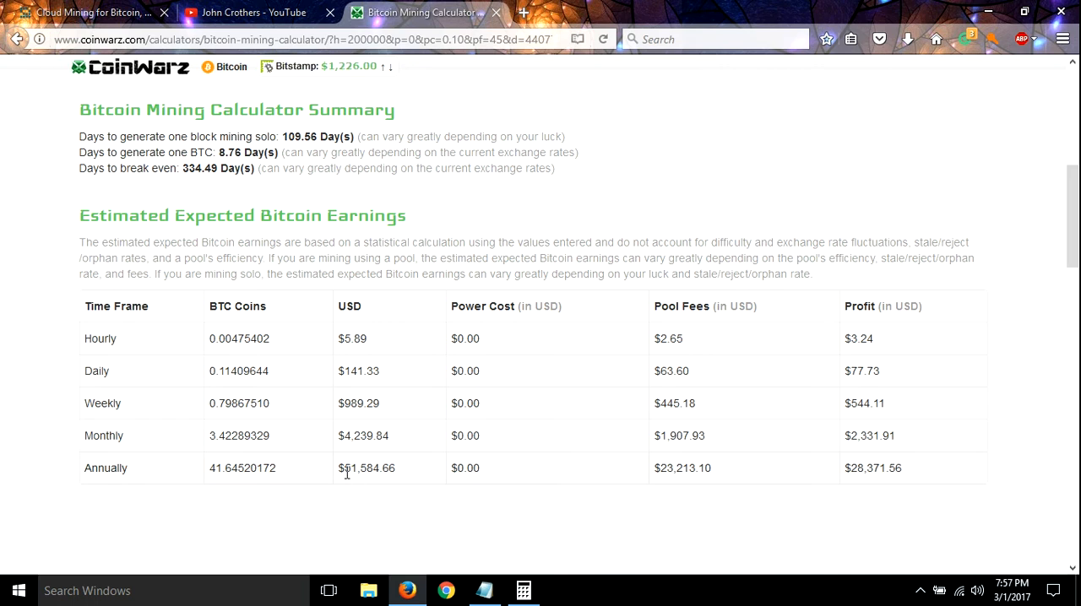
{"action": "mouse_move", "coordinate": [356, 484]}
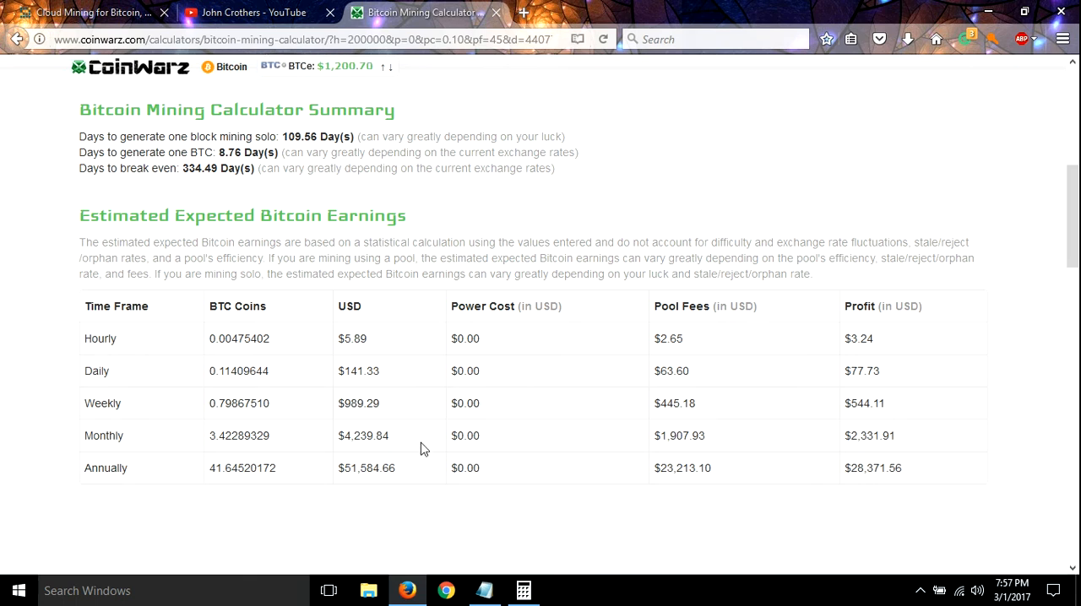
{"action": "mouse_move", "coordinate": [679, 489]}
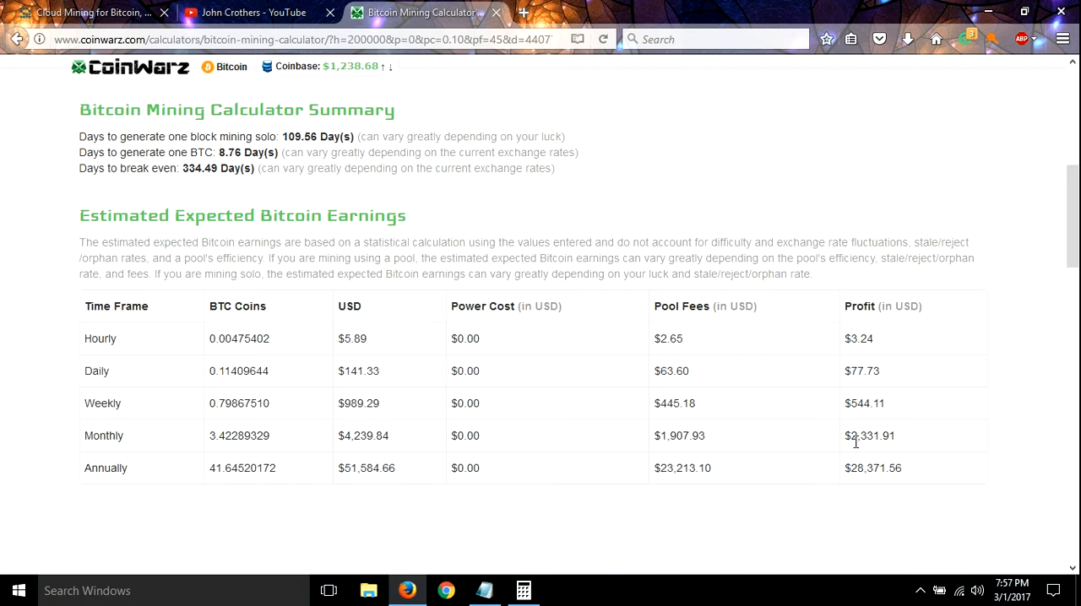
{"action": "mouse_move", "coordinate": [845, 442]}
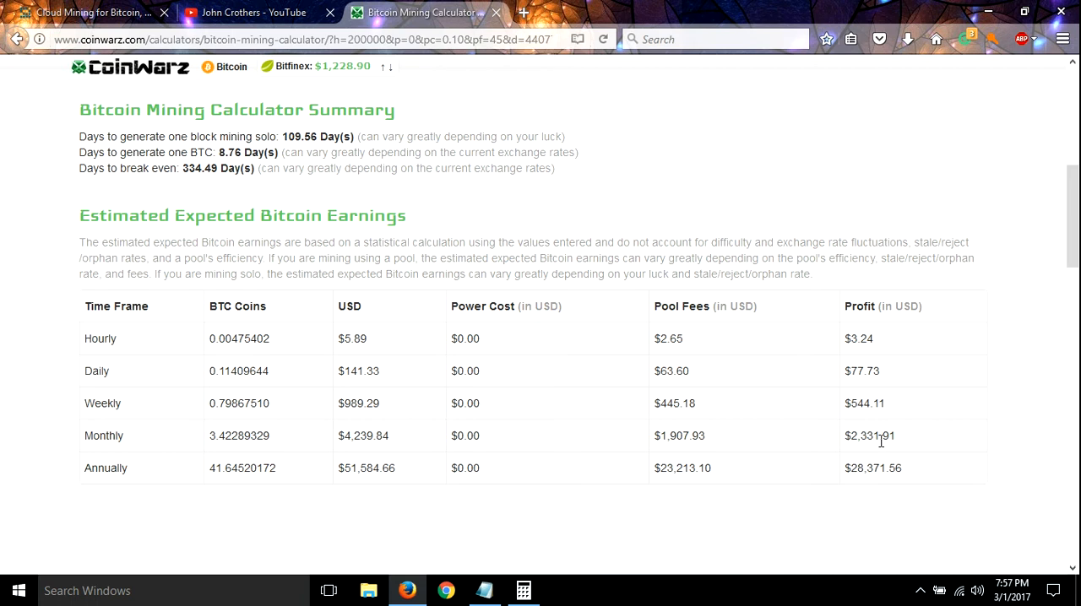
{"action": "mouse_move", "coordinate": [869, 428]}
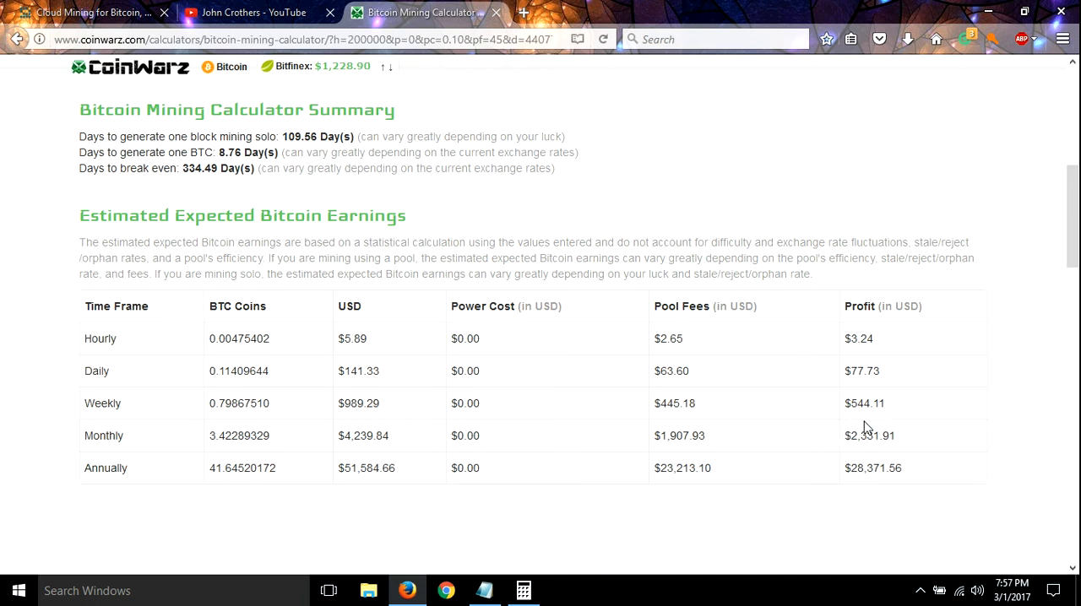
{"action": "mouse_move", "coordinate": [861, 430]}
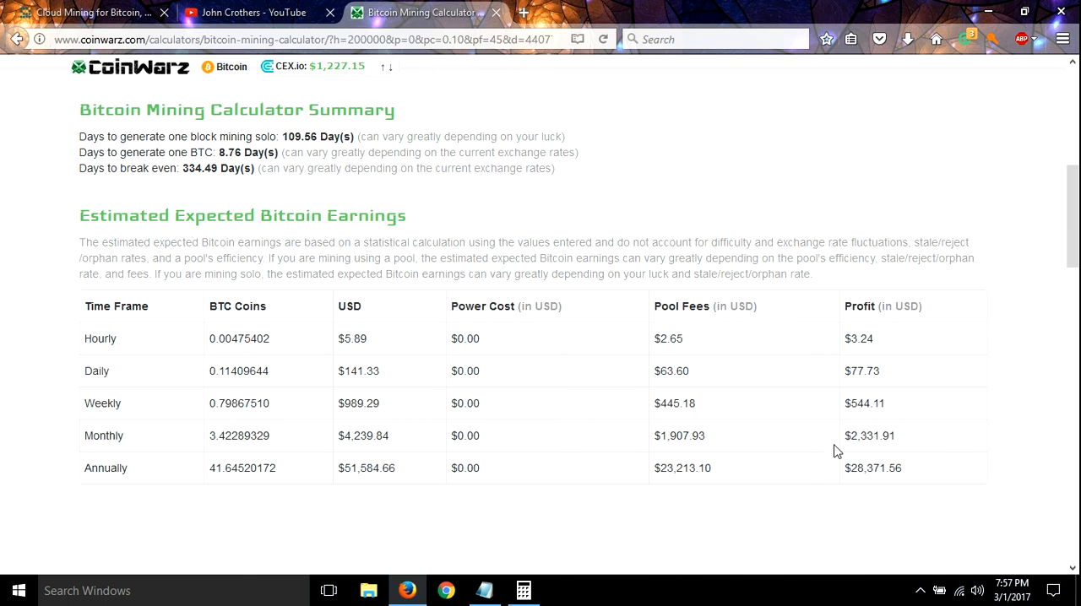
{"action": "mouse_move", "coordinate": [729, 433]}
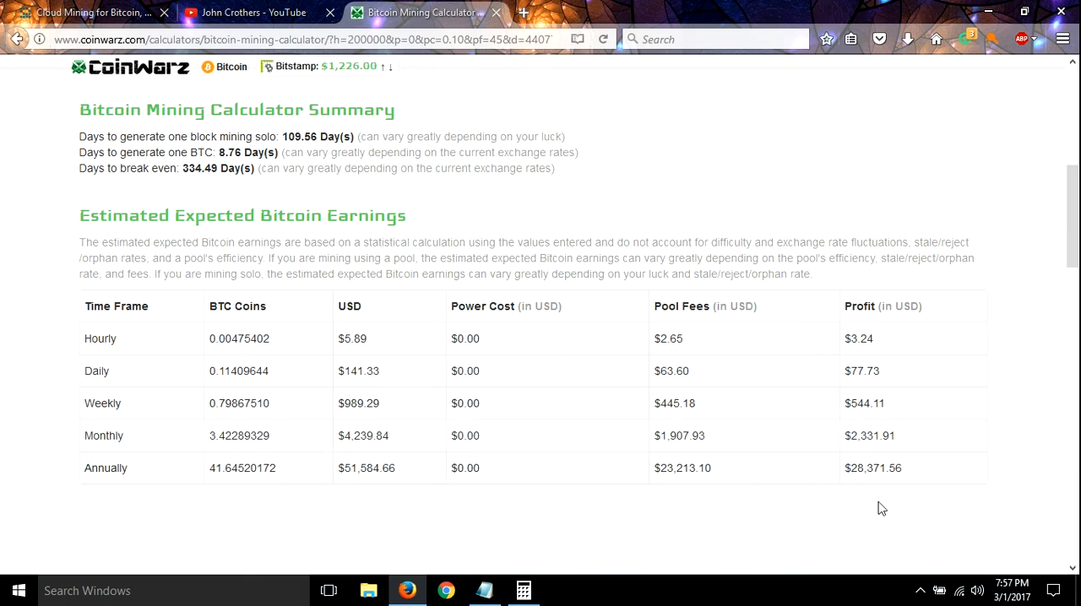
{"action": "mouse_move", "coordinate": [859, 462]}
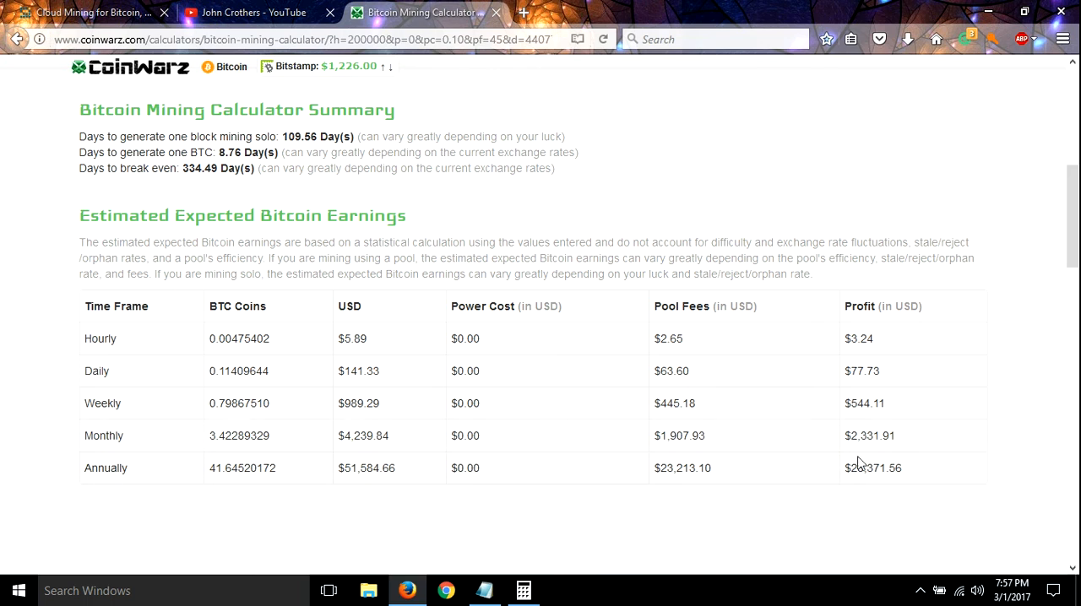
{"action": "mouse_move", "coordinate": [908, 492]}
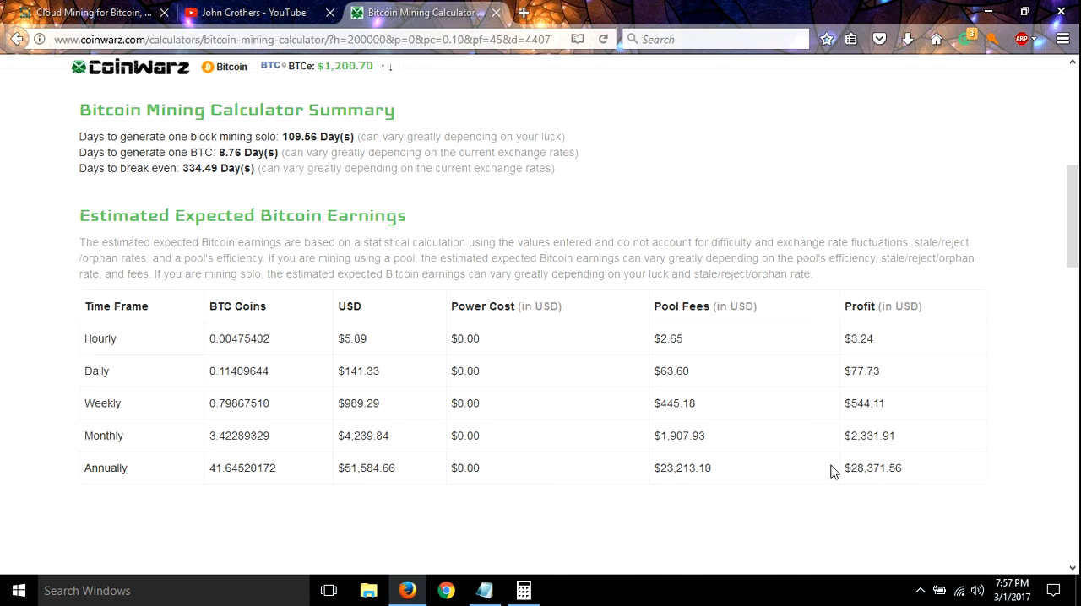
{"action": "mouse_move", "coordinate": [895, 501]}
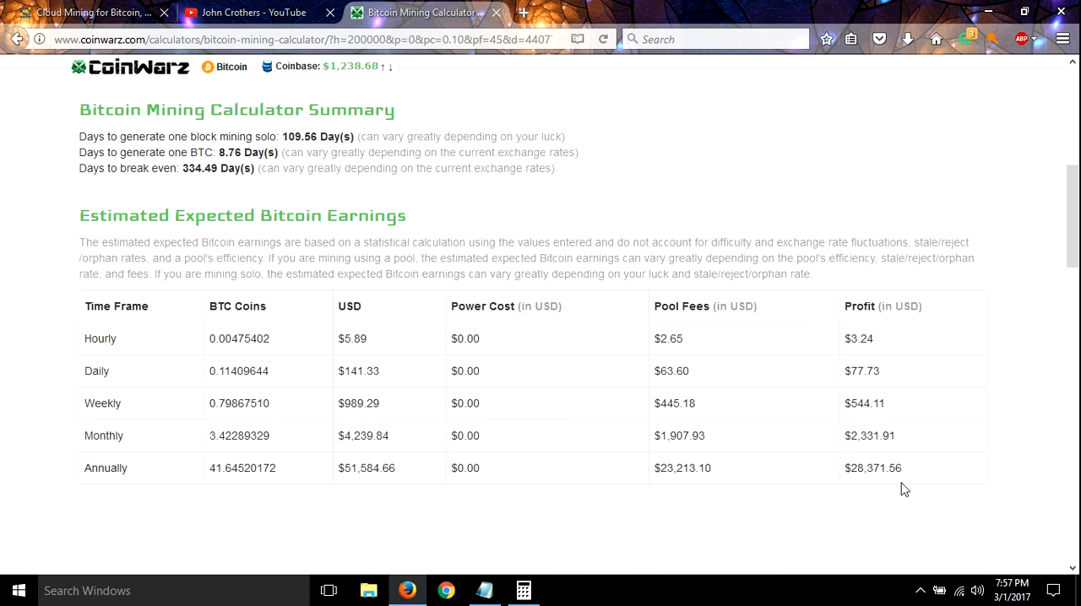
{"action": "mouse_move", "coordinate": [876, 455]}
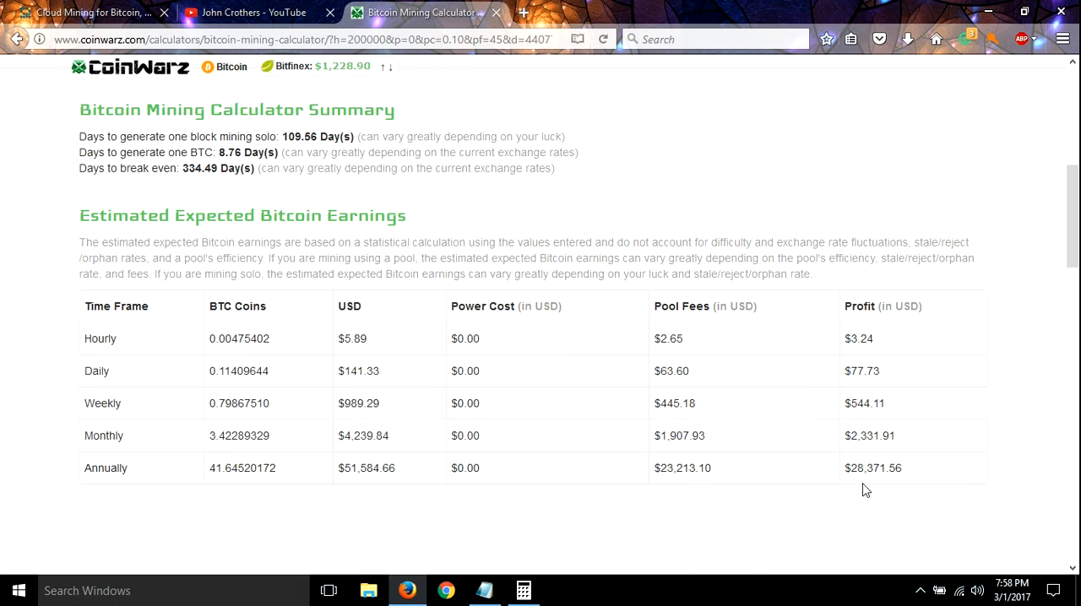
{"action": "mouse_move", "coordinate": [865, 480]}
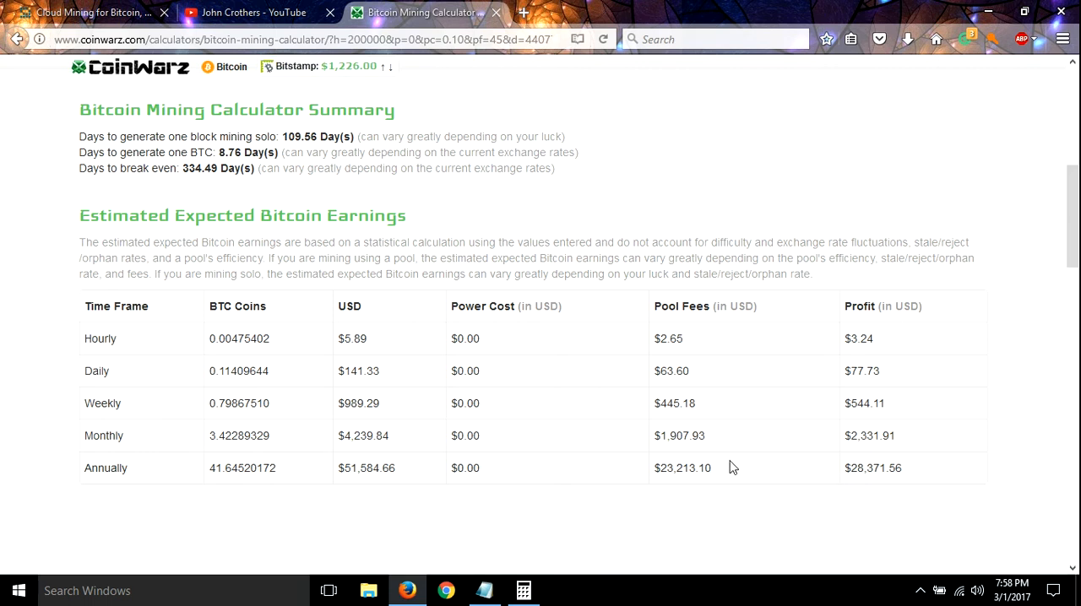
{"action": "mouse_move", "coordinate": [822, 491]}
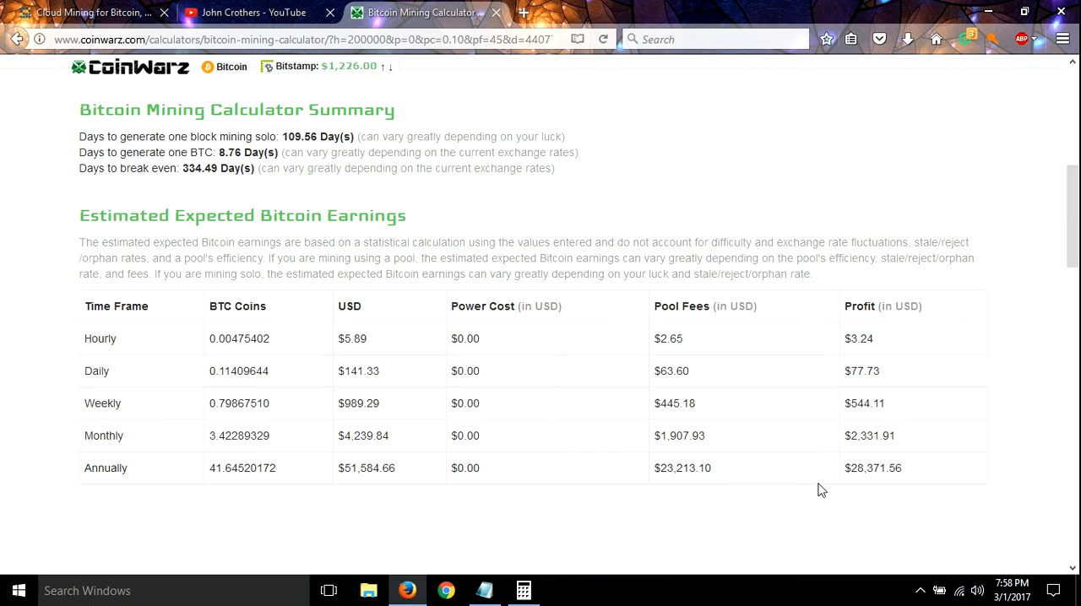
{"action": "mouse_move", "coordinate": [904, 453]}
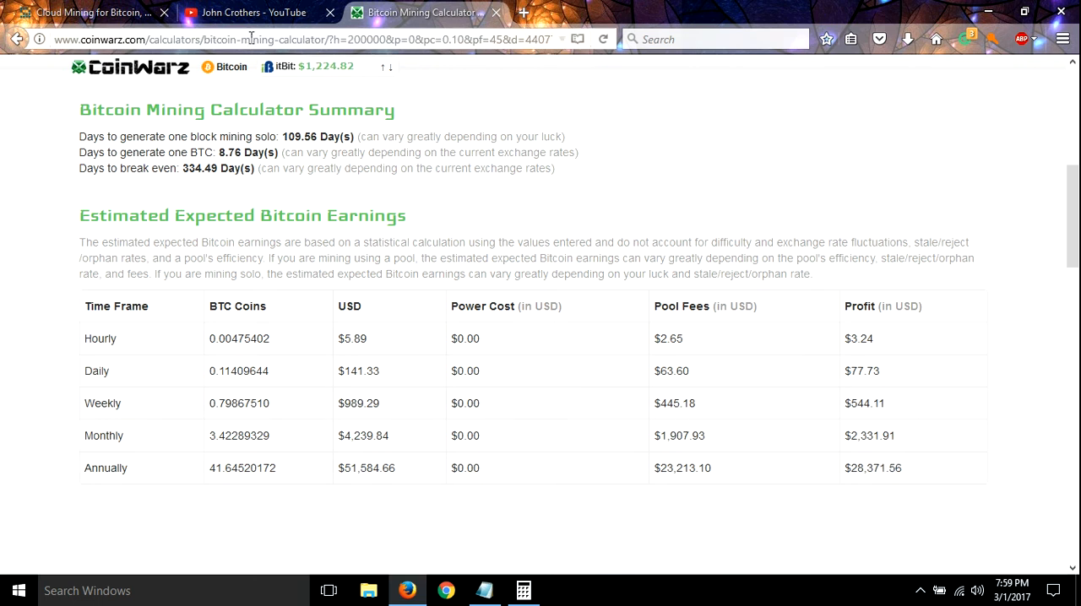
{"action": "mouse_move", "coordinate": [496, 12]}
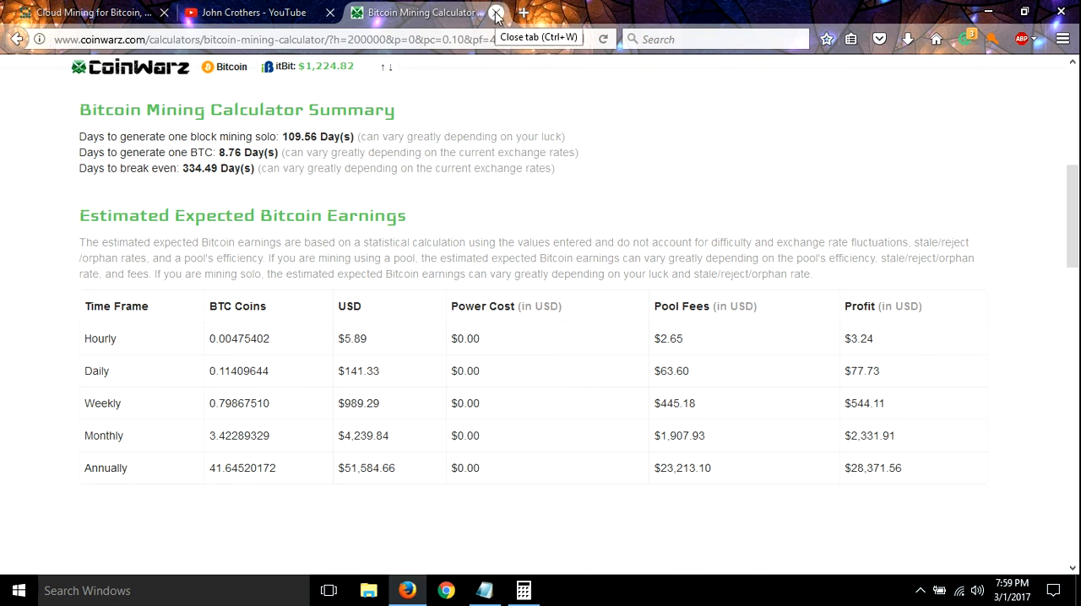
{"action": "mouse_move", "coordinate": [531, 339]}
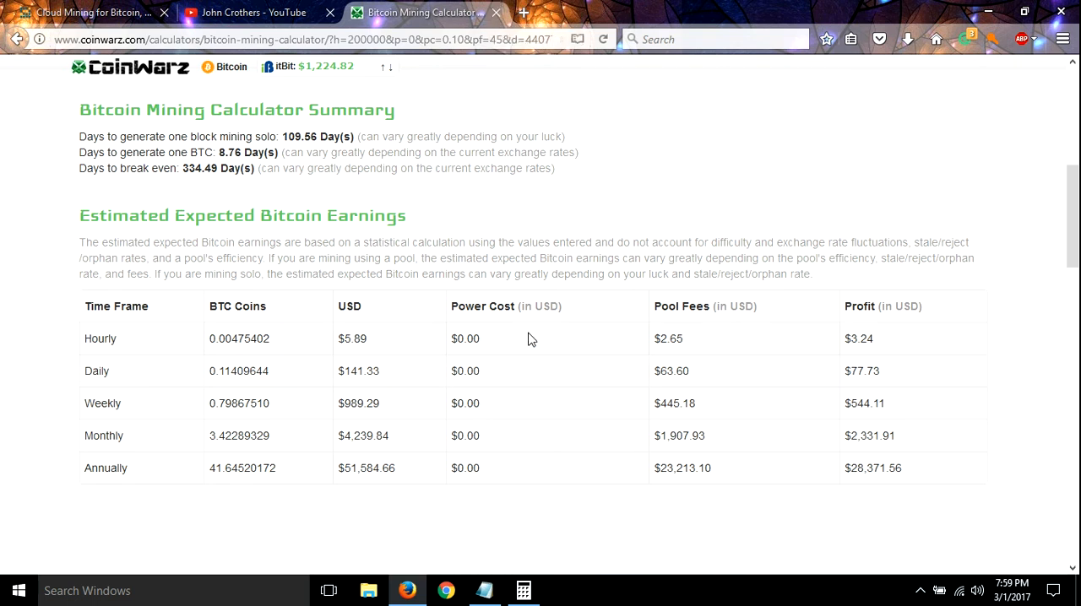
{"action": "scroll", "scroll_direction": "up", "scroll_amount": 3}
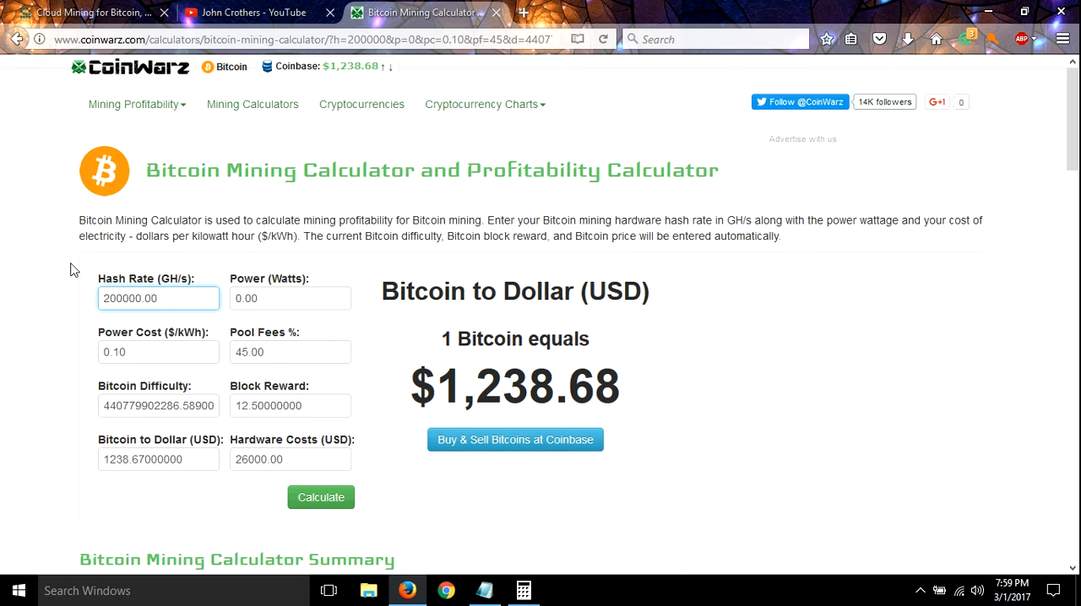
{"action": "mouse_move", "coordinate": [52, 303]}
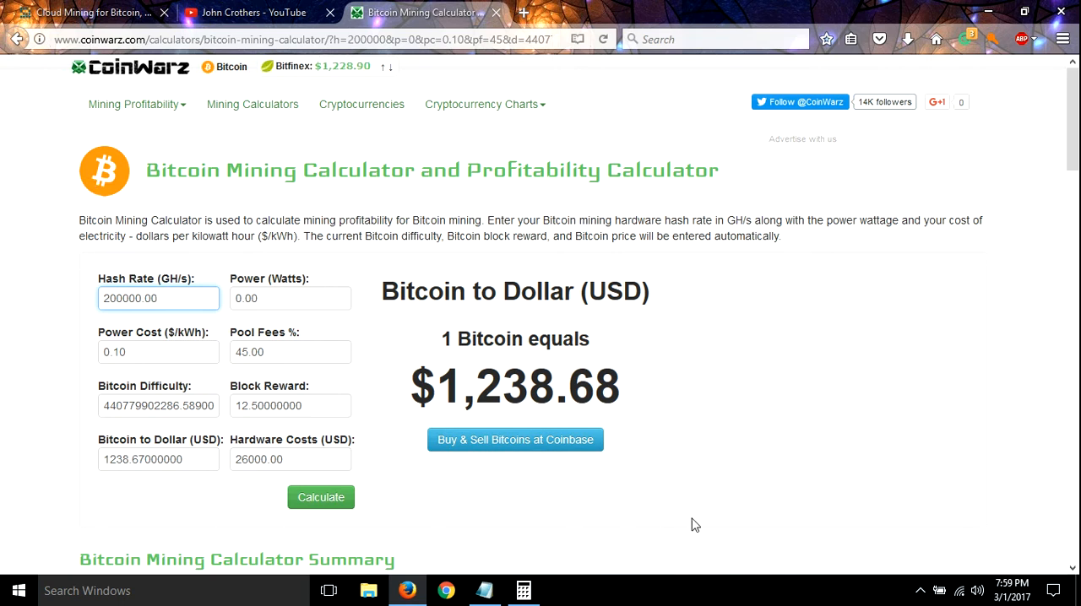
{"action": "scroll", "scroll_direction": "down", "scroll_amount": 3}
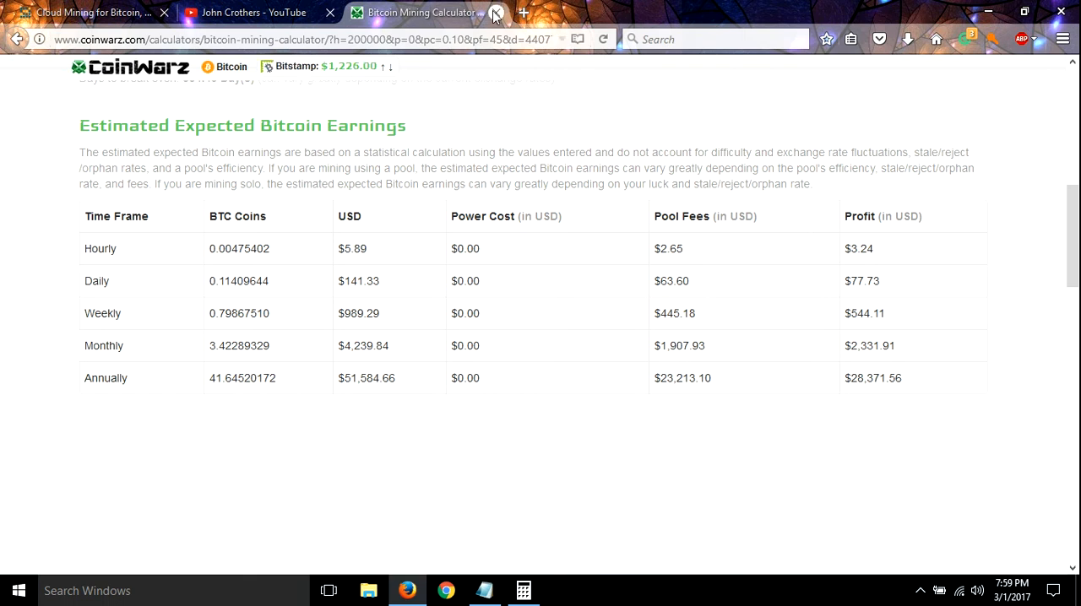
Close the CoinWarz calculator, scroll the 200 TH/s order summary, and bring up the Notepad discount-code notes
{"action": "left_click", "coordinate": [497, 12]}
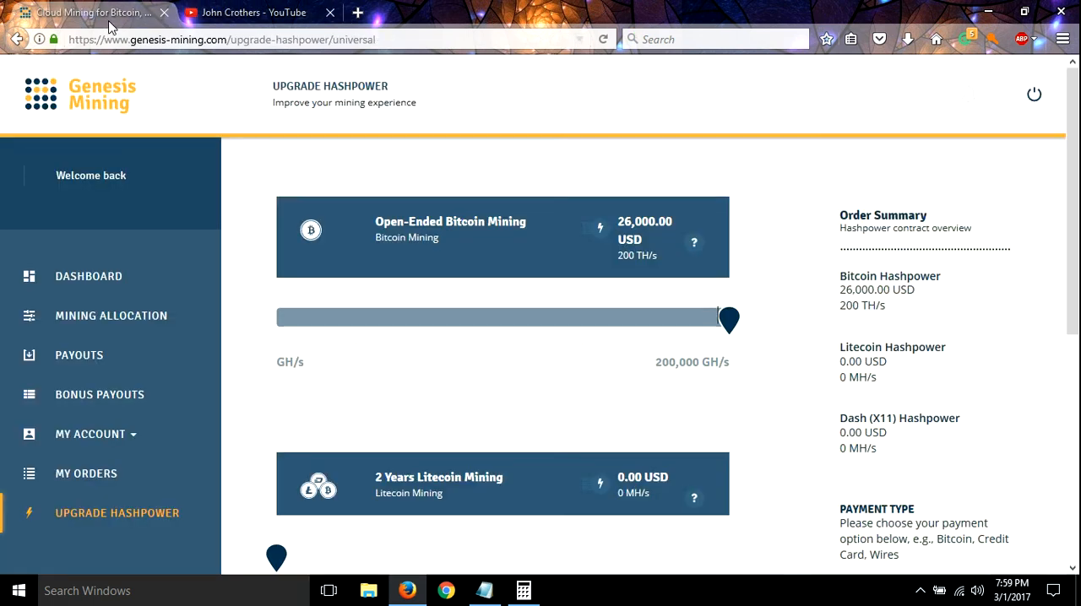
{"action": "scroll", "scroll_direction": "down", "scroll_amount": 3}
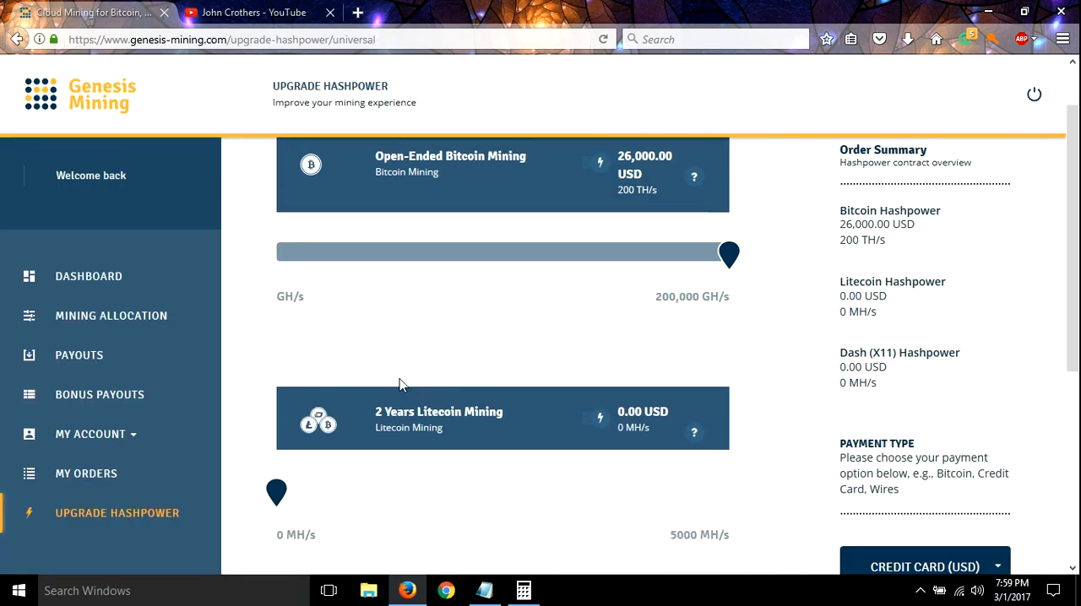
{"action": "scroll", "scroll_direction": "down", "scroll_amount": 3}
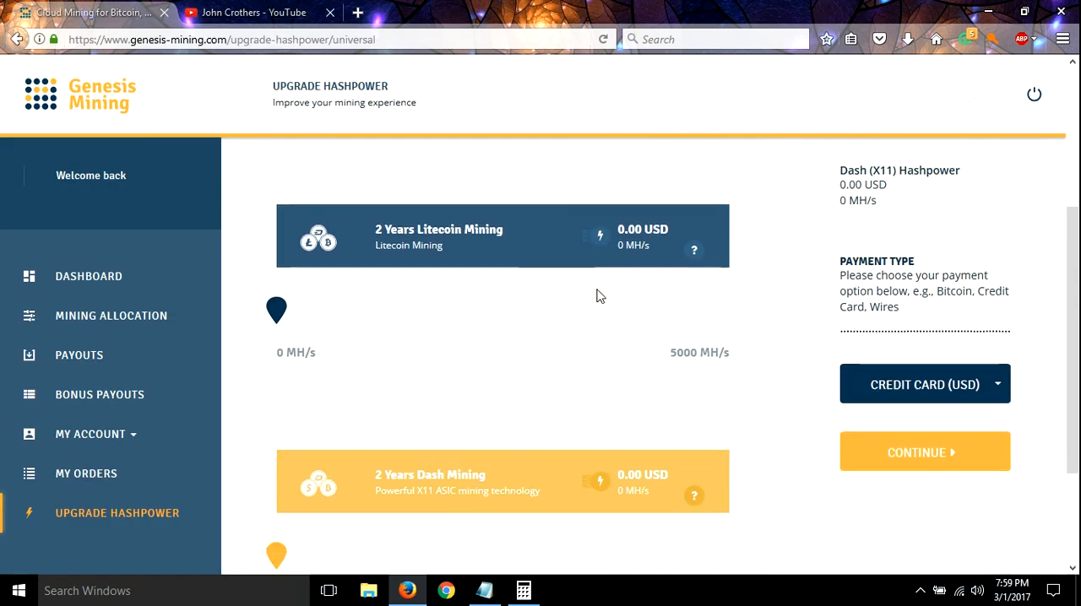
{"action": "scroll", "scroll_direction": "down", "scroll_amount": 3}
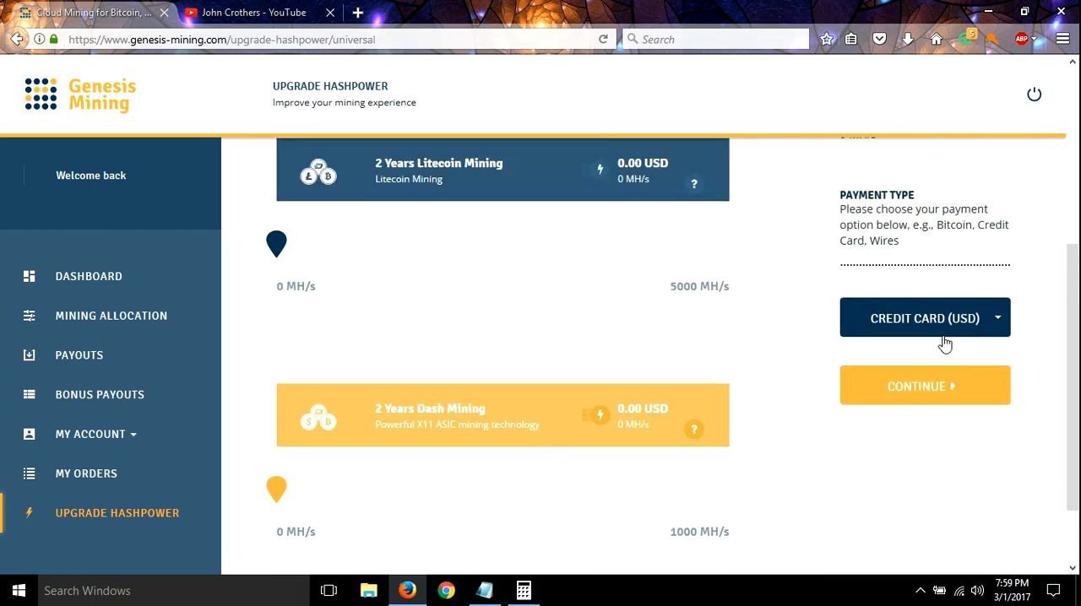
{"action": "mouse_move", "coordinate": [472, 317]}
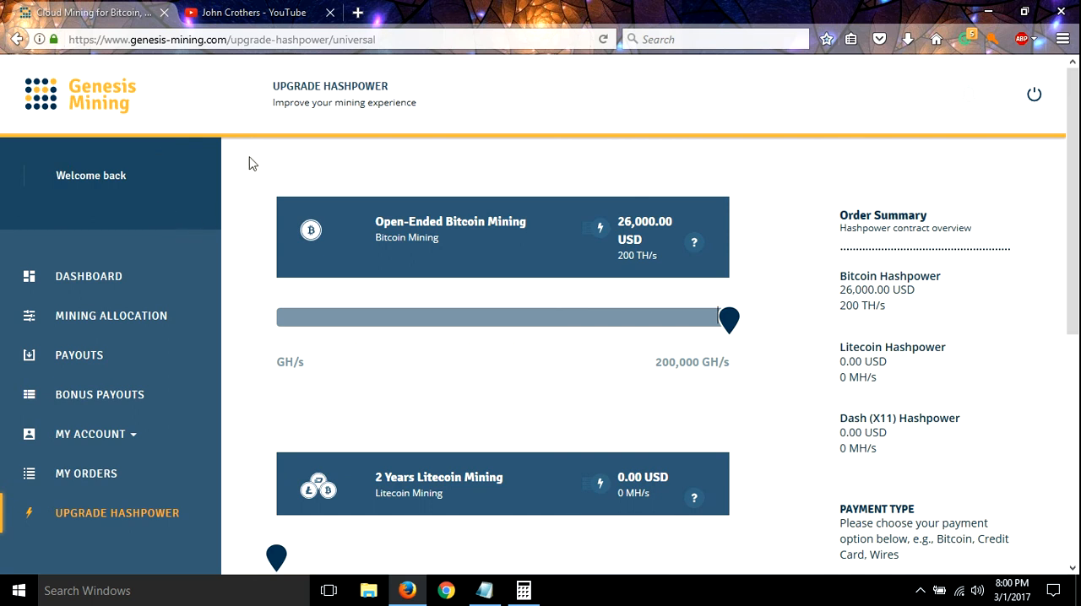
{"action": "mouse_move", "coordinate": [142, 232]}
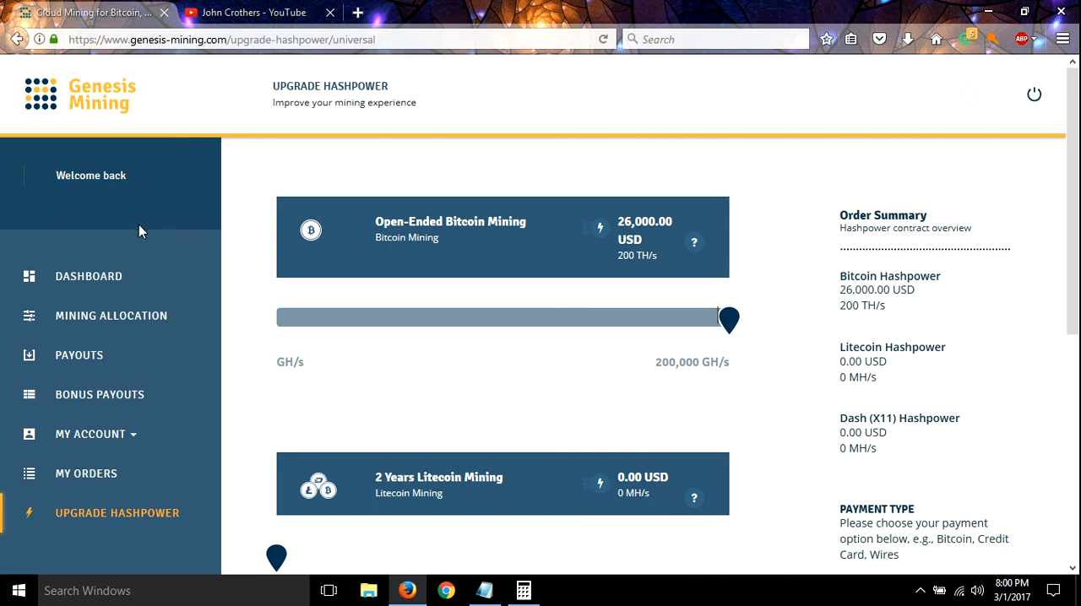
{"action": "mouse_move", "coordinate": [266, 285]}
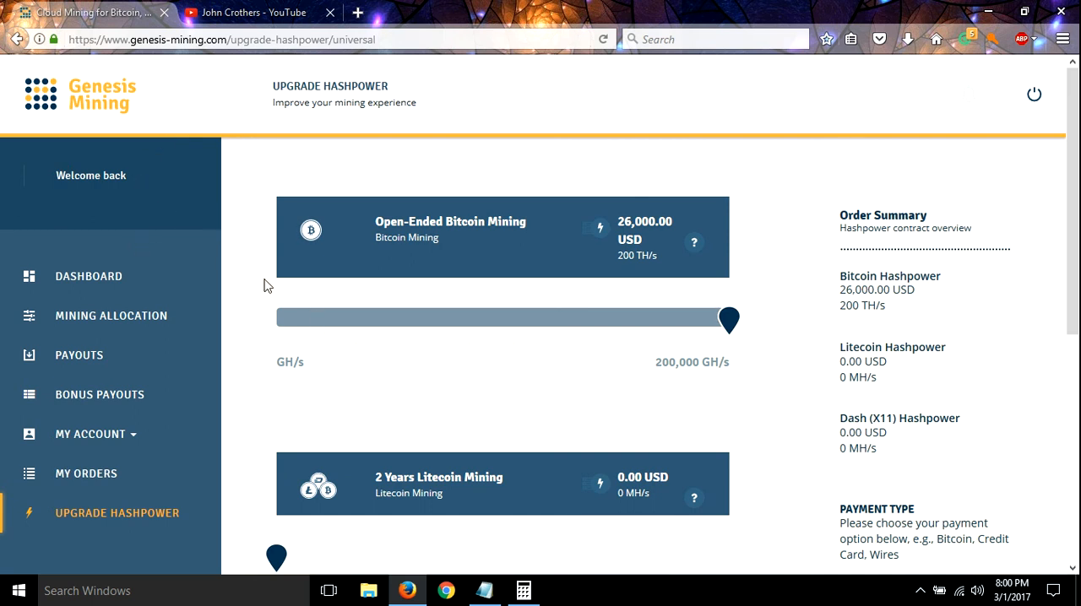
{"action": "mouse_move", "coordinate": [418, 553]}
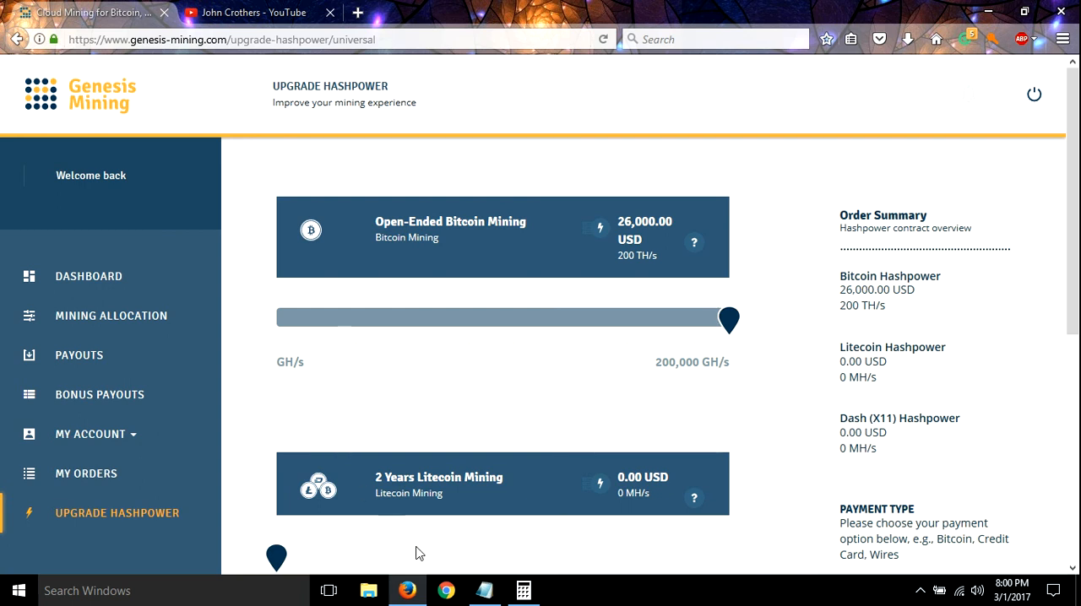
{"action": "left_click", "coordinate": [484, 590]}
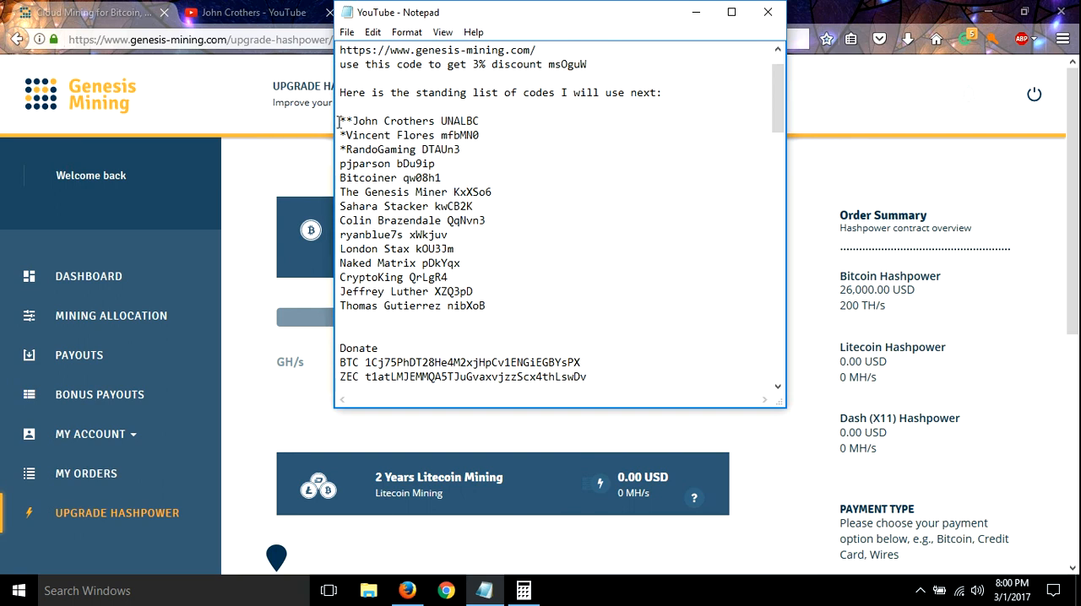
Look through the referral-code list in Notepad, then close the notes window
{"action": "left_click", "coordinate": [480, 120]}
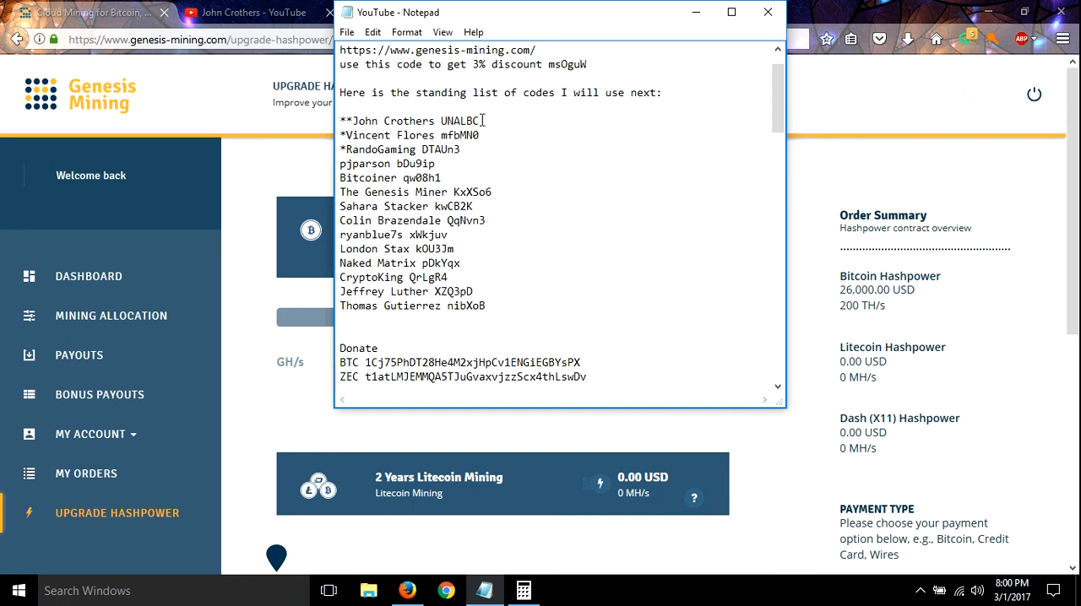
{"action": "left_click", "coordinate": [341, 262]}
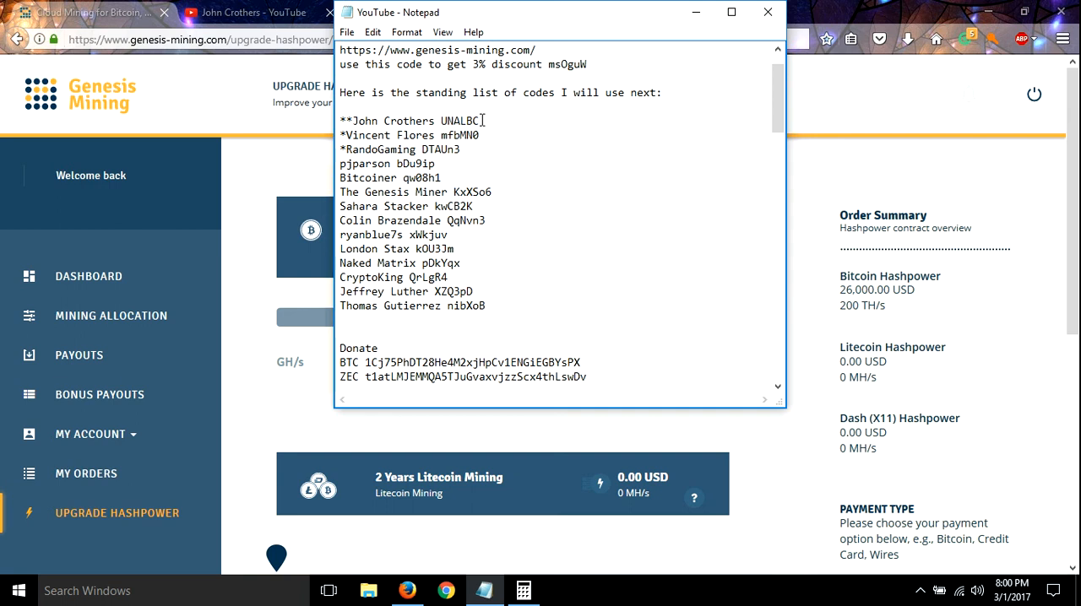
{"action": "mouse_move", "coordinate": [561, 43]}
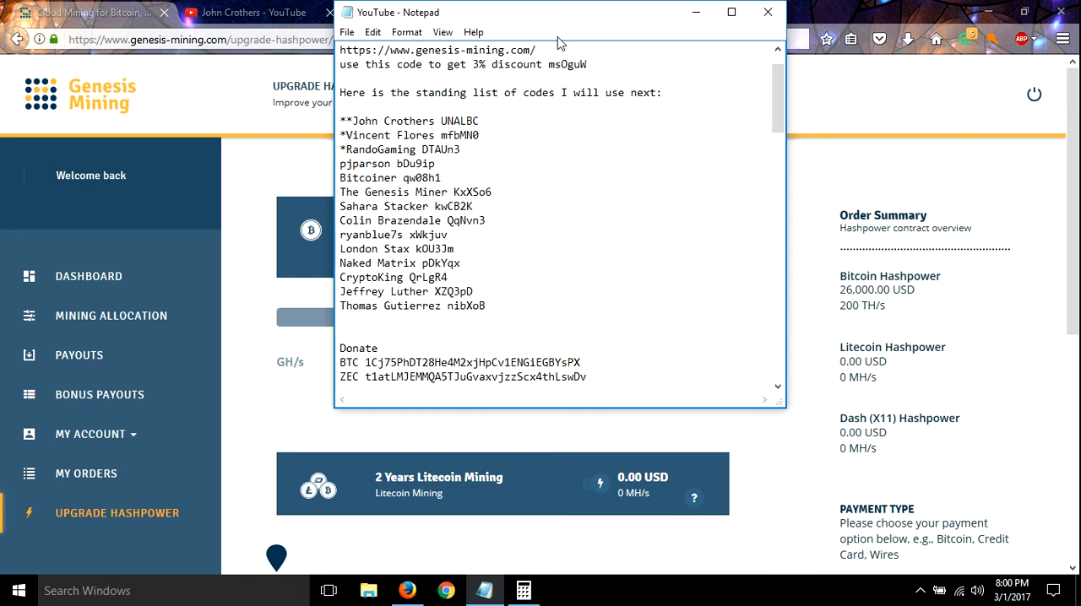
{"action": "mouse_move", "coordinate": [554, 147]}
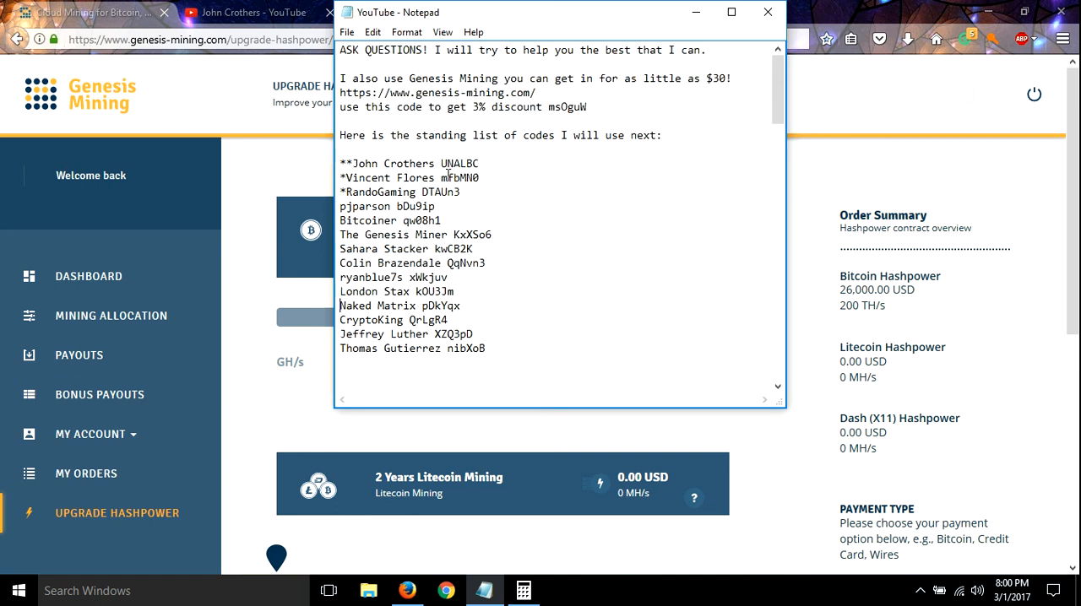
{"action": "scroll", "scroll_direction": "down", "scroll_amount": 3}
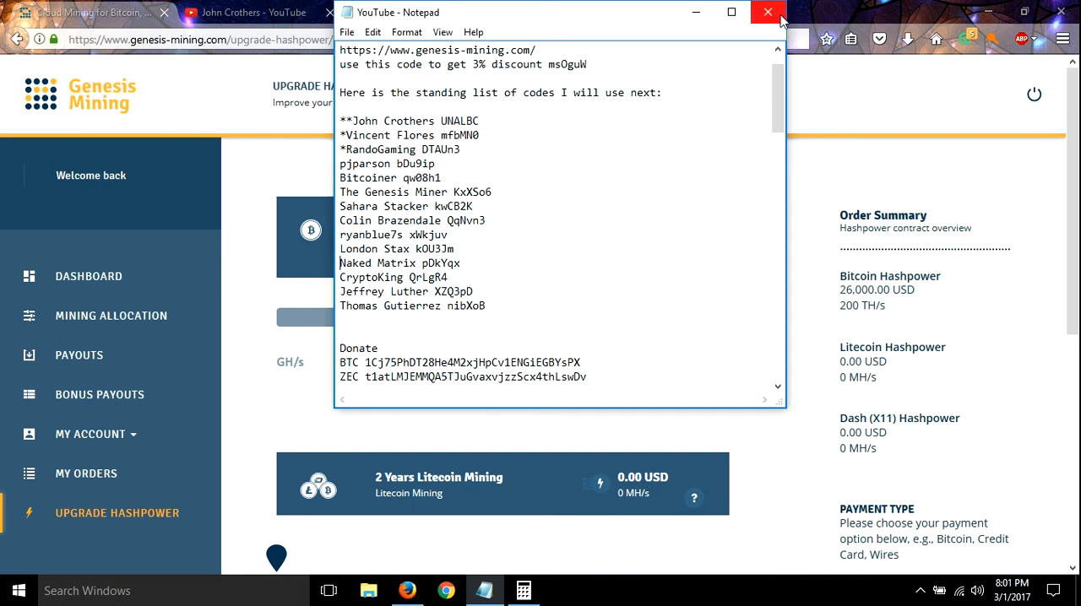
{"action": "left_click", "coordinate": [767, 11]}
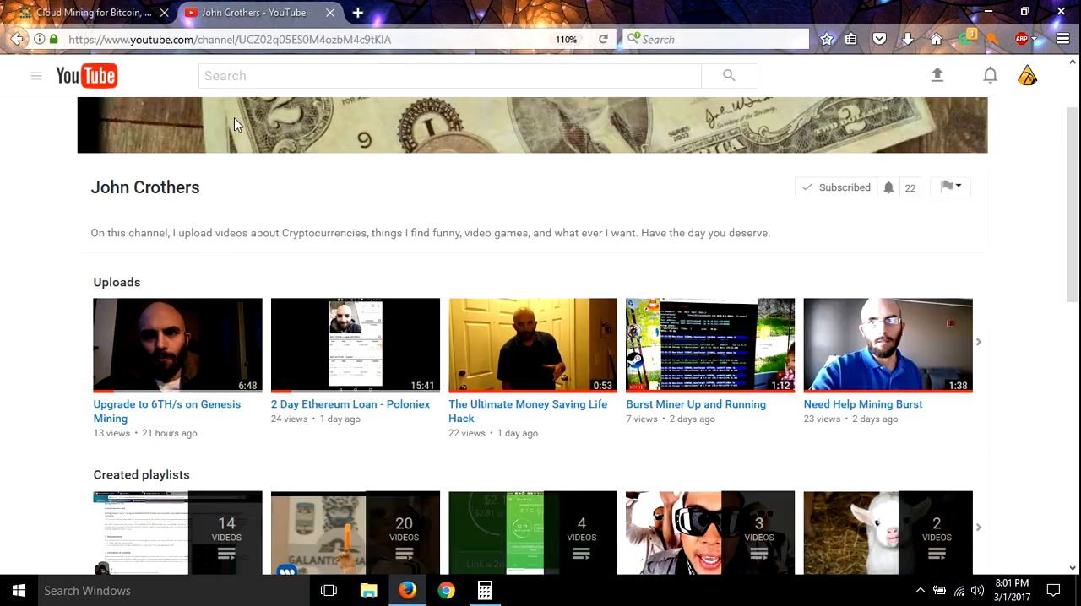
Scroll through John Crothers' YouTube channel page to browse its recent uploads
{"action": "scroll", "scroll_direction": "down", "scroll_amount": 3}
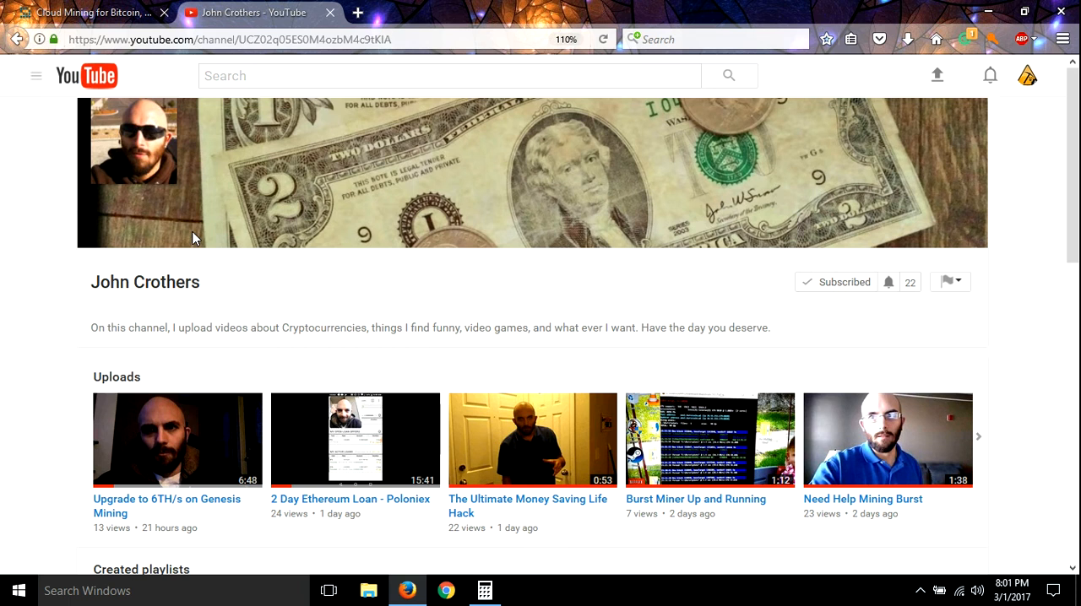
{"action": "mouse_move", "coordinate": [874, 186]}
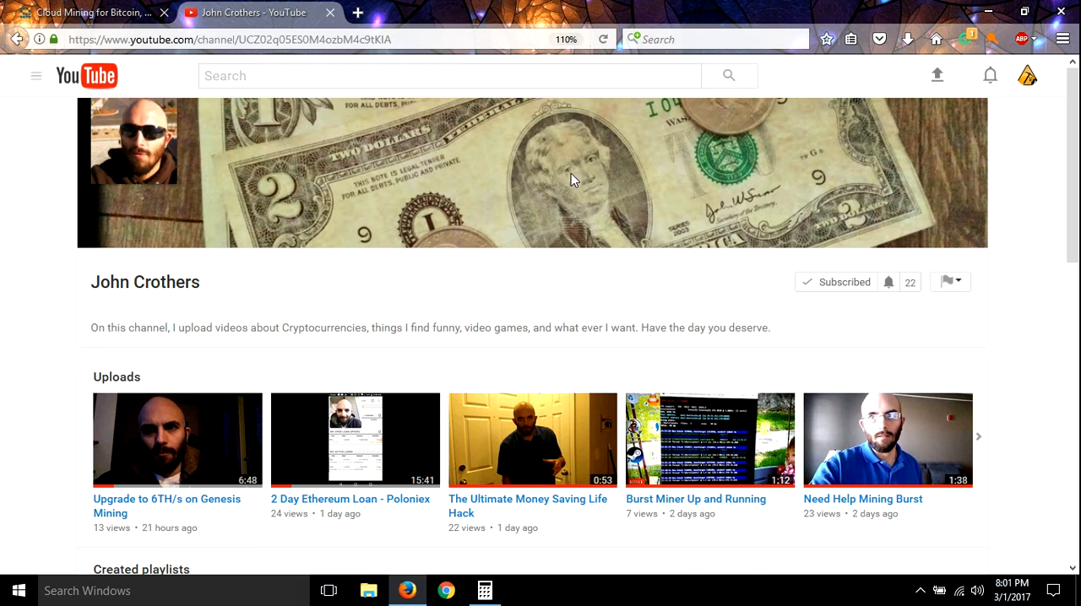
{"action": "scroll", "scroll_direction": "down", "scroll_amount": 3}
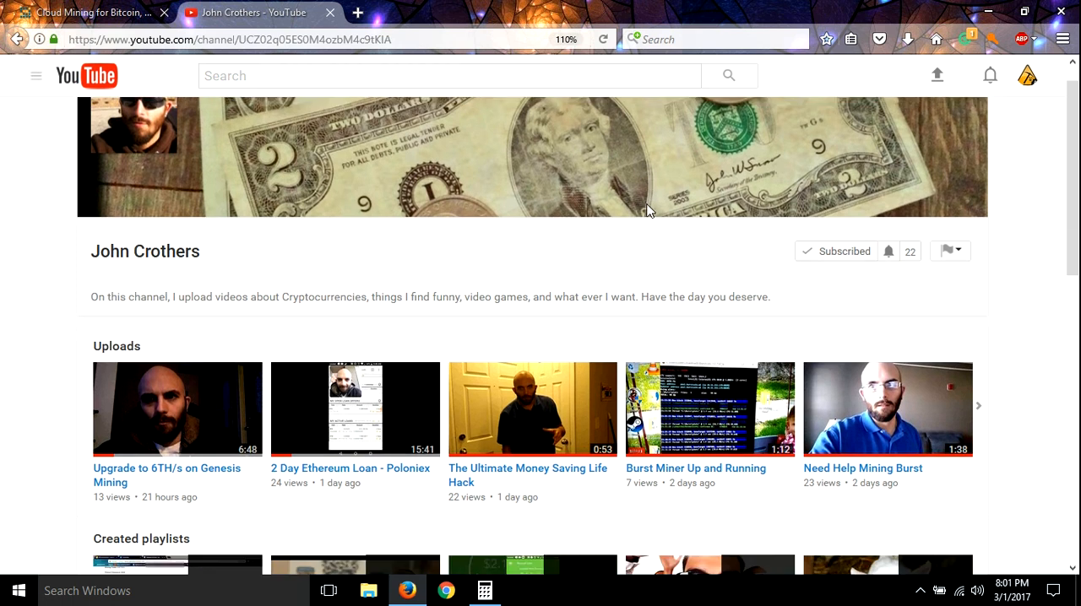
{"action": "scroll", "scroll_direction": "down", "scroll_amount": 3}
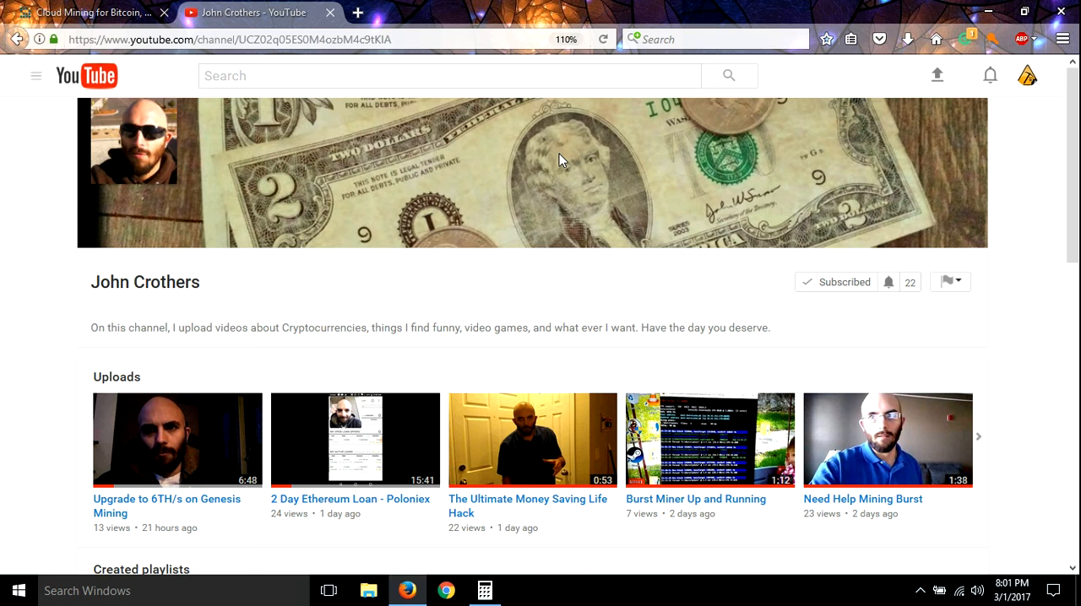
{"action": "mouse_move", "coordinate": [424, 132]}
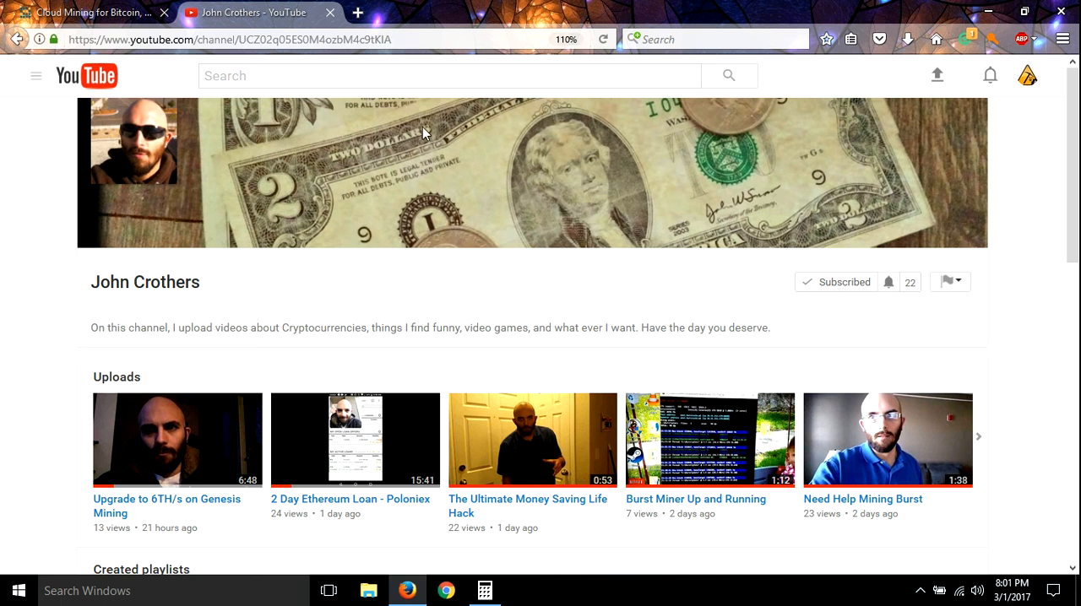
{"action": "mouse_move", "coordinate": [250, 155]}
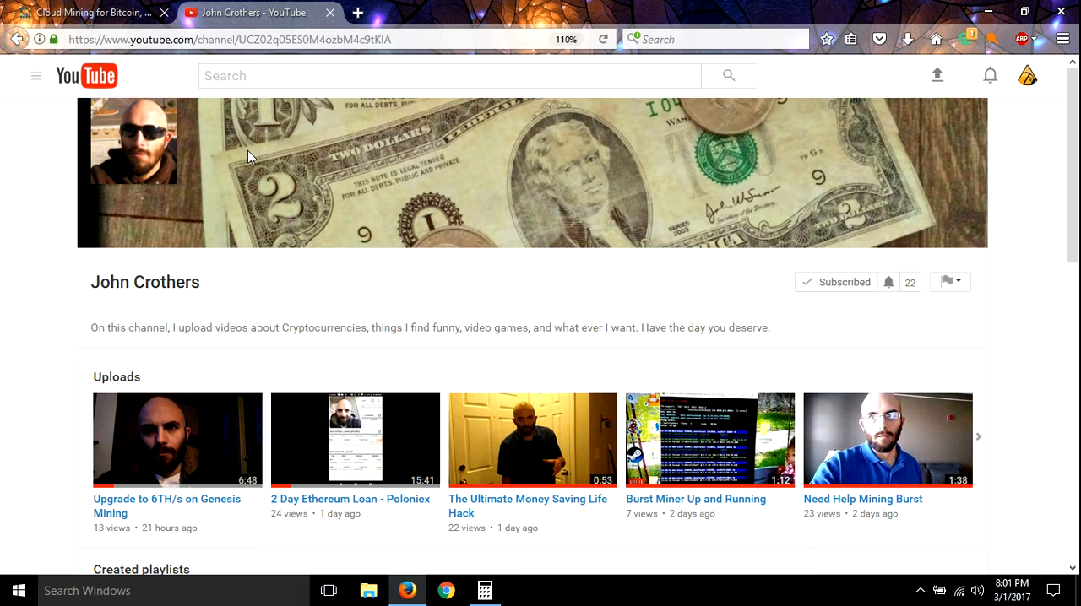
{"action": "mouse_move", "coordinate": [251, 156]}
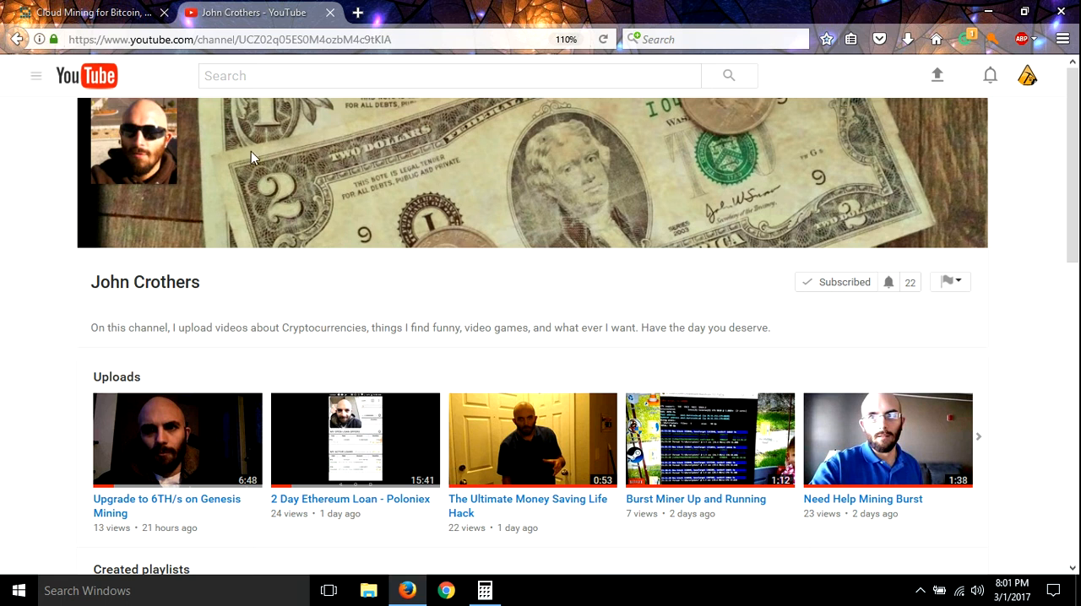
{"action": "mouse_move", "coordinate": [260, 175]}
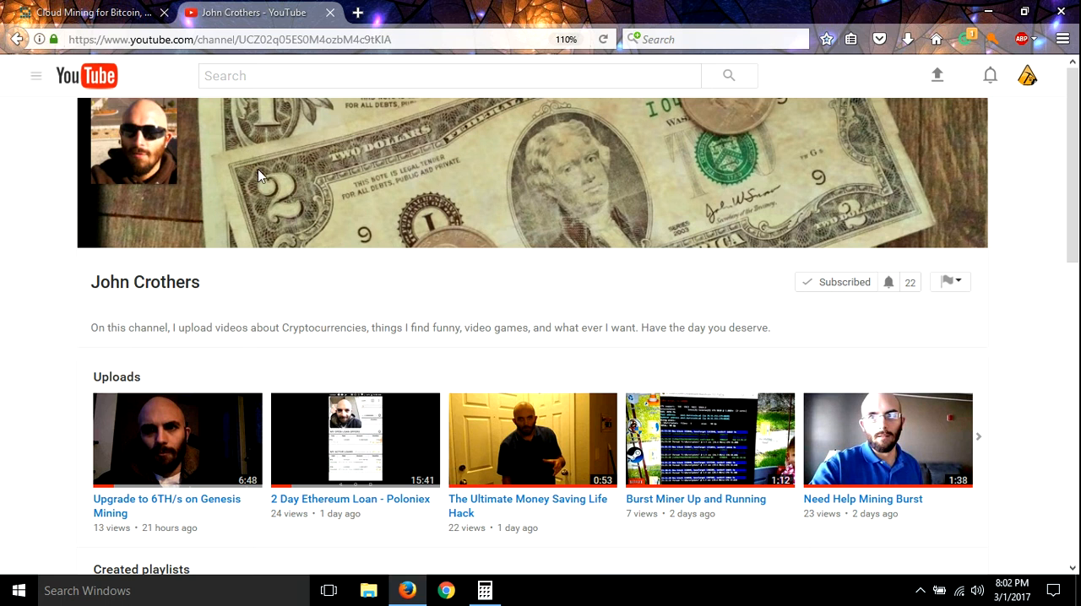
{"action": "mouse_move", "coordinate": [261, 187]}
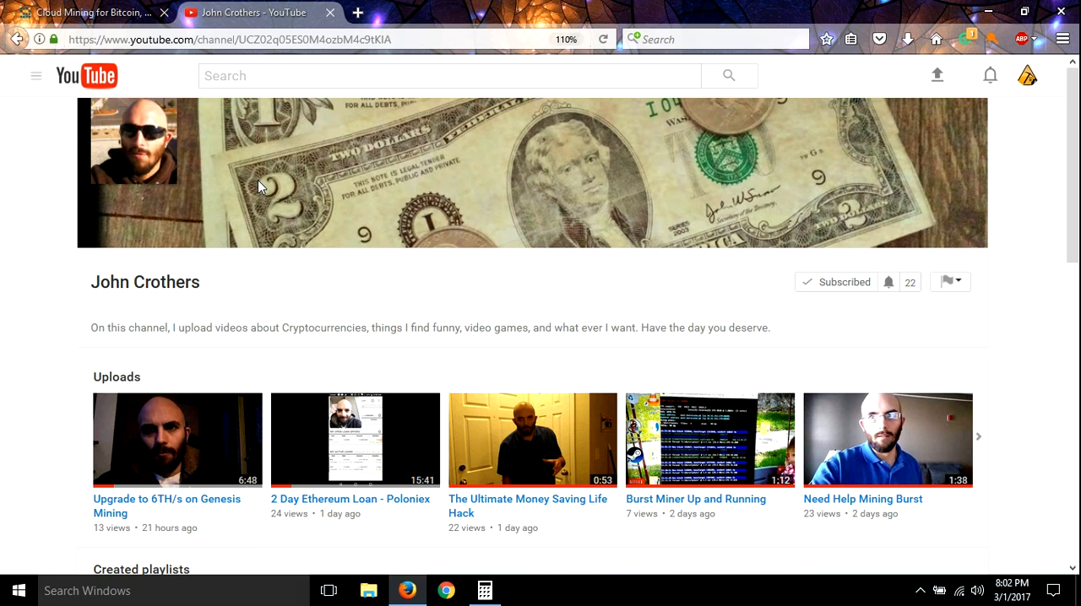
{"action": "mouse_move", "coordinate": [607, 255]}
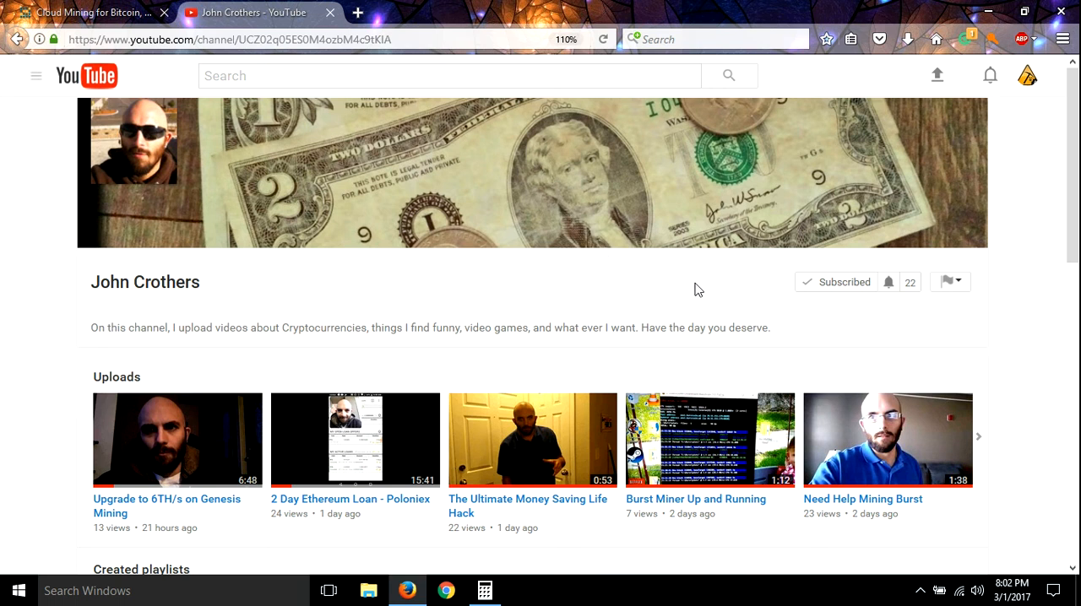
{"action": "mouse_move", "coordinate": [709, 292]}
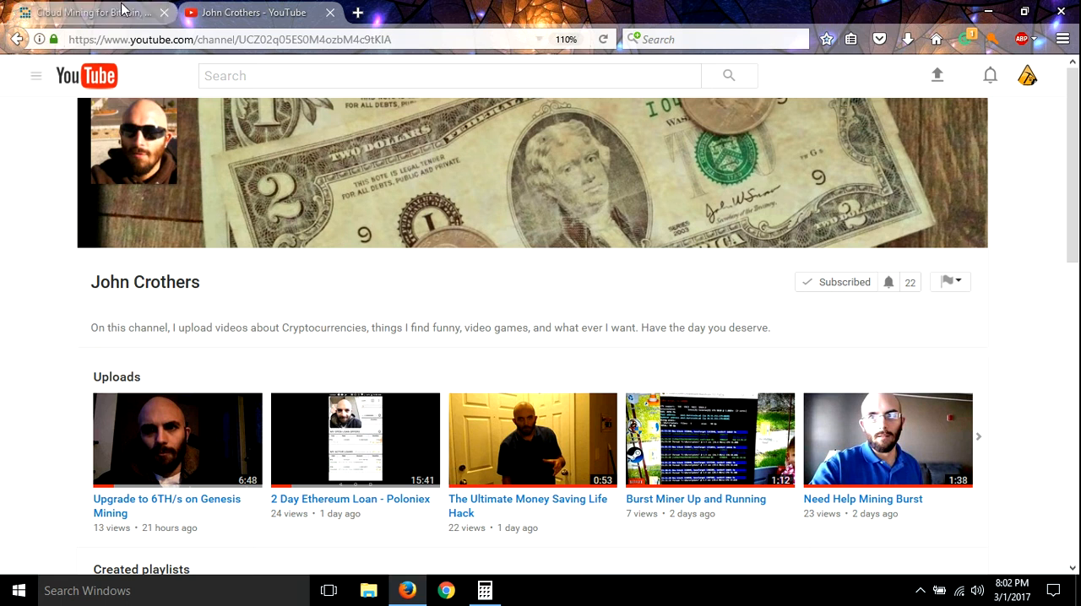
Back on Genesis Mining, drag the Bitcoin slider from 200 down to 0 TH/s (0.00 USD)
{"action": "left_click", "coordinate": [84, 12]}
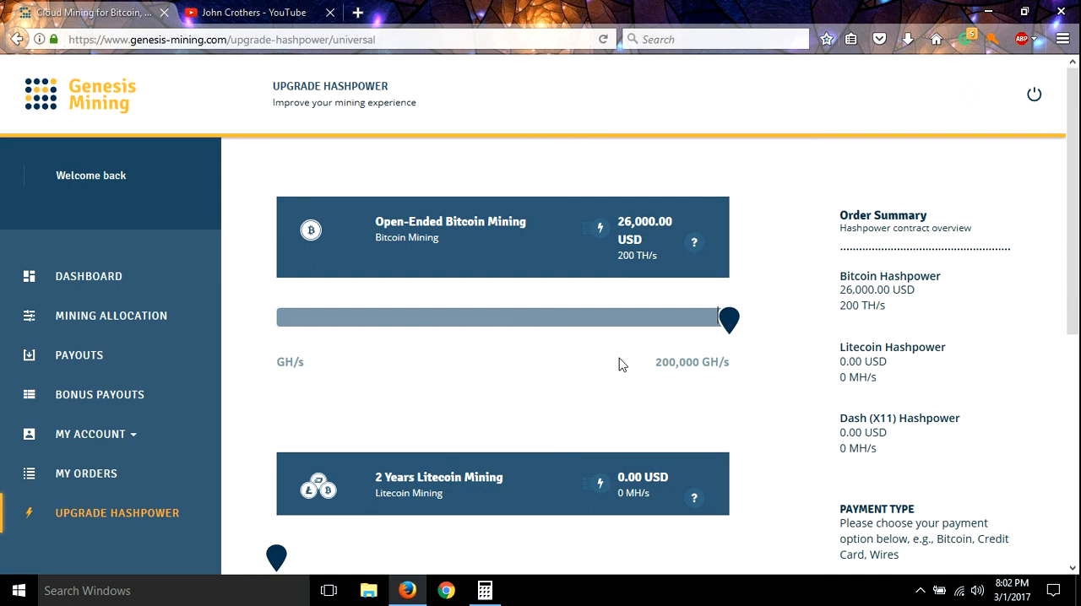
{"action": "mouse_move", "coordinate": [472, 366]}
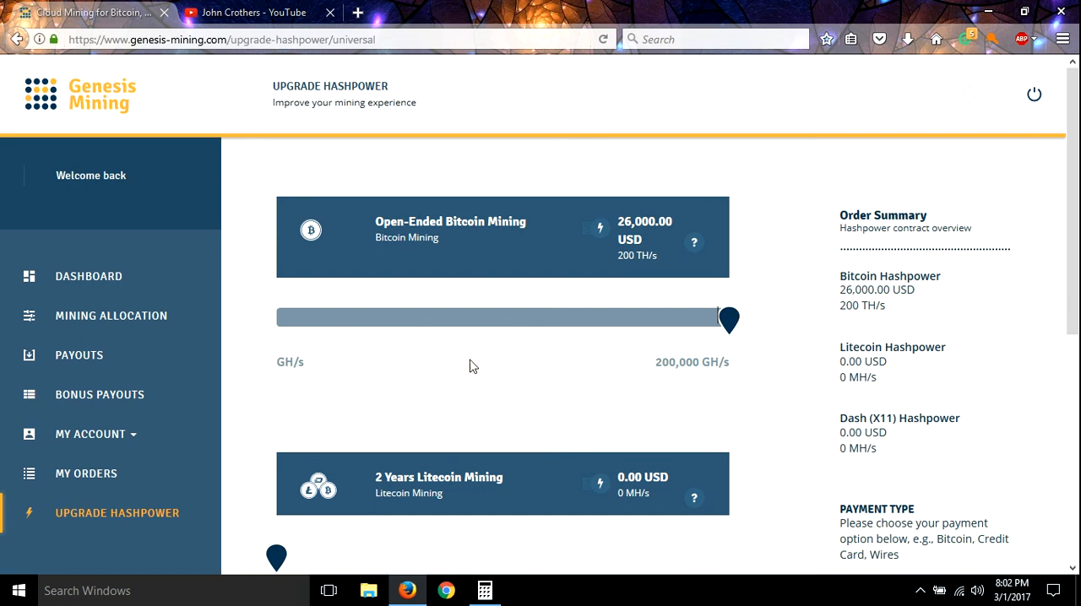
{"action": "mouse_move", "coordinate": [719, 361]}
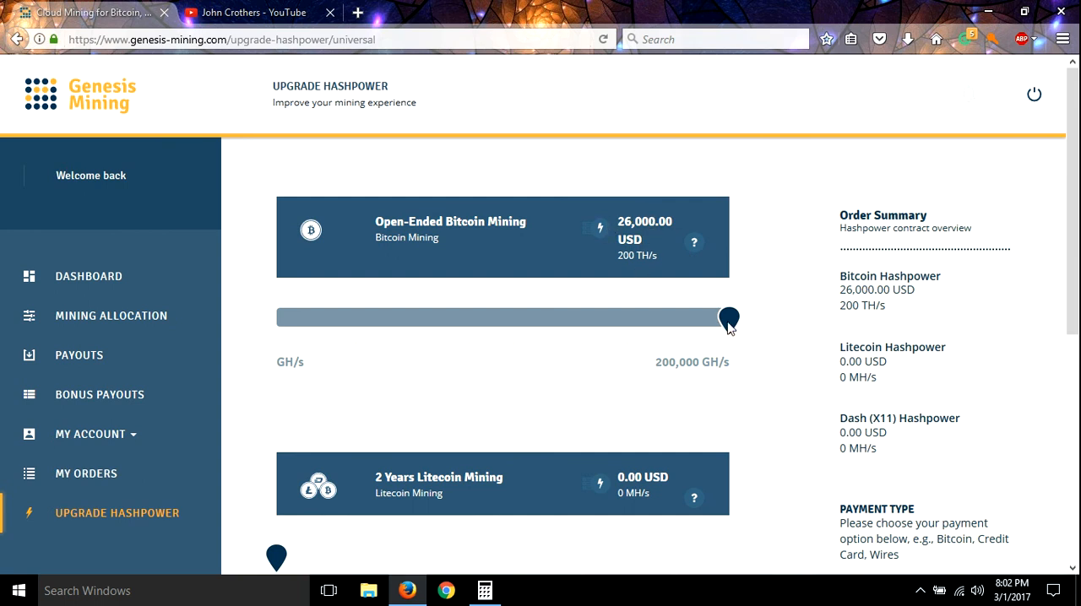
{"action": "left_click_drag", "start_coordinate": [729, 320], "coordinate": [469, 301]}
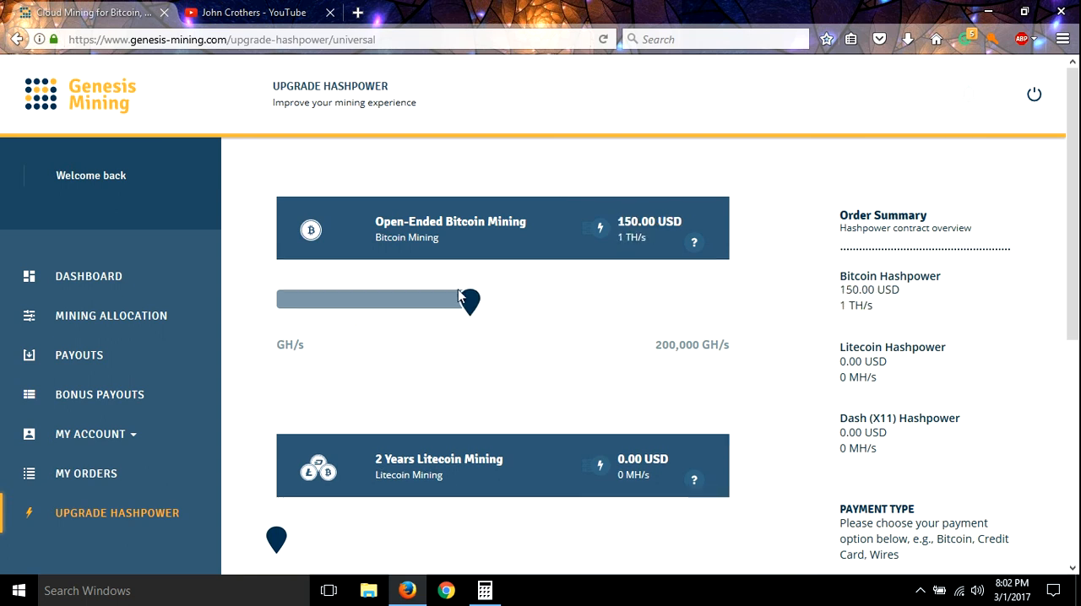
{"action": "left_click_drag", "start_coordinate": [468, 301], "coordinate": [276, 302]}
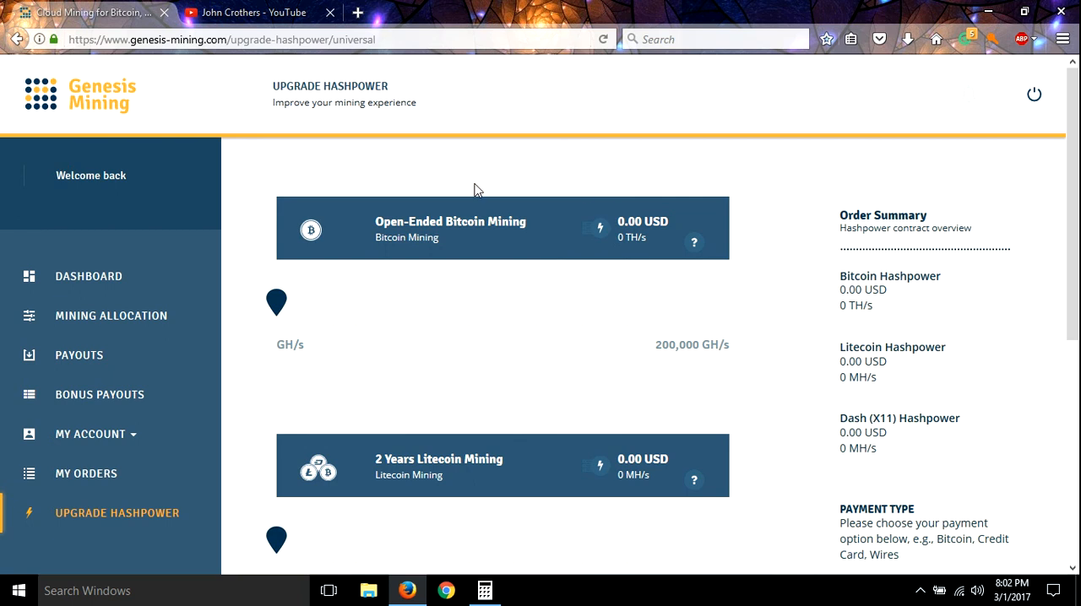
{"action": "mouse_move", "coordinate": [491, 205]}
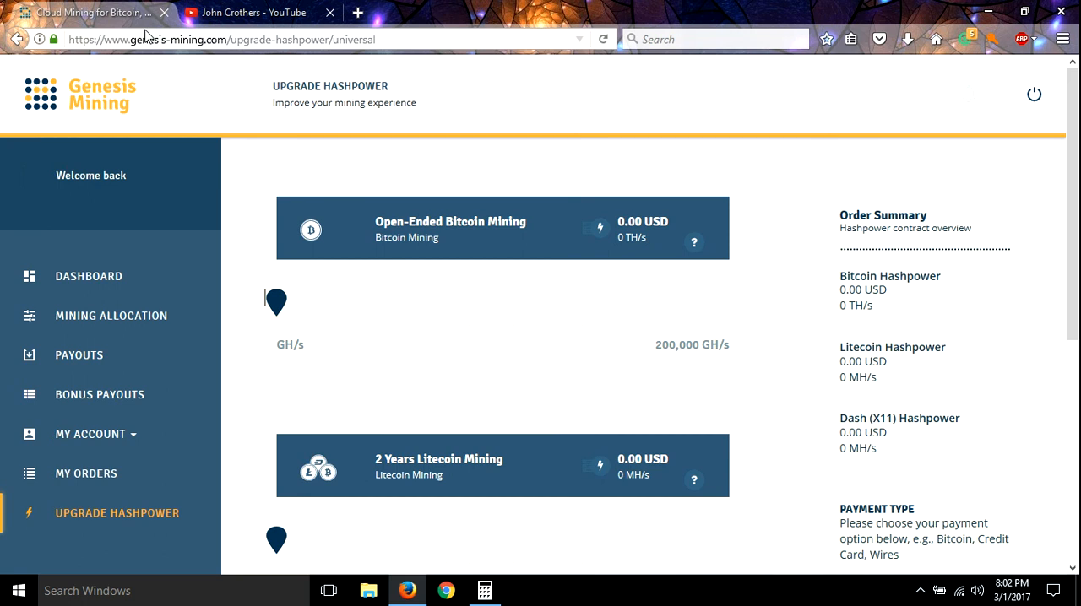
{"action": "mouse_move", "coordinate": [509, 257]}
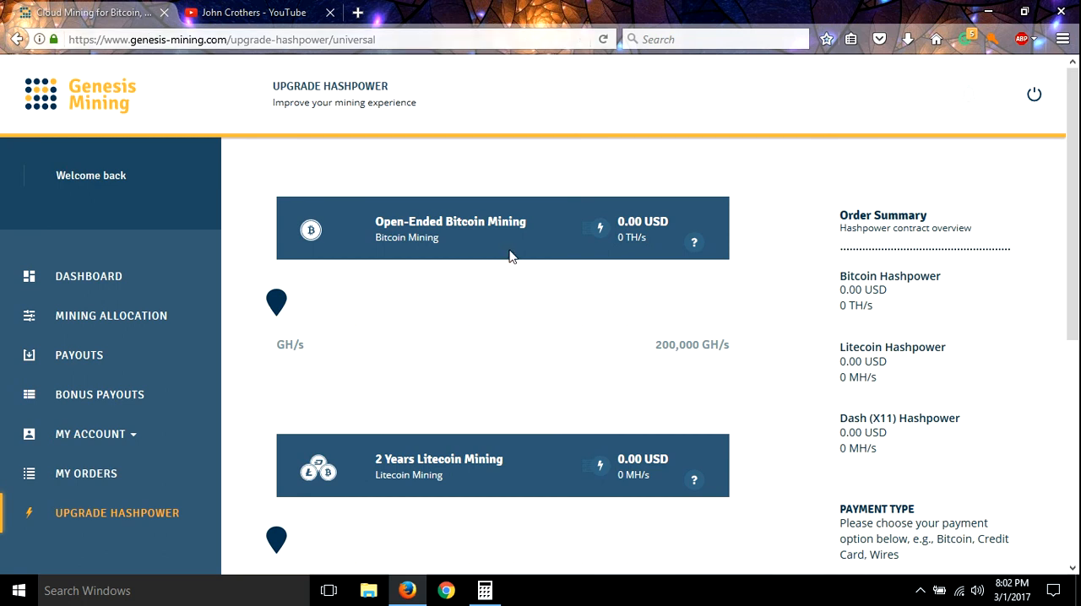